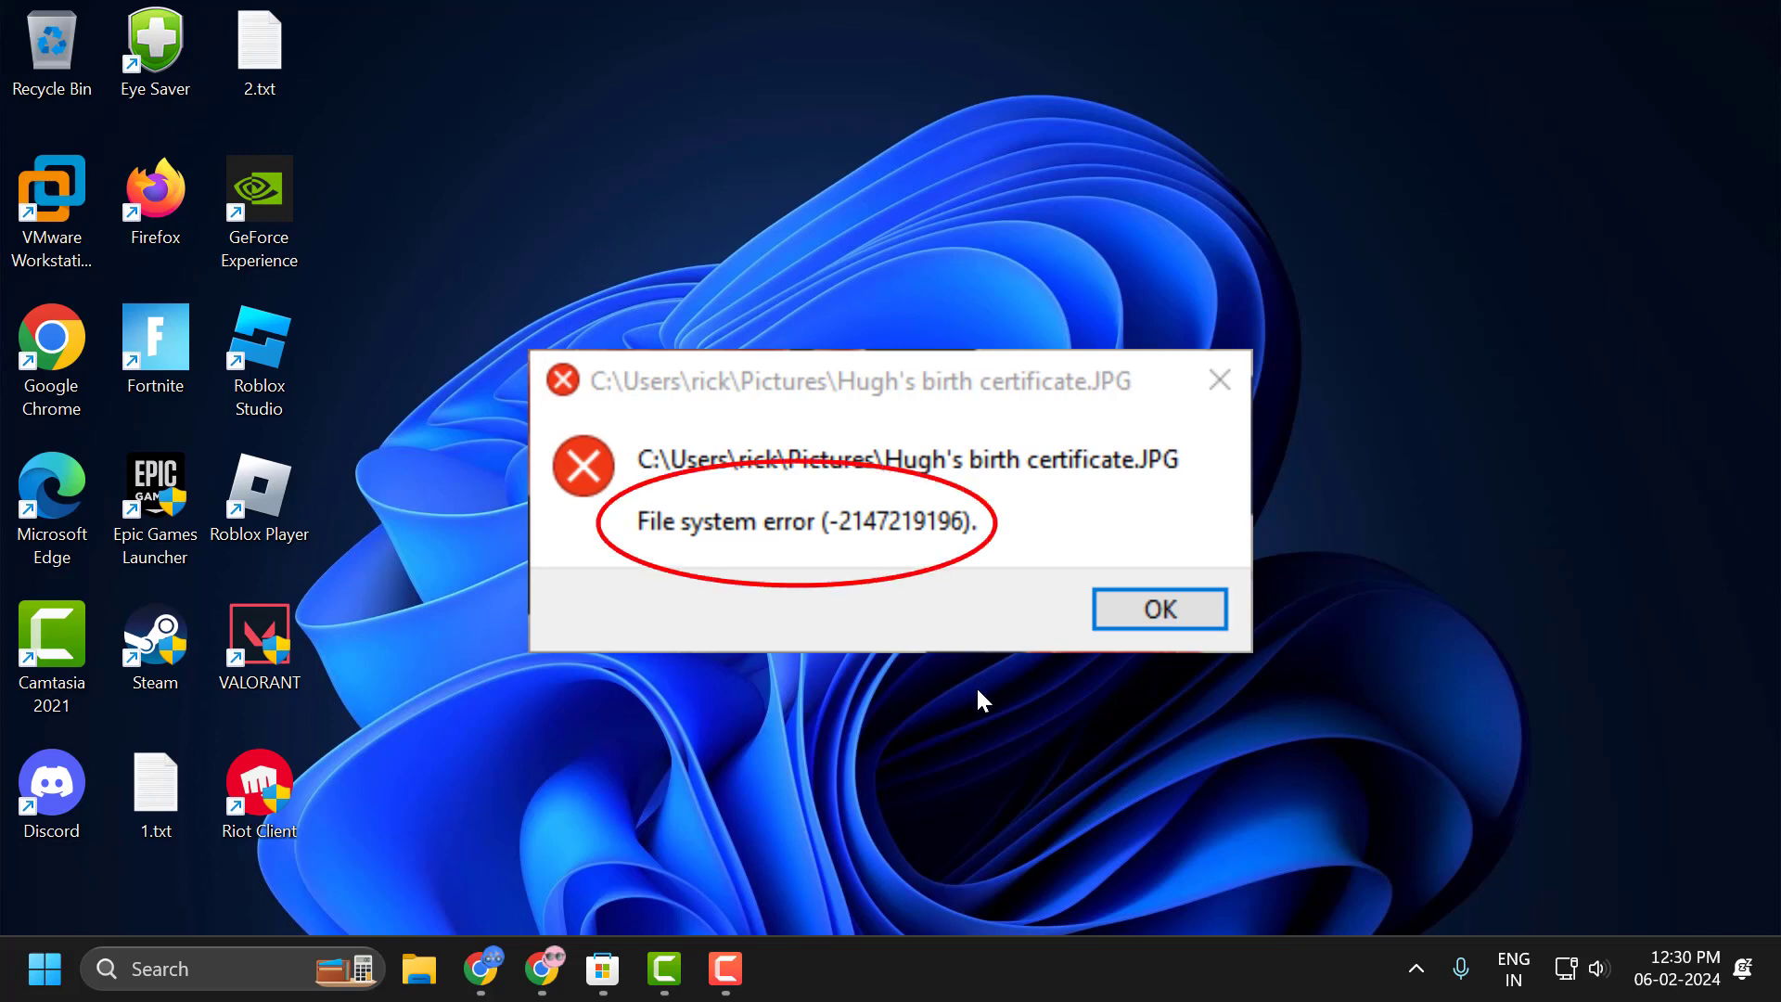
{"action": "mouse_move", "coordinate": [983, 713]}
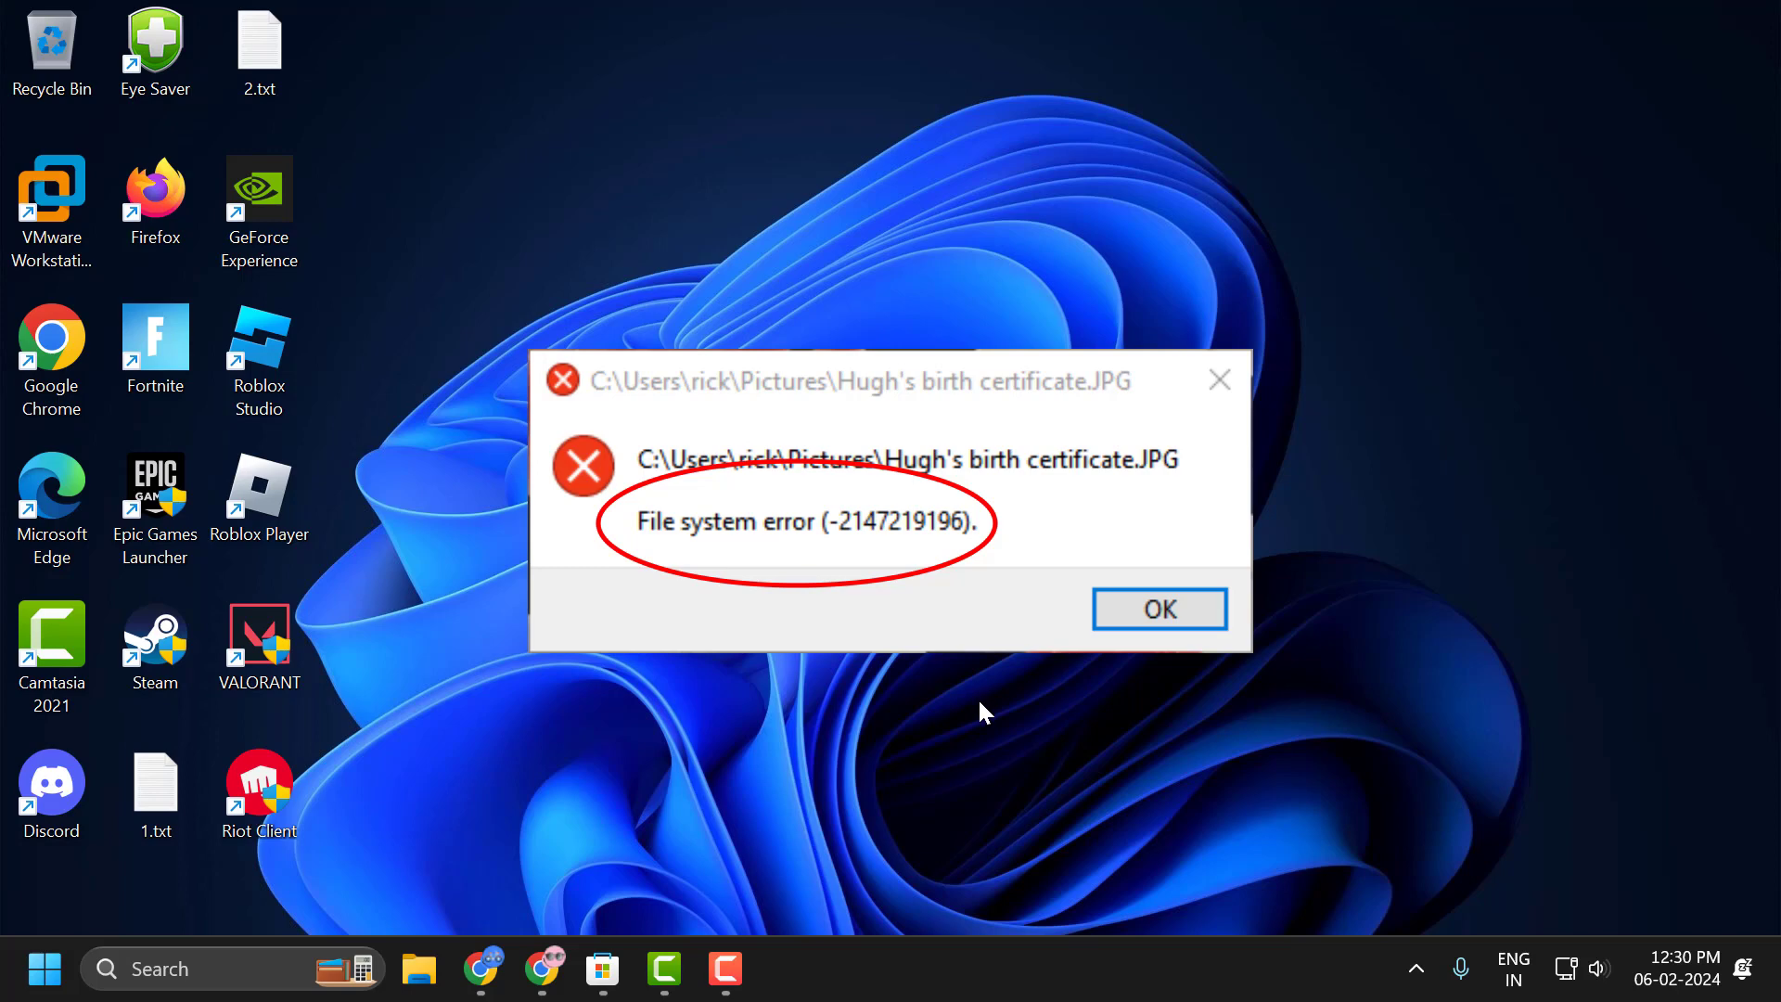
- Dismiss the file system error dialog with OK
{"action": "left_click", "coordinate": [1157, 608]}
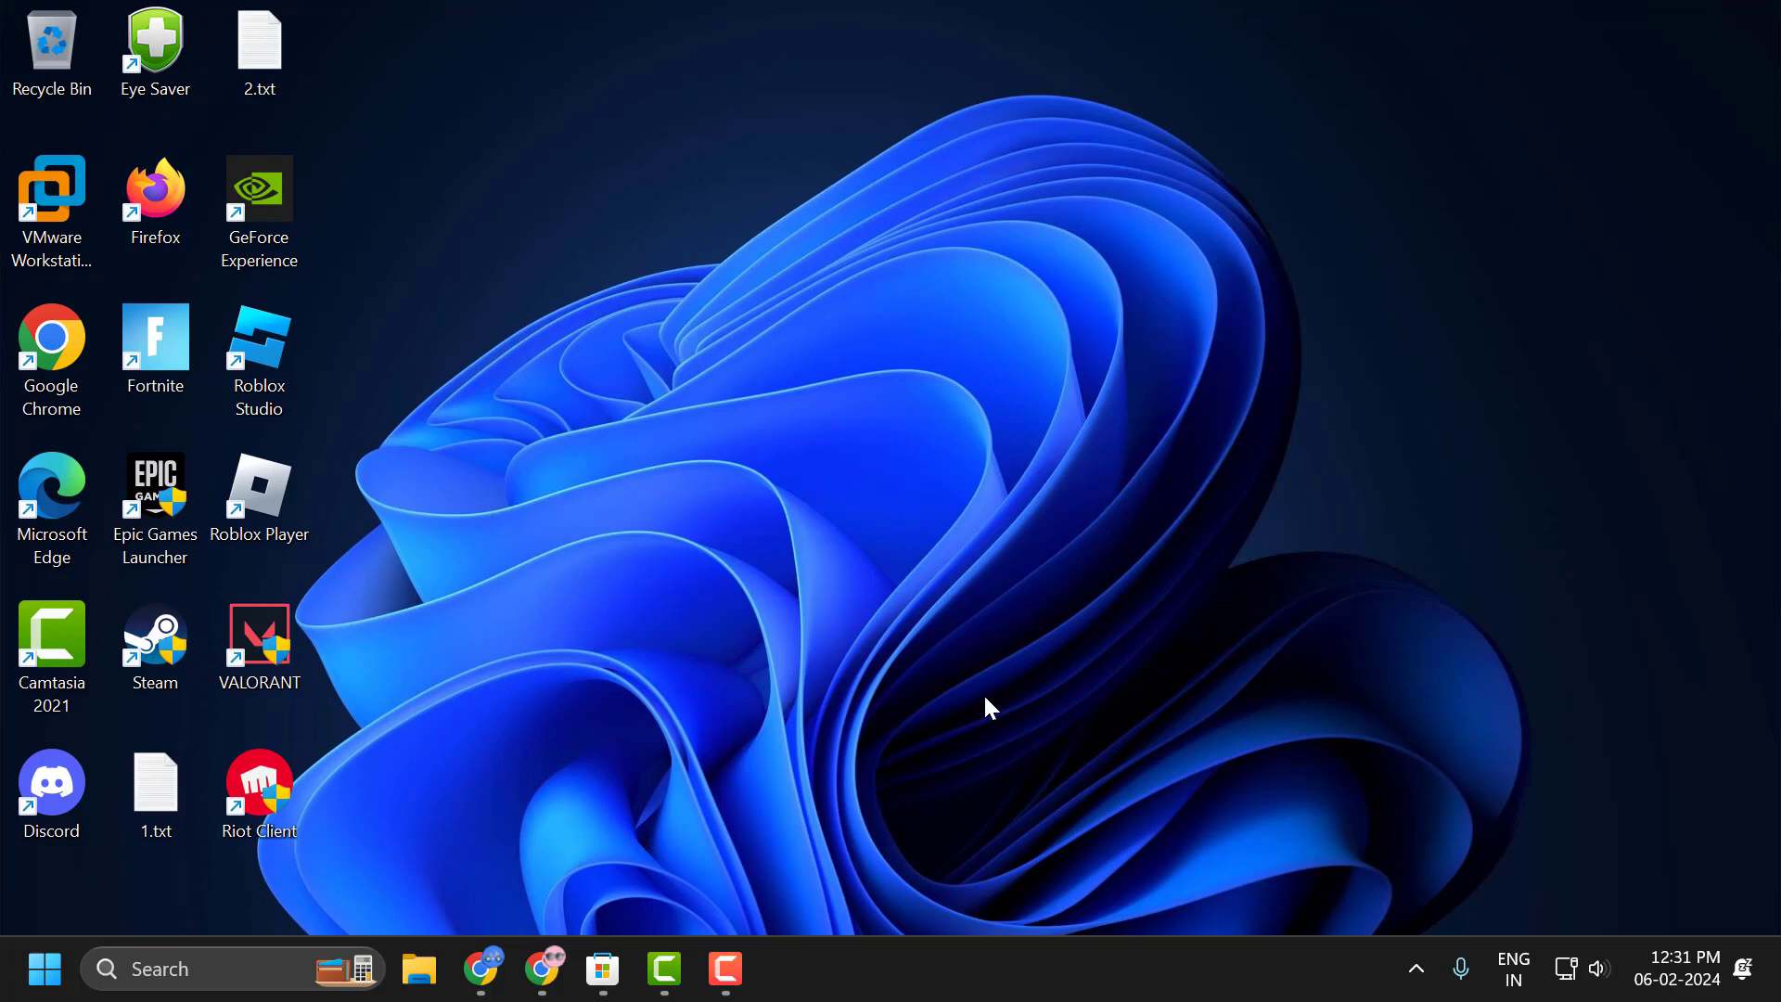
{"action": "mouse_move", "coordinate": [44, 968]}
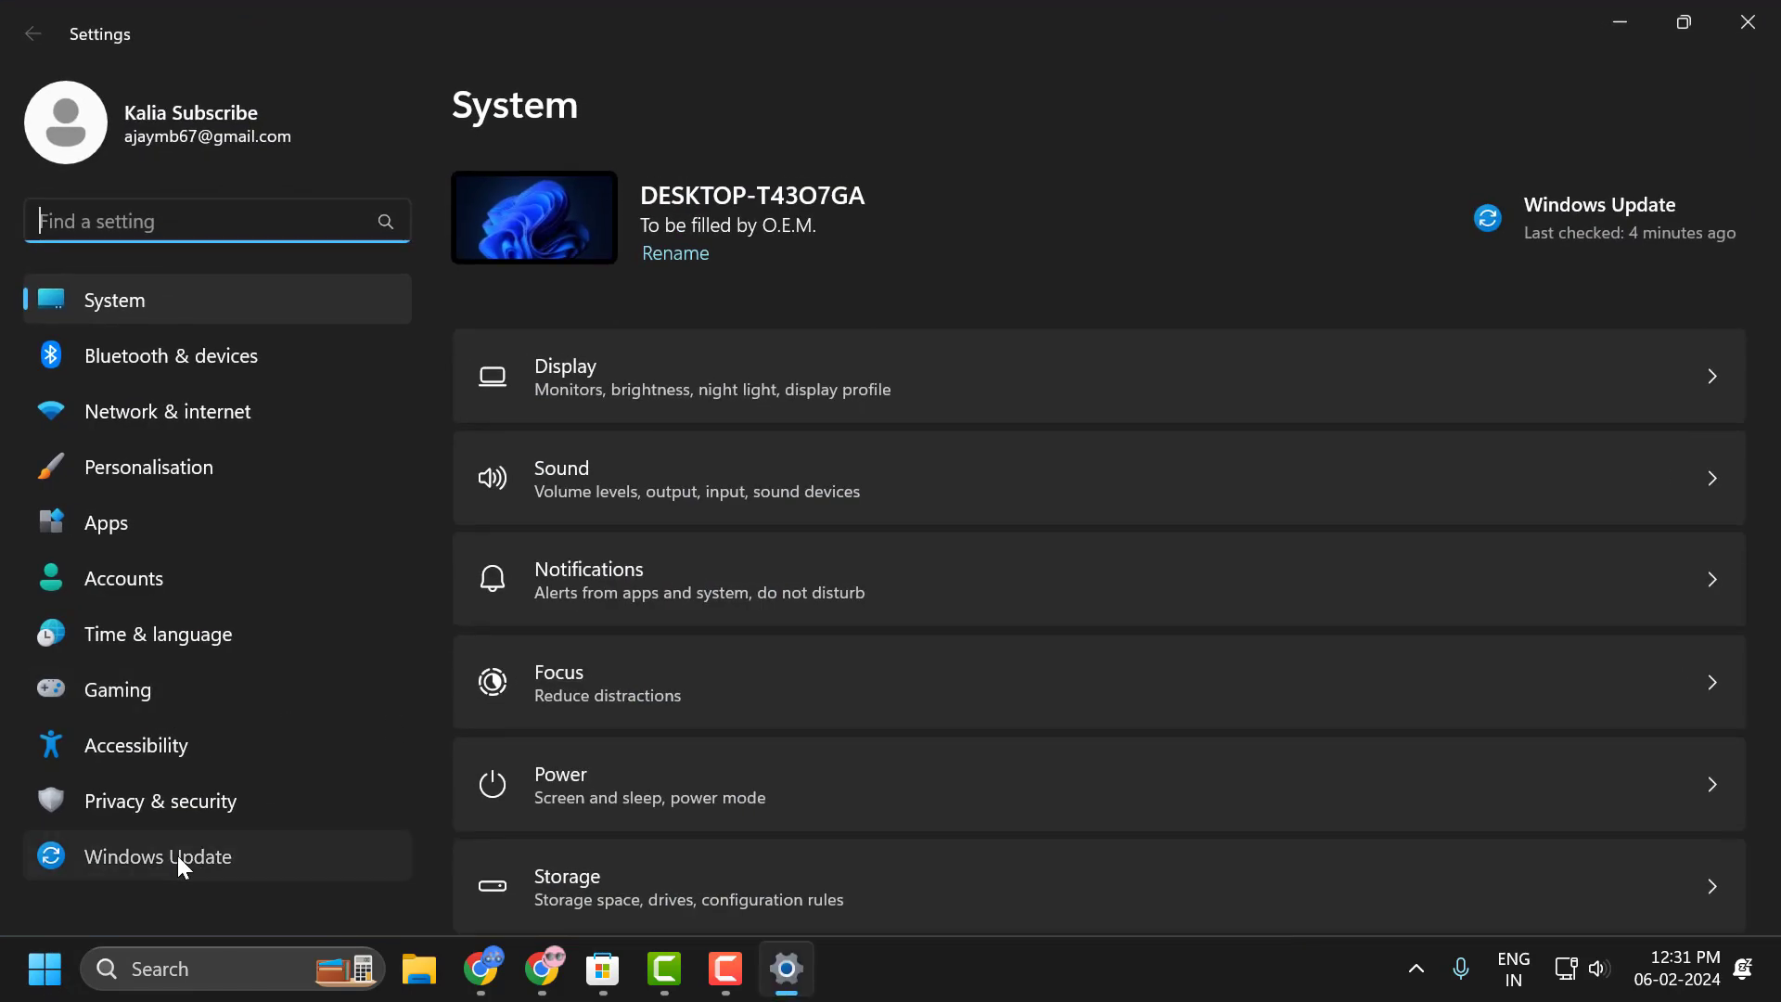
- Start a Windows Update check in Settings and close Settings
{"action": "left_click", "coordinate": [157, 857]}
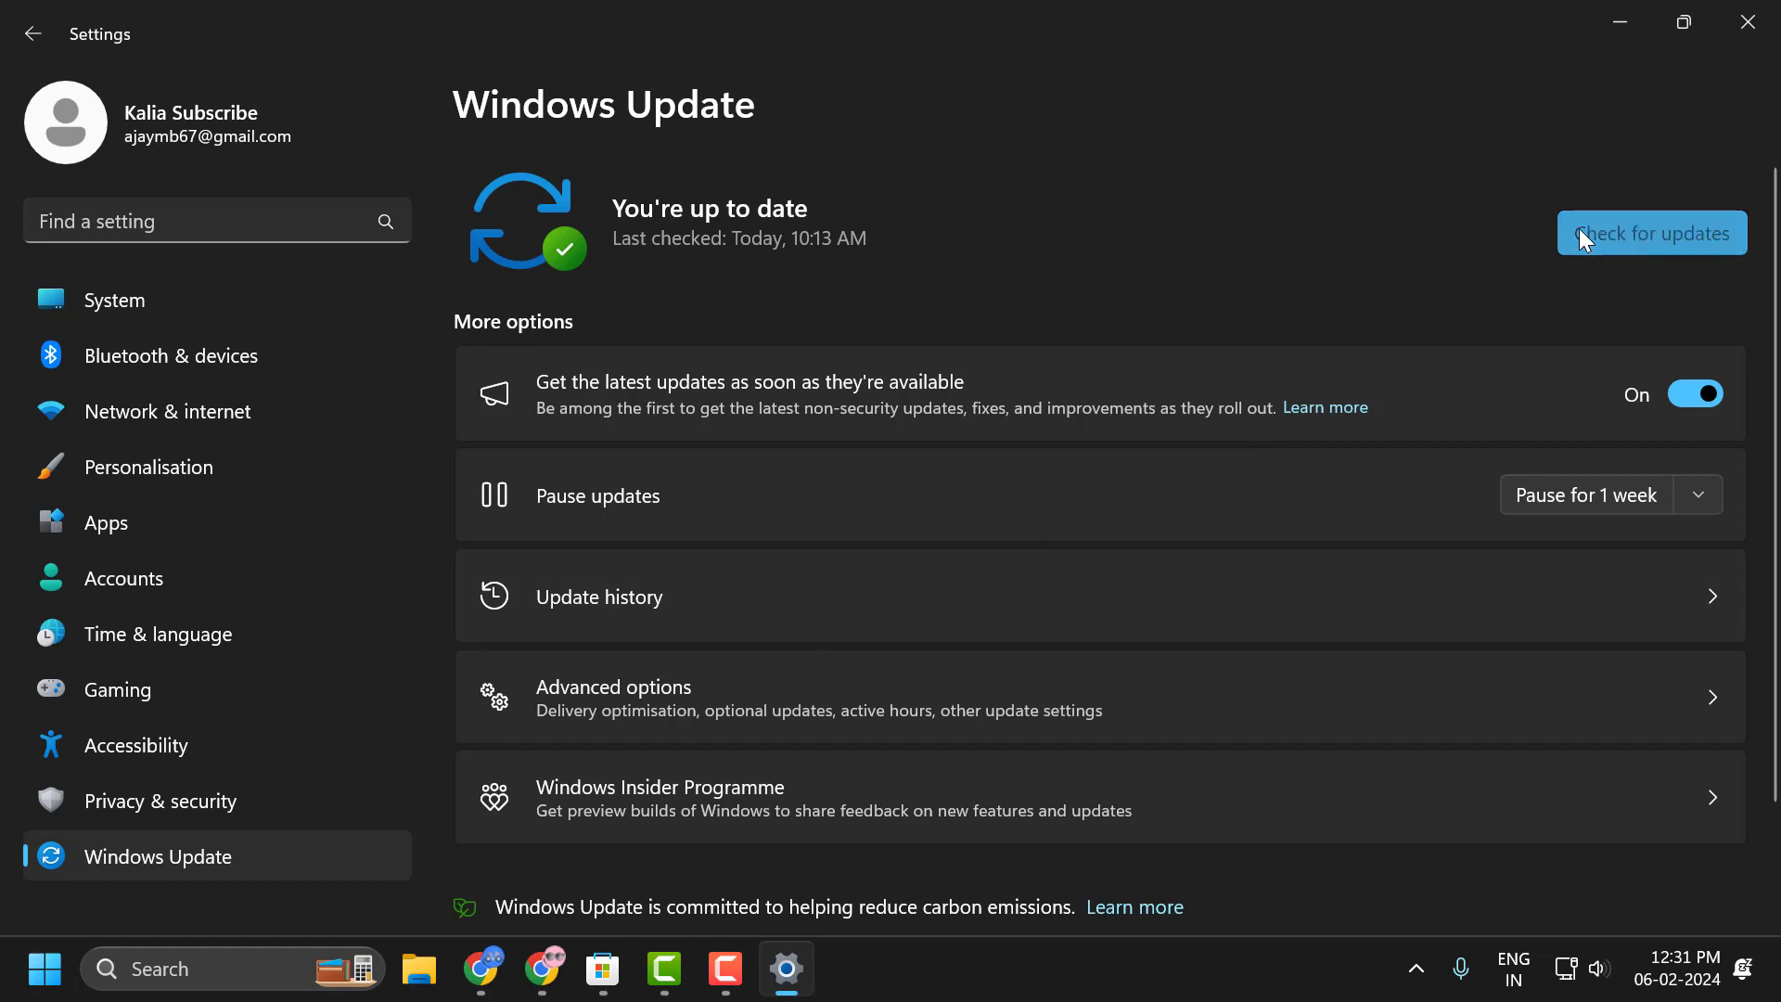
{"action": "left_click", "coordinate": [1651, 233]}
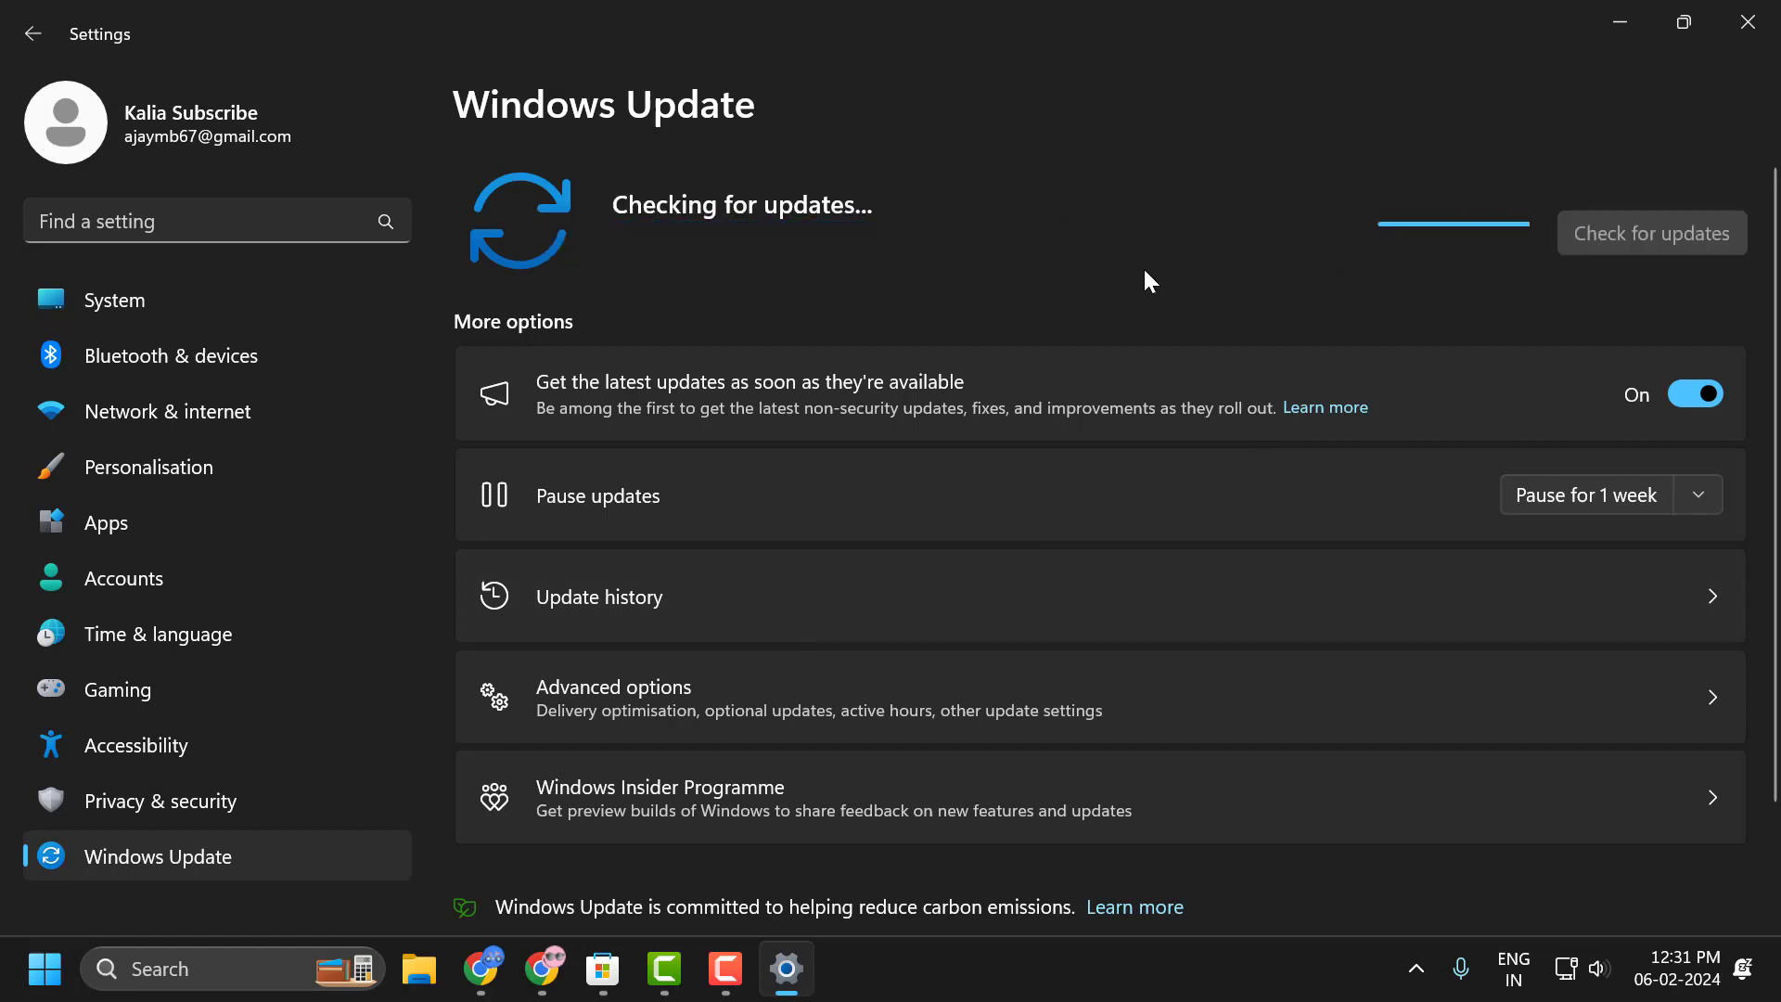
{"action": "mouse_move", "coordinate": [965, 464]}
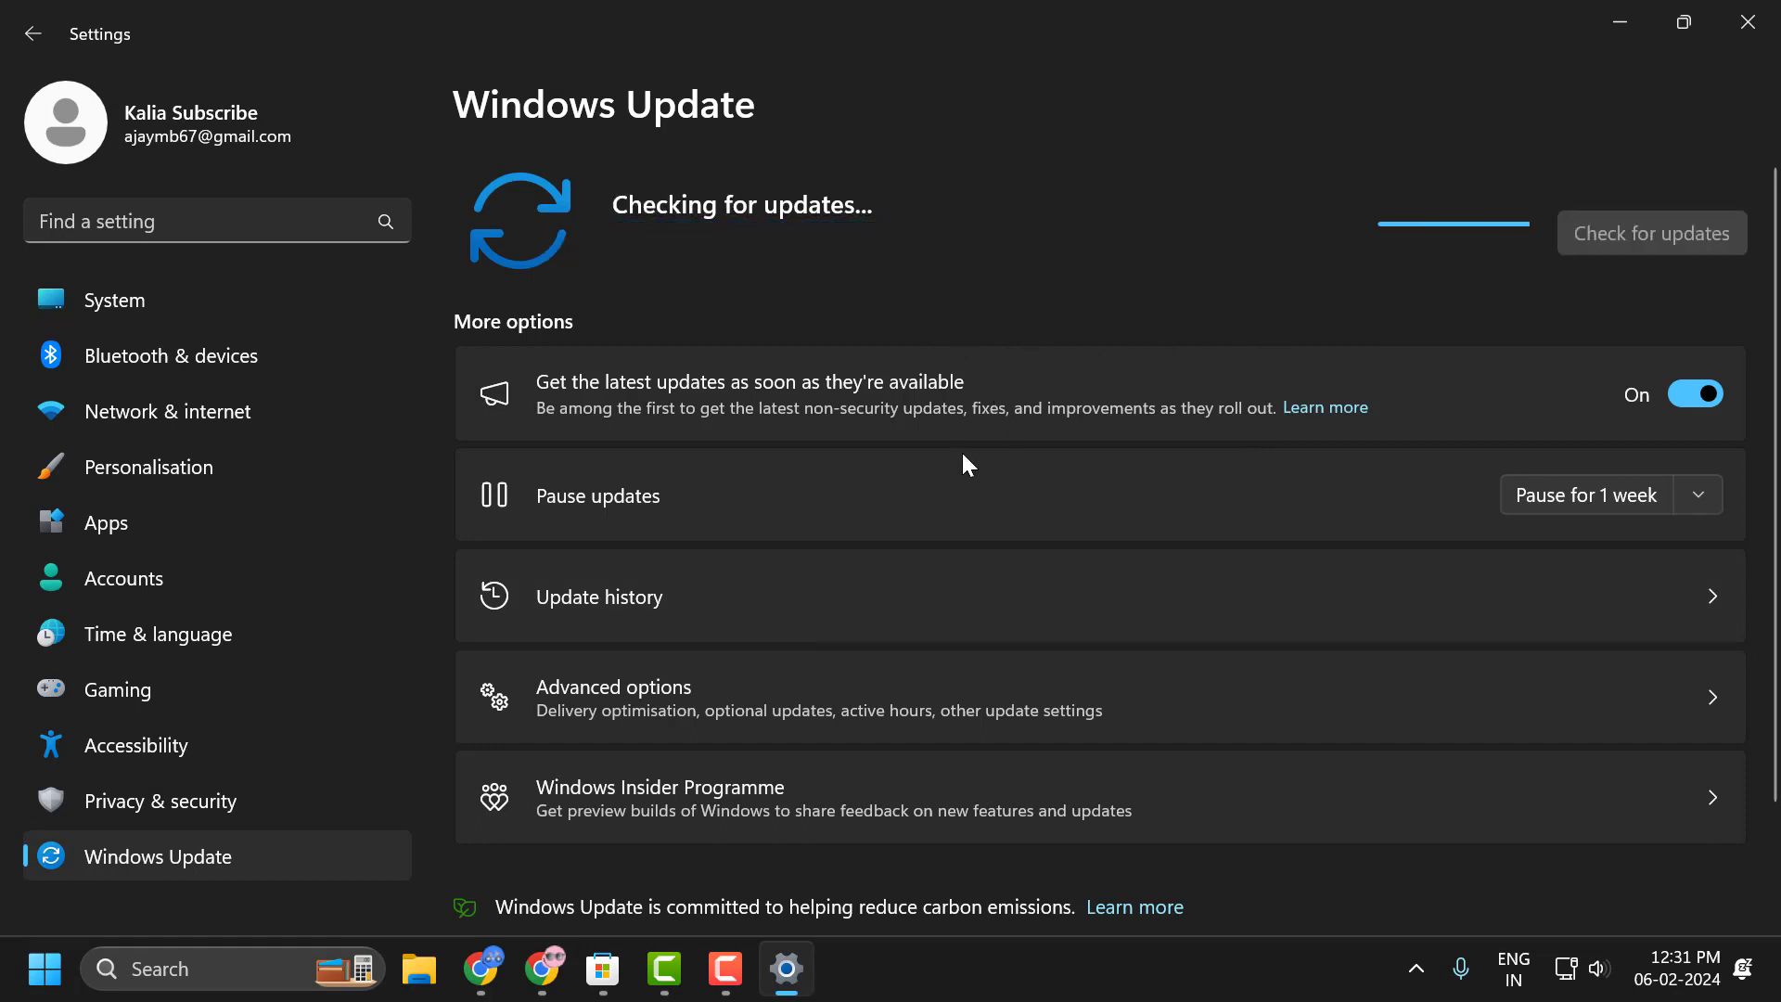
{"action": "mouse_move", "coordinate": [1001, 412]}
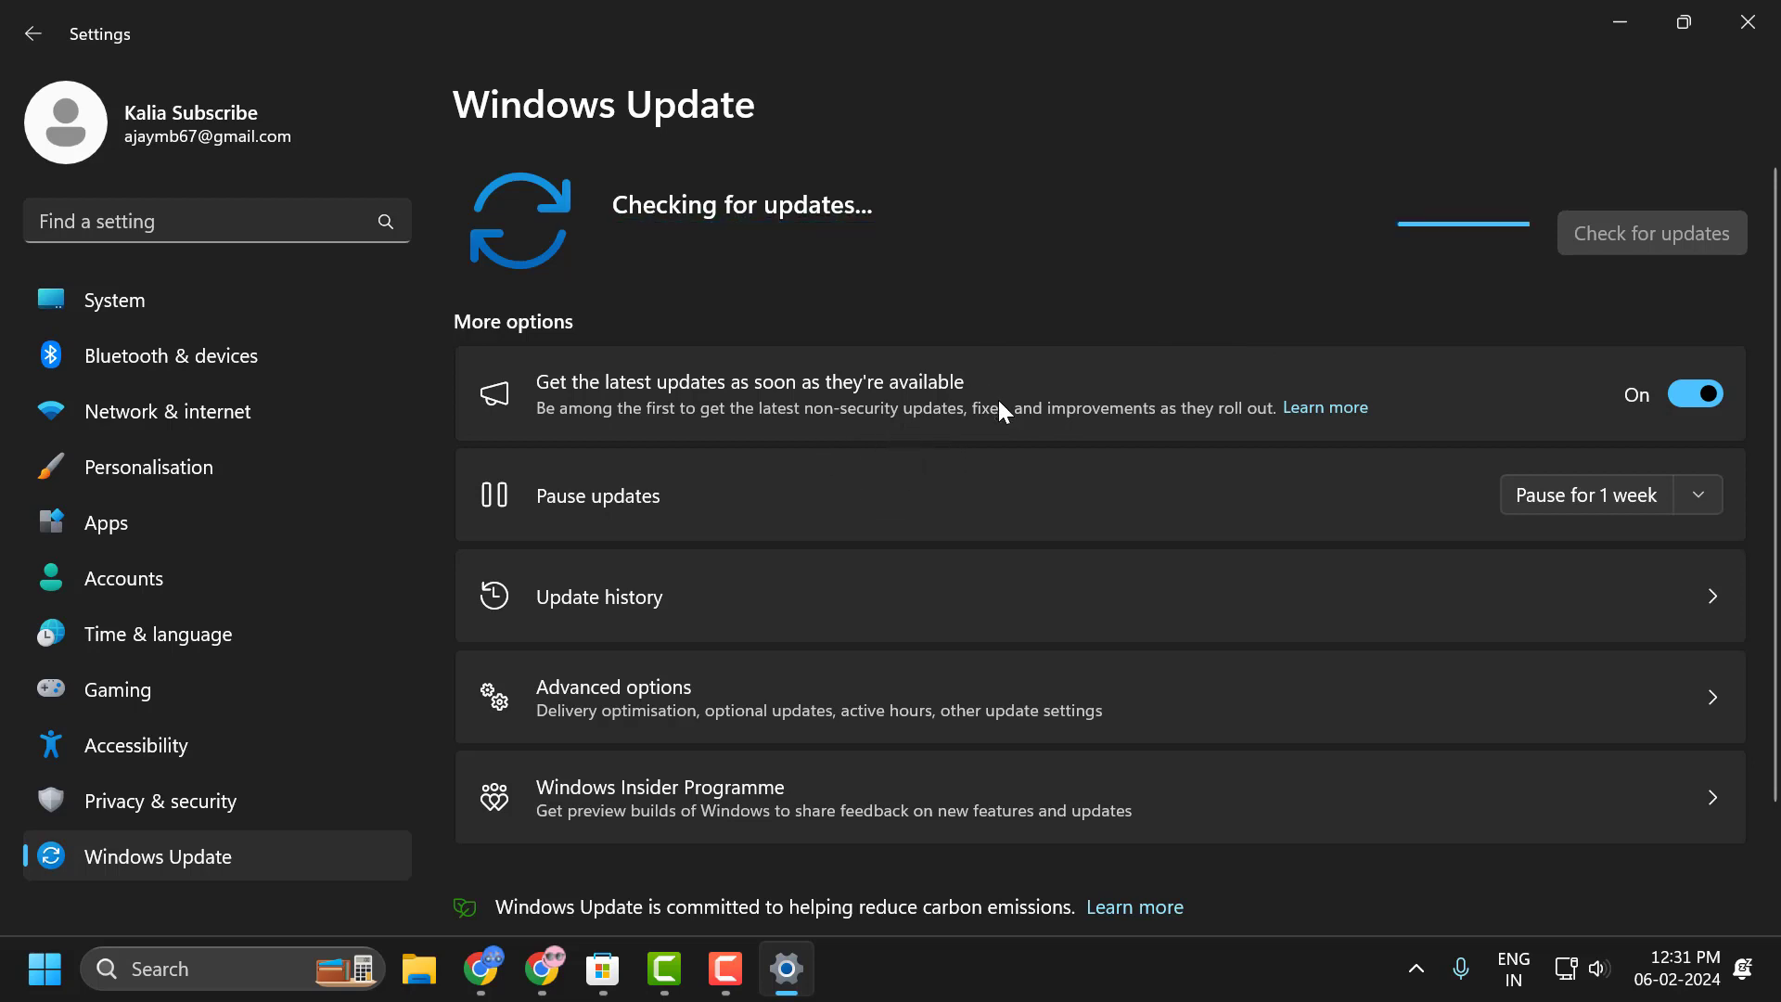
{"action": "mouse_move", "coordinate": [1039, 354]}
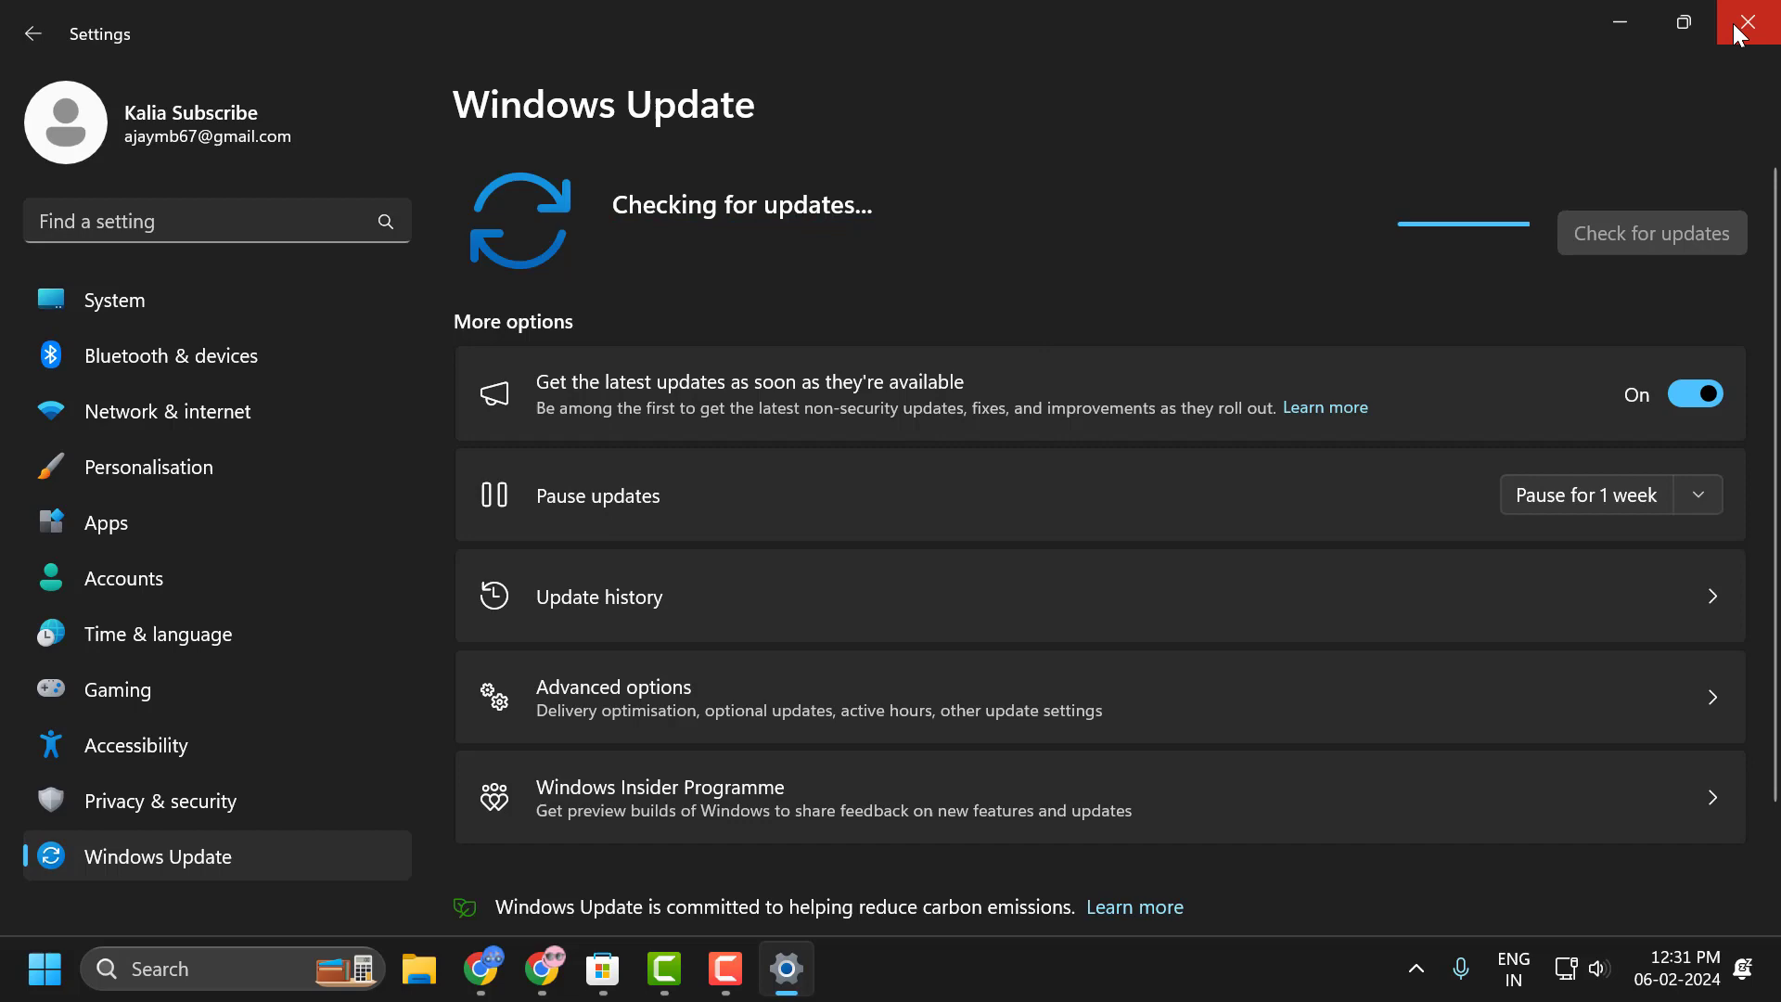
{"action": "left_click", "coordinate": [1754, 21]}
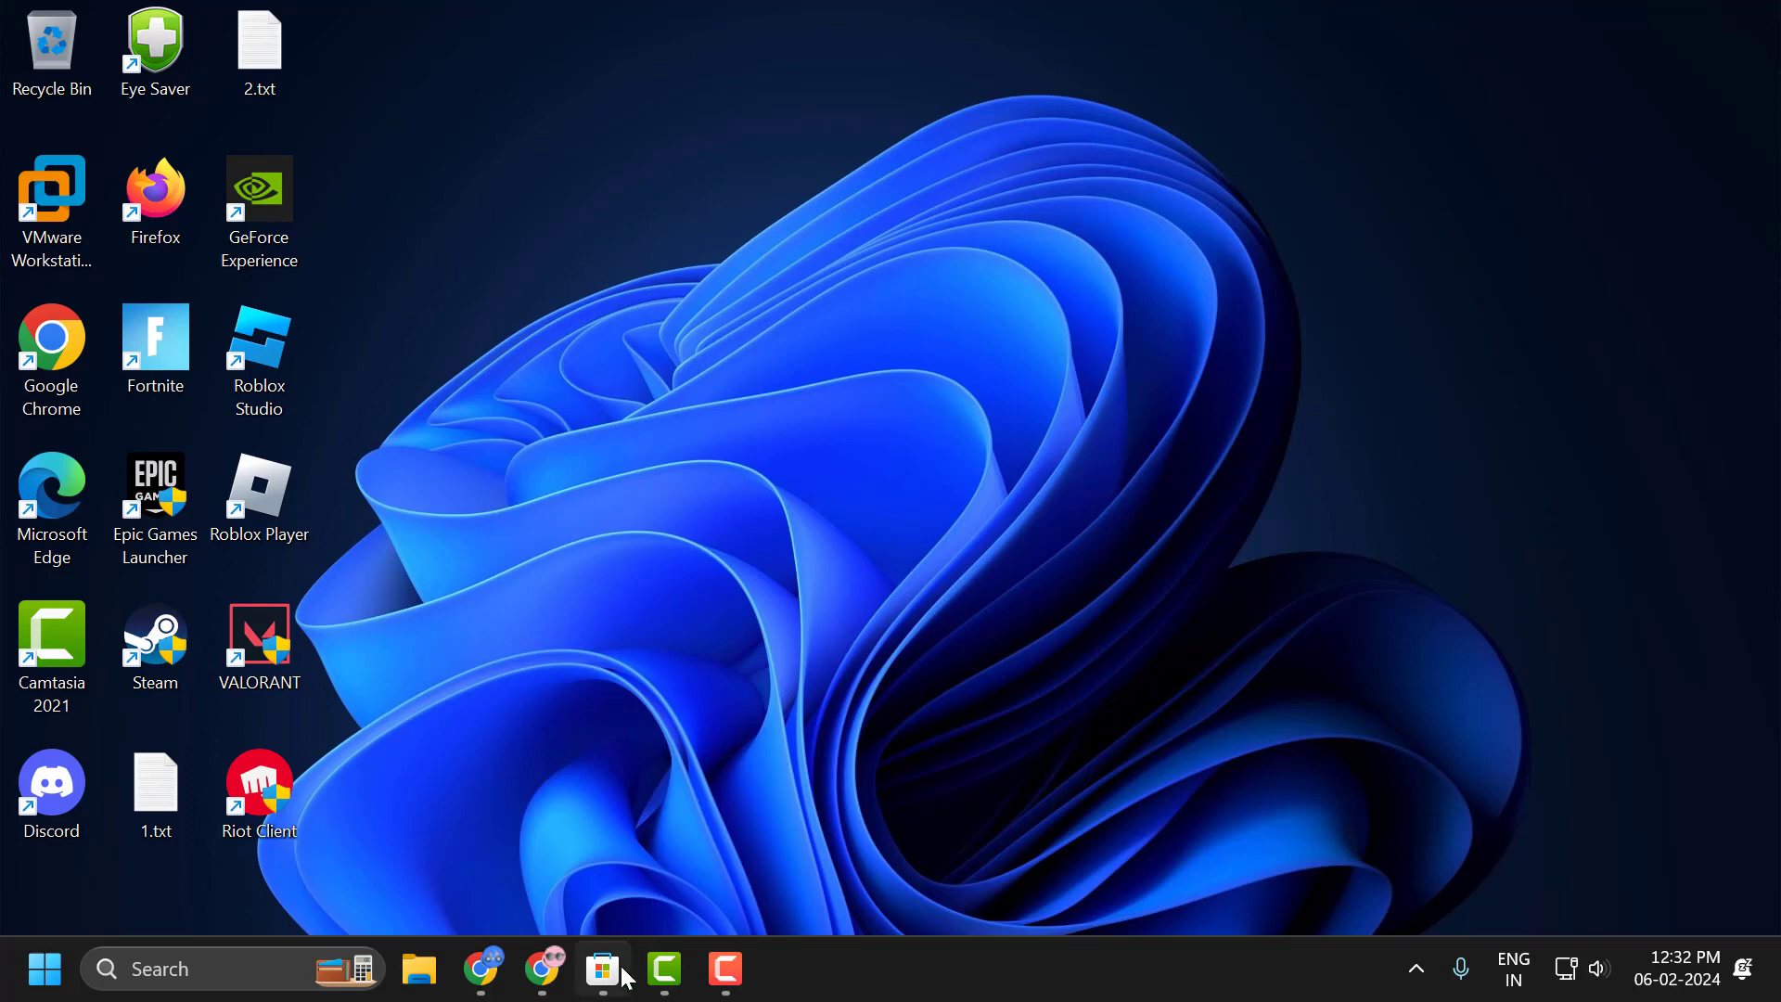
- Get updates in the Microsoft Store Library until apps are up to date, then close the Store
{"action": "left_click", "coordinate": [603, 968]}
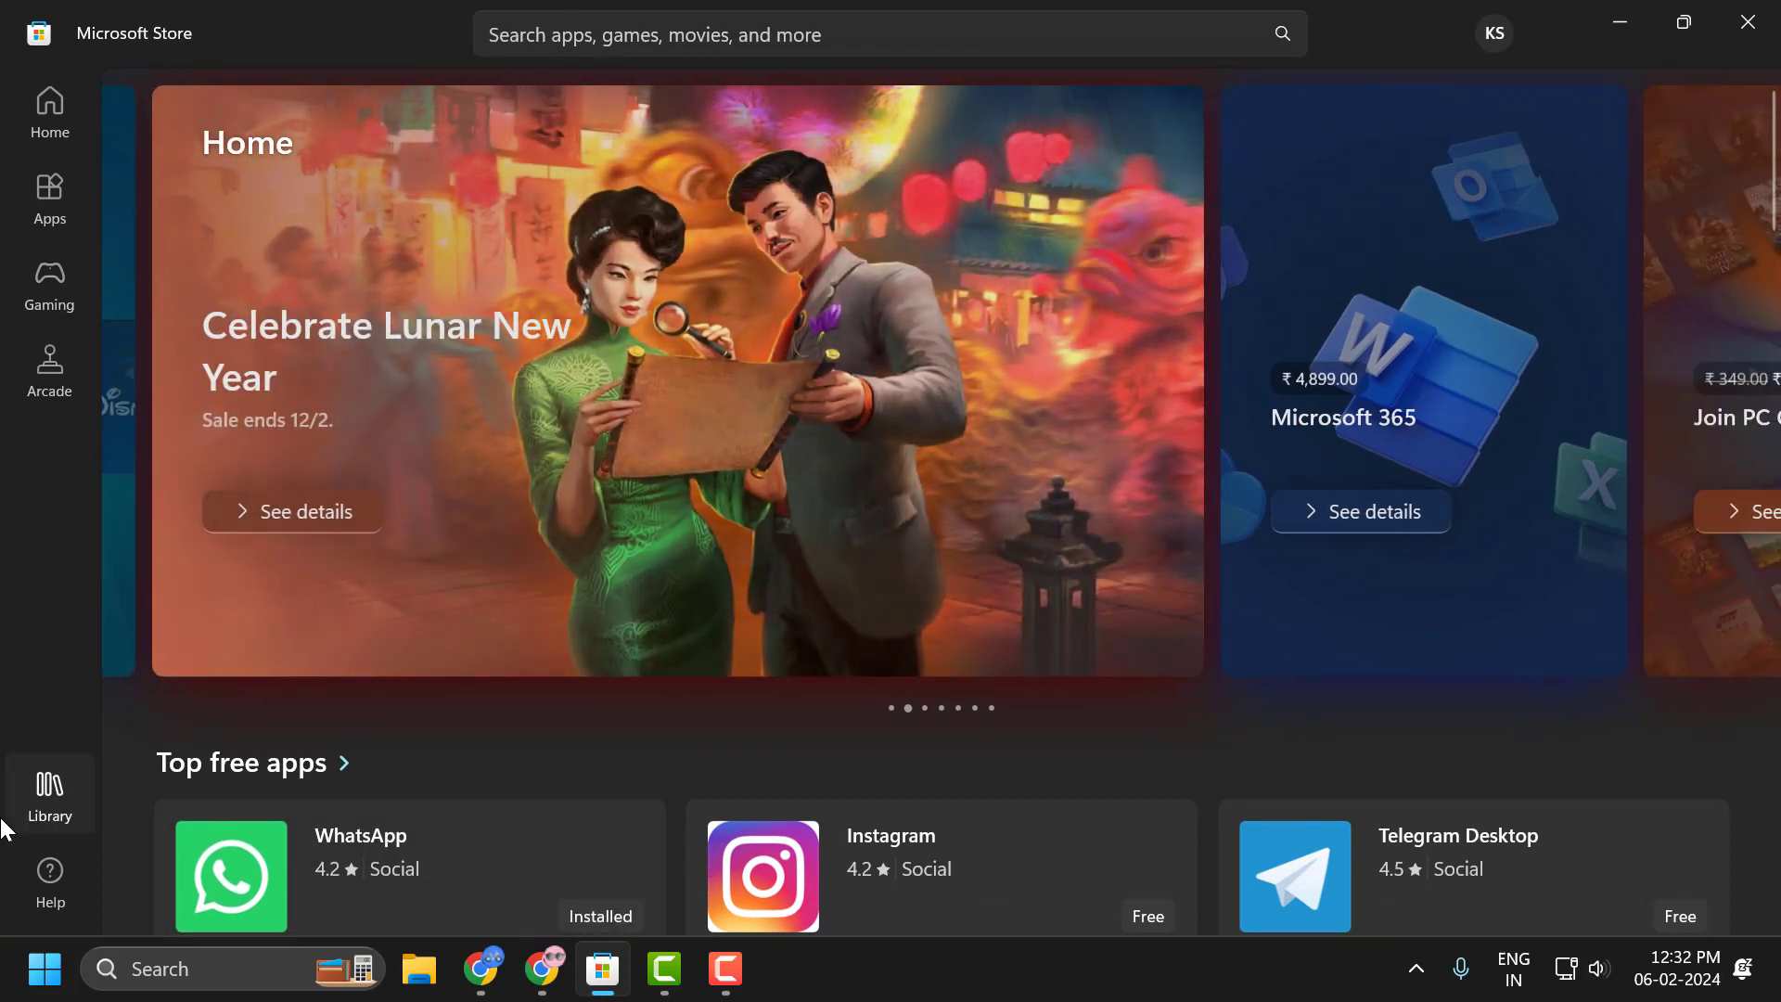
{"action": "left_click", "coordinate": [48, 792]}
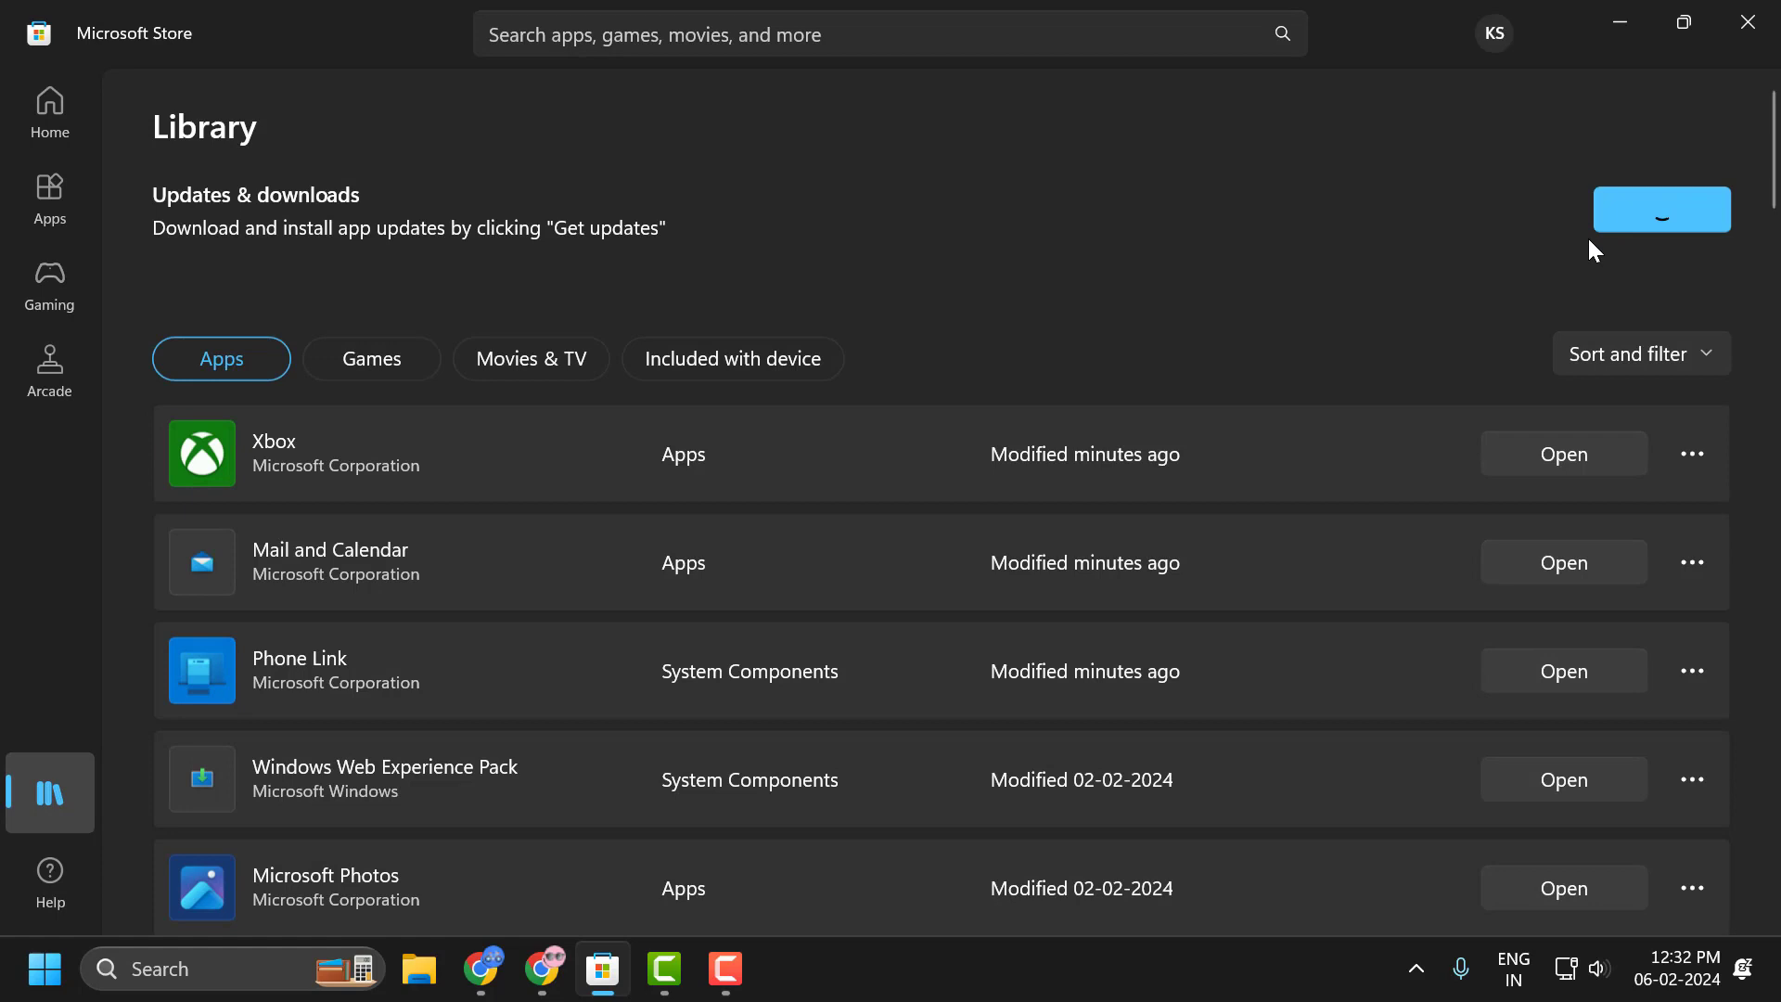
{"action": "left_click", "coordinate": [1659, 209]}
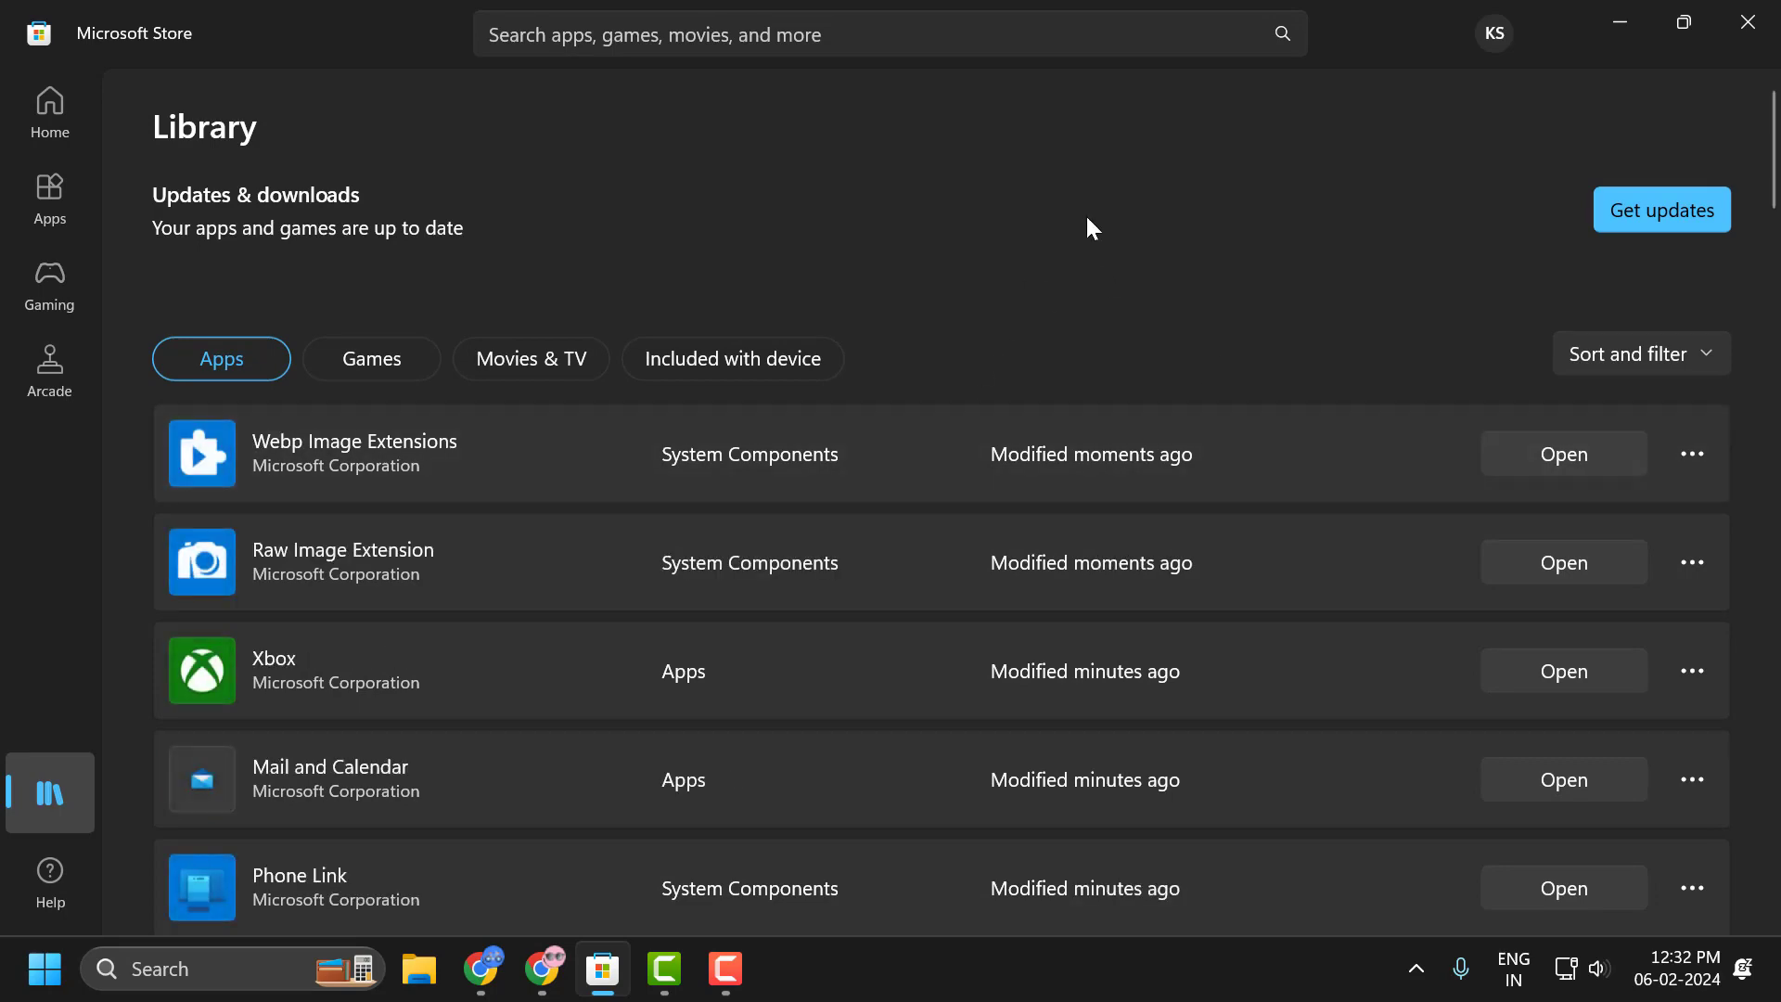
{"action": "mouse_move", "coordinate": [1749, 23]}
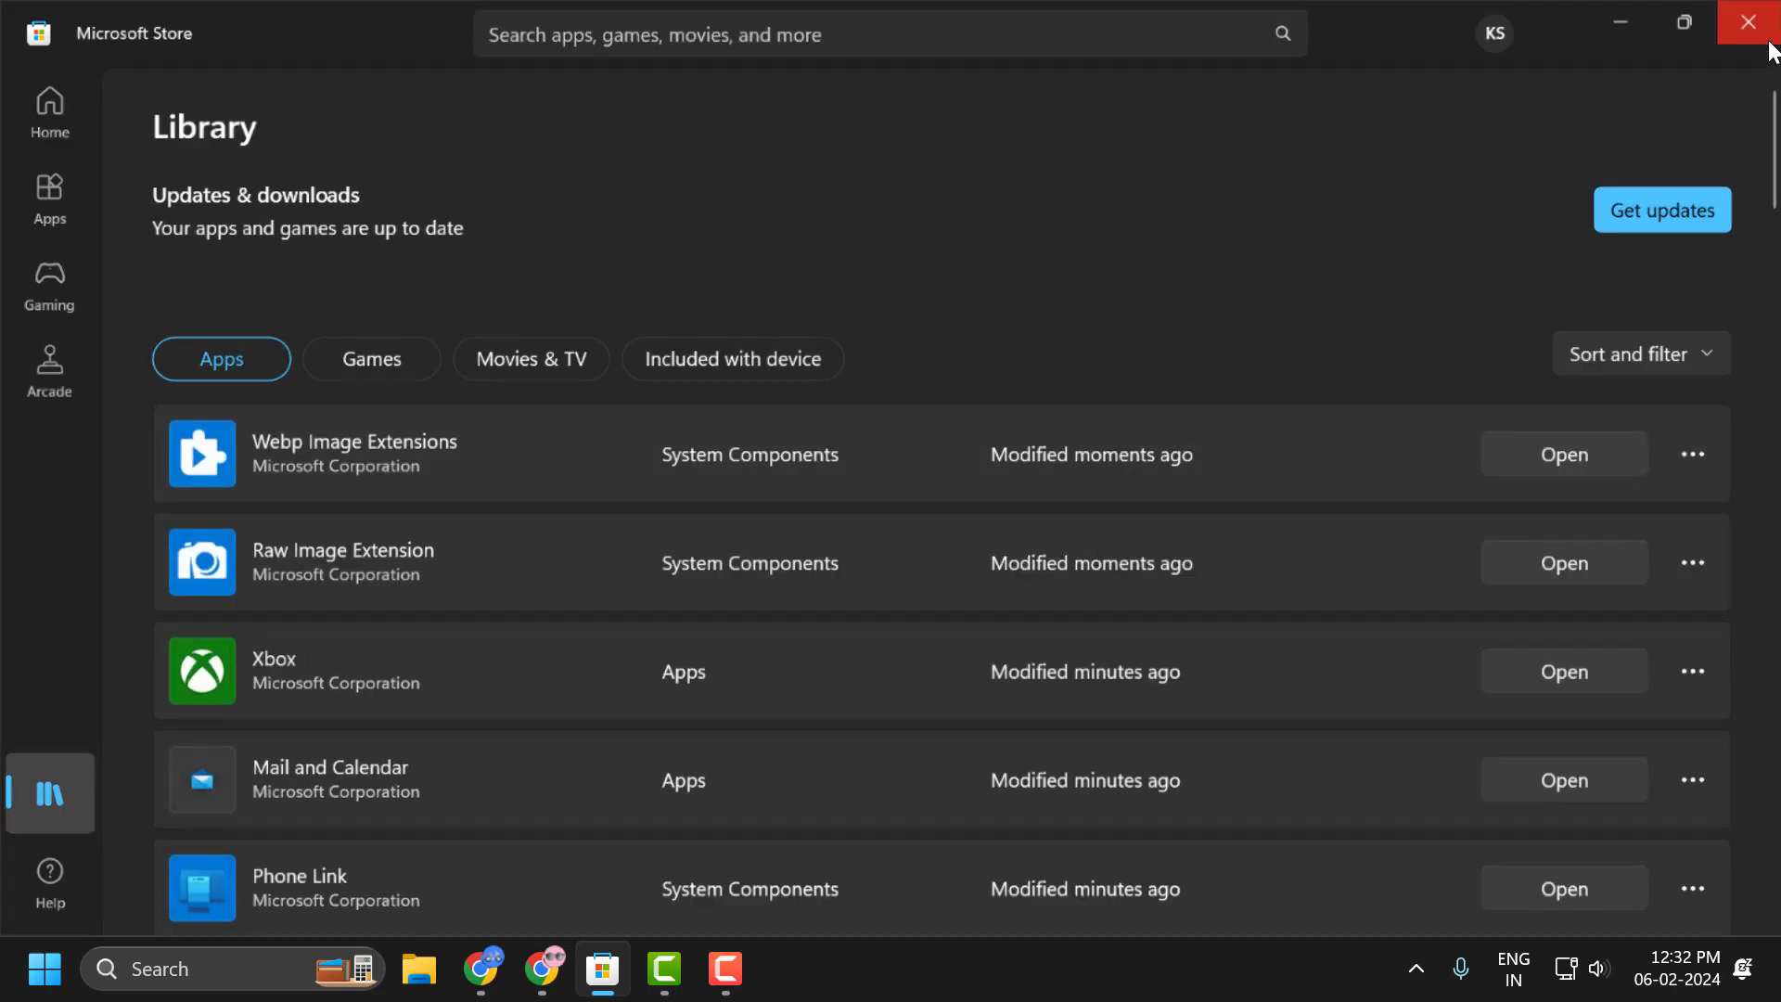
{"action": "left_click", "coordinate": [1748, 22]}
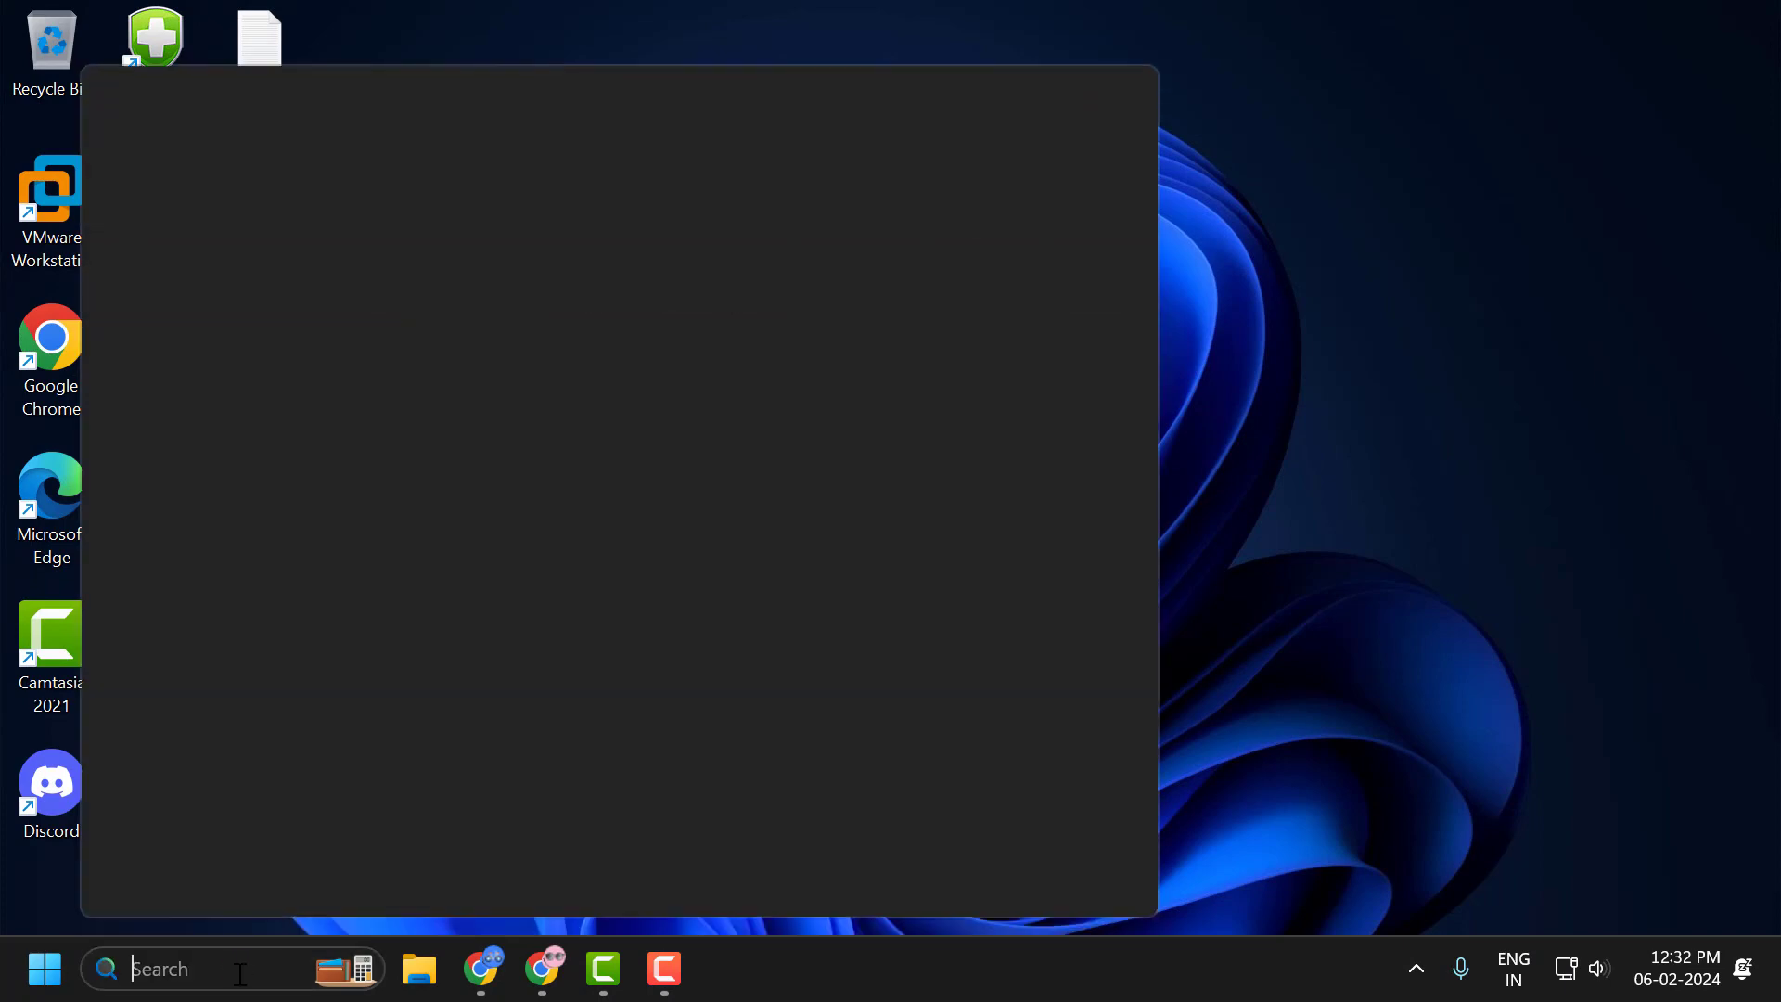
- Search 'photos' and open the Photos app's settings page
{"action": "type", "text": "photos"}
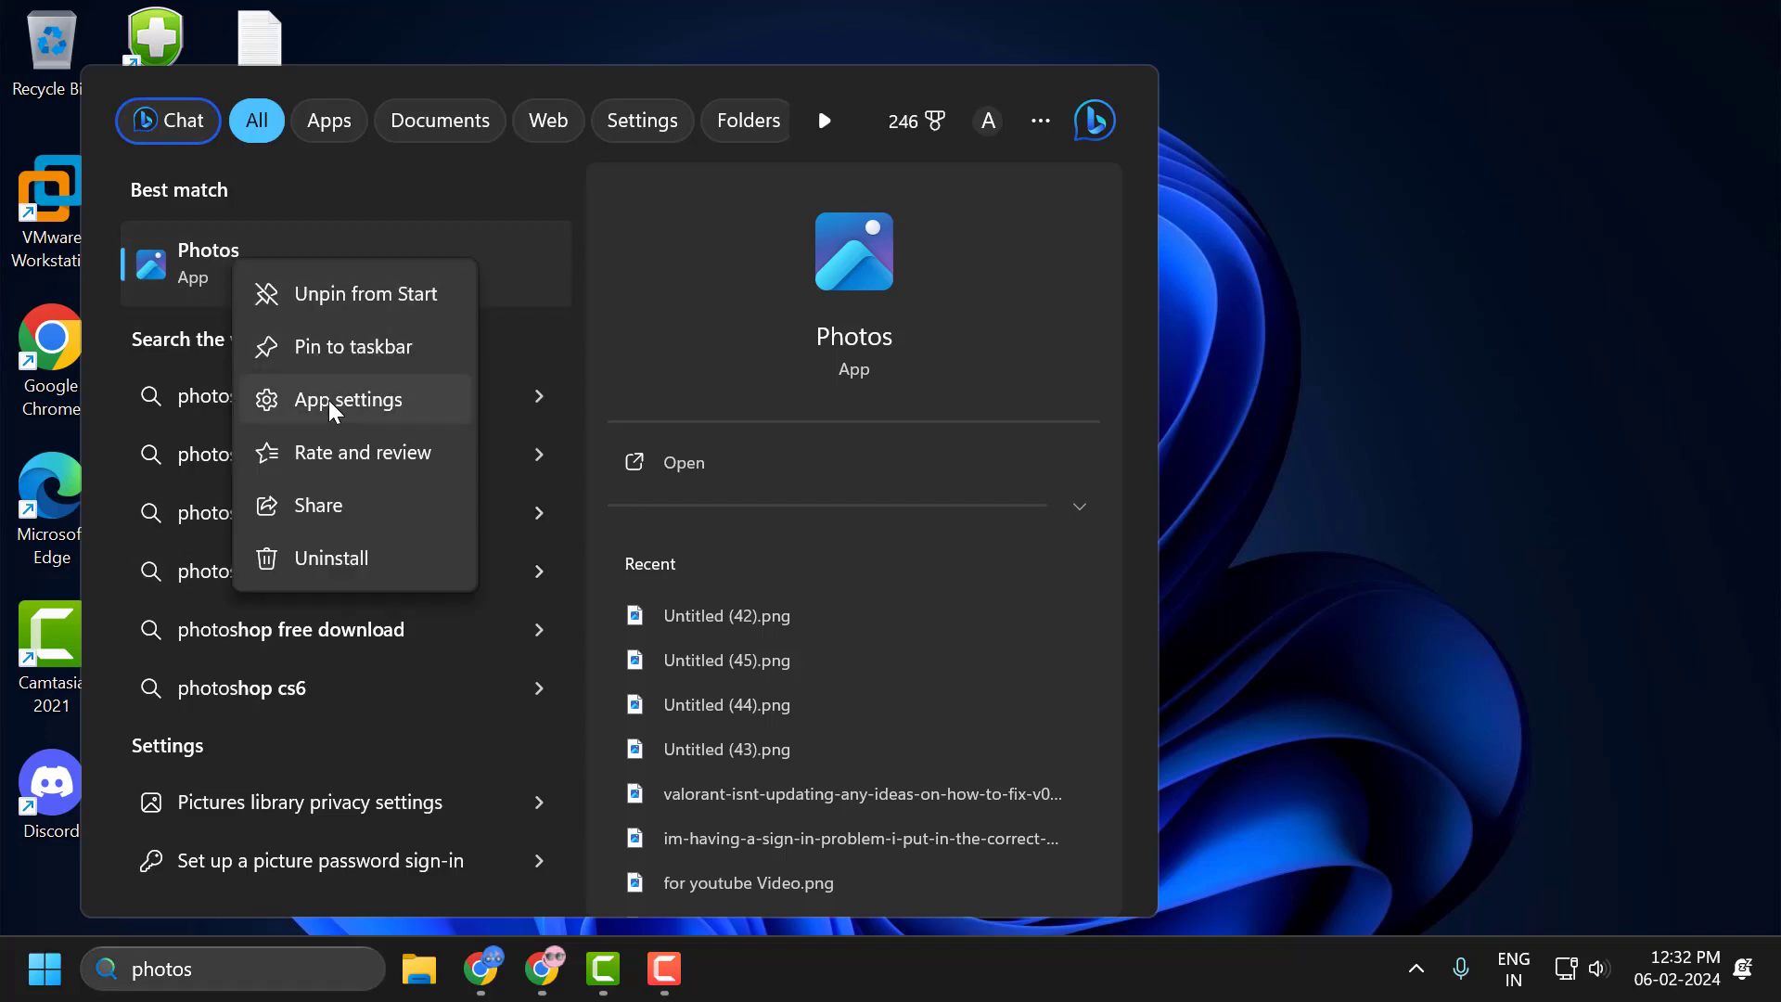
{"action": "left_click", "coordinate": [349, 399]}
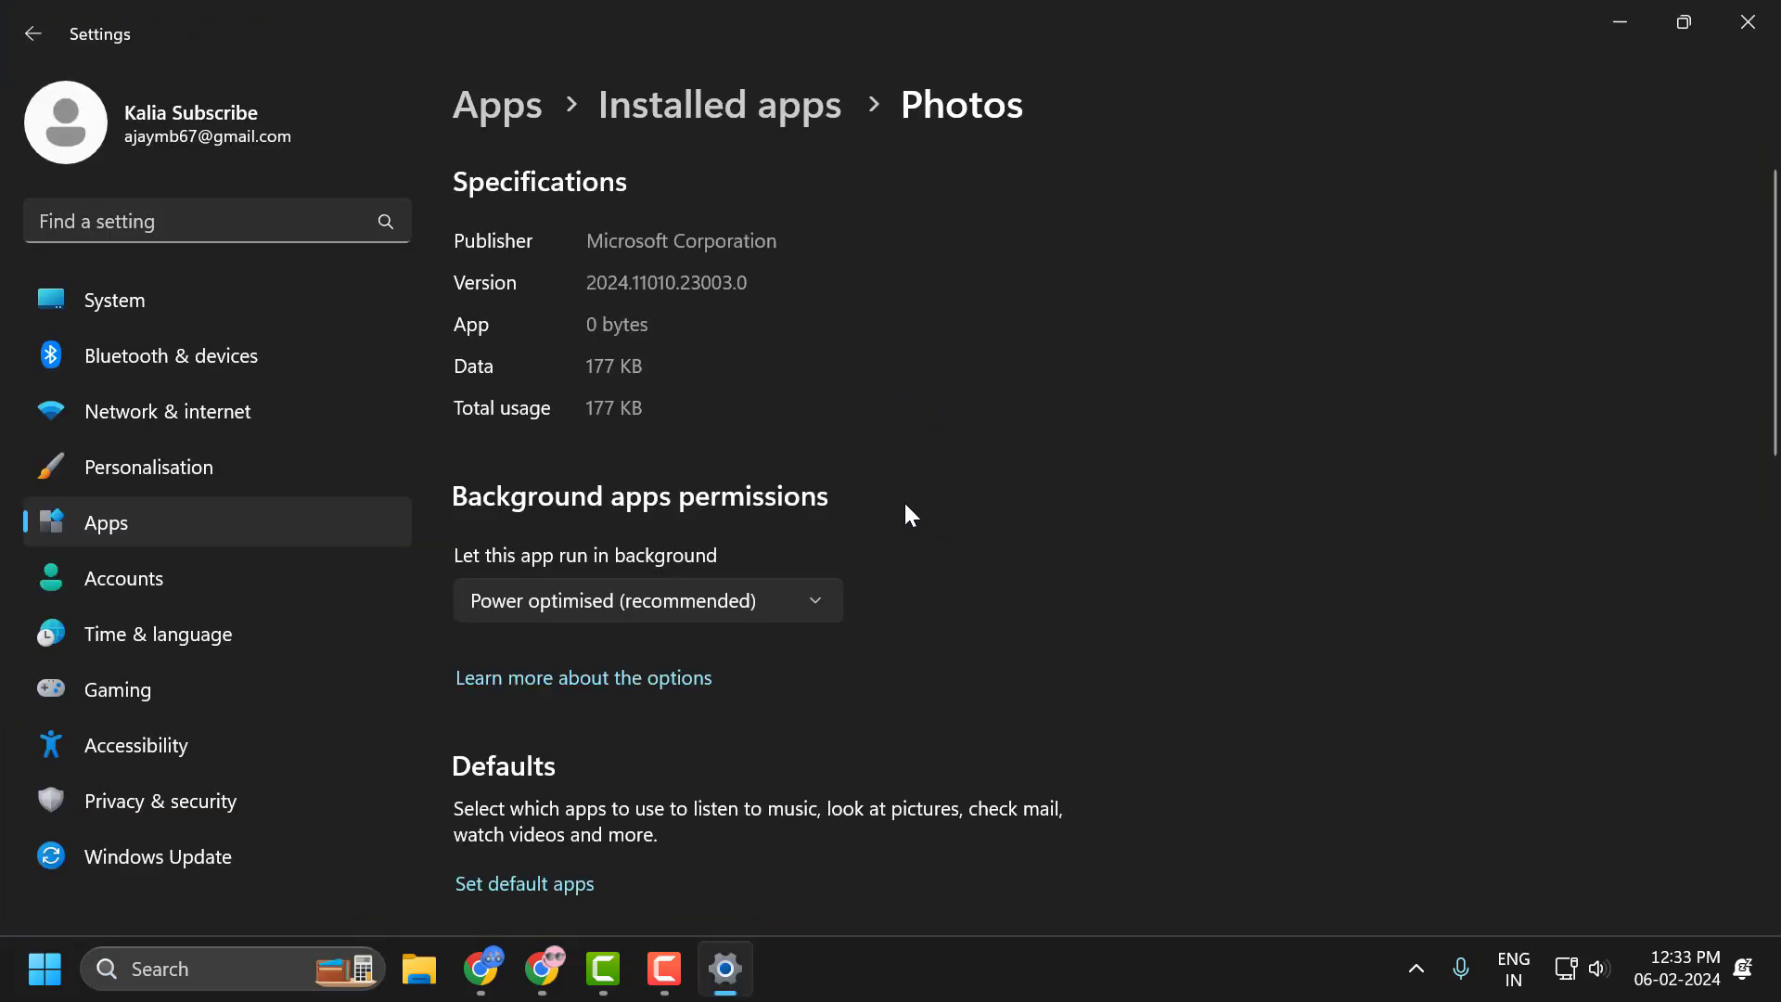
- Reset the Photos app and close Settings
{"action": "scroll", "scroll_direction": "down", "scroll_amount": 3}
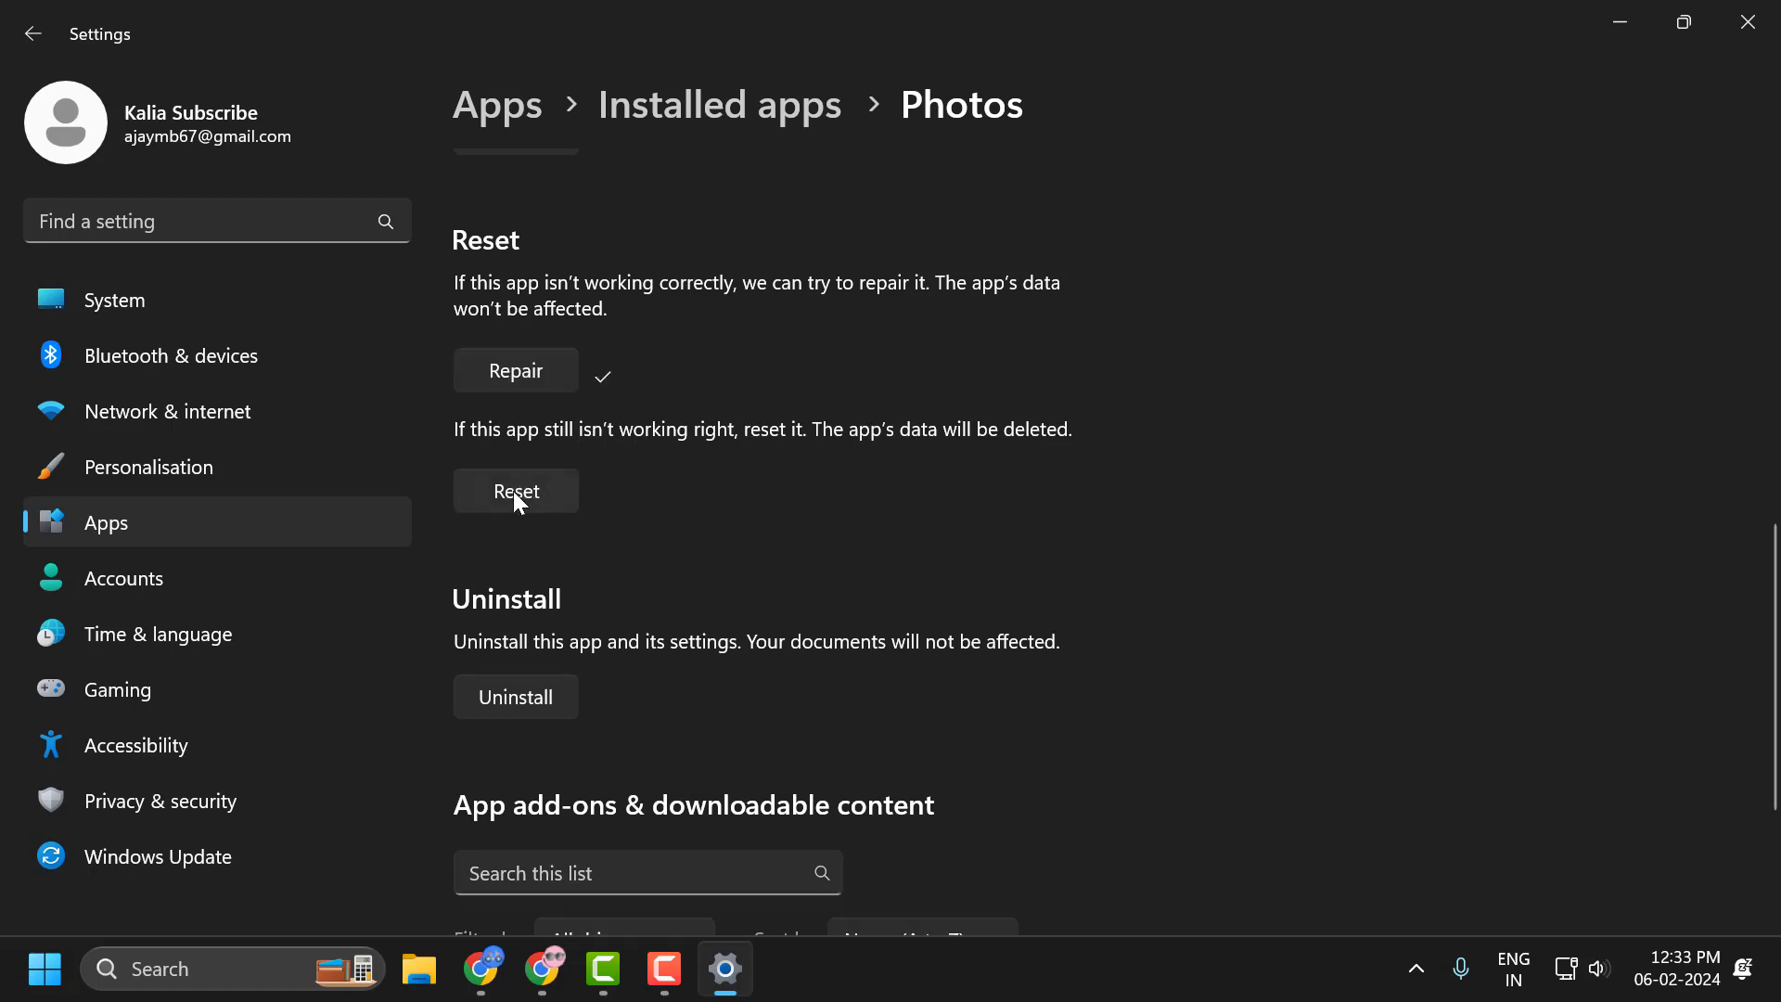
{"action": "left_click", "coordinate": [514, 489]}
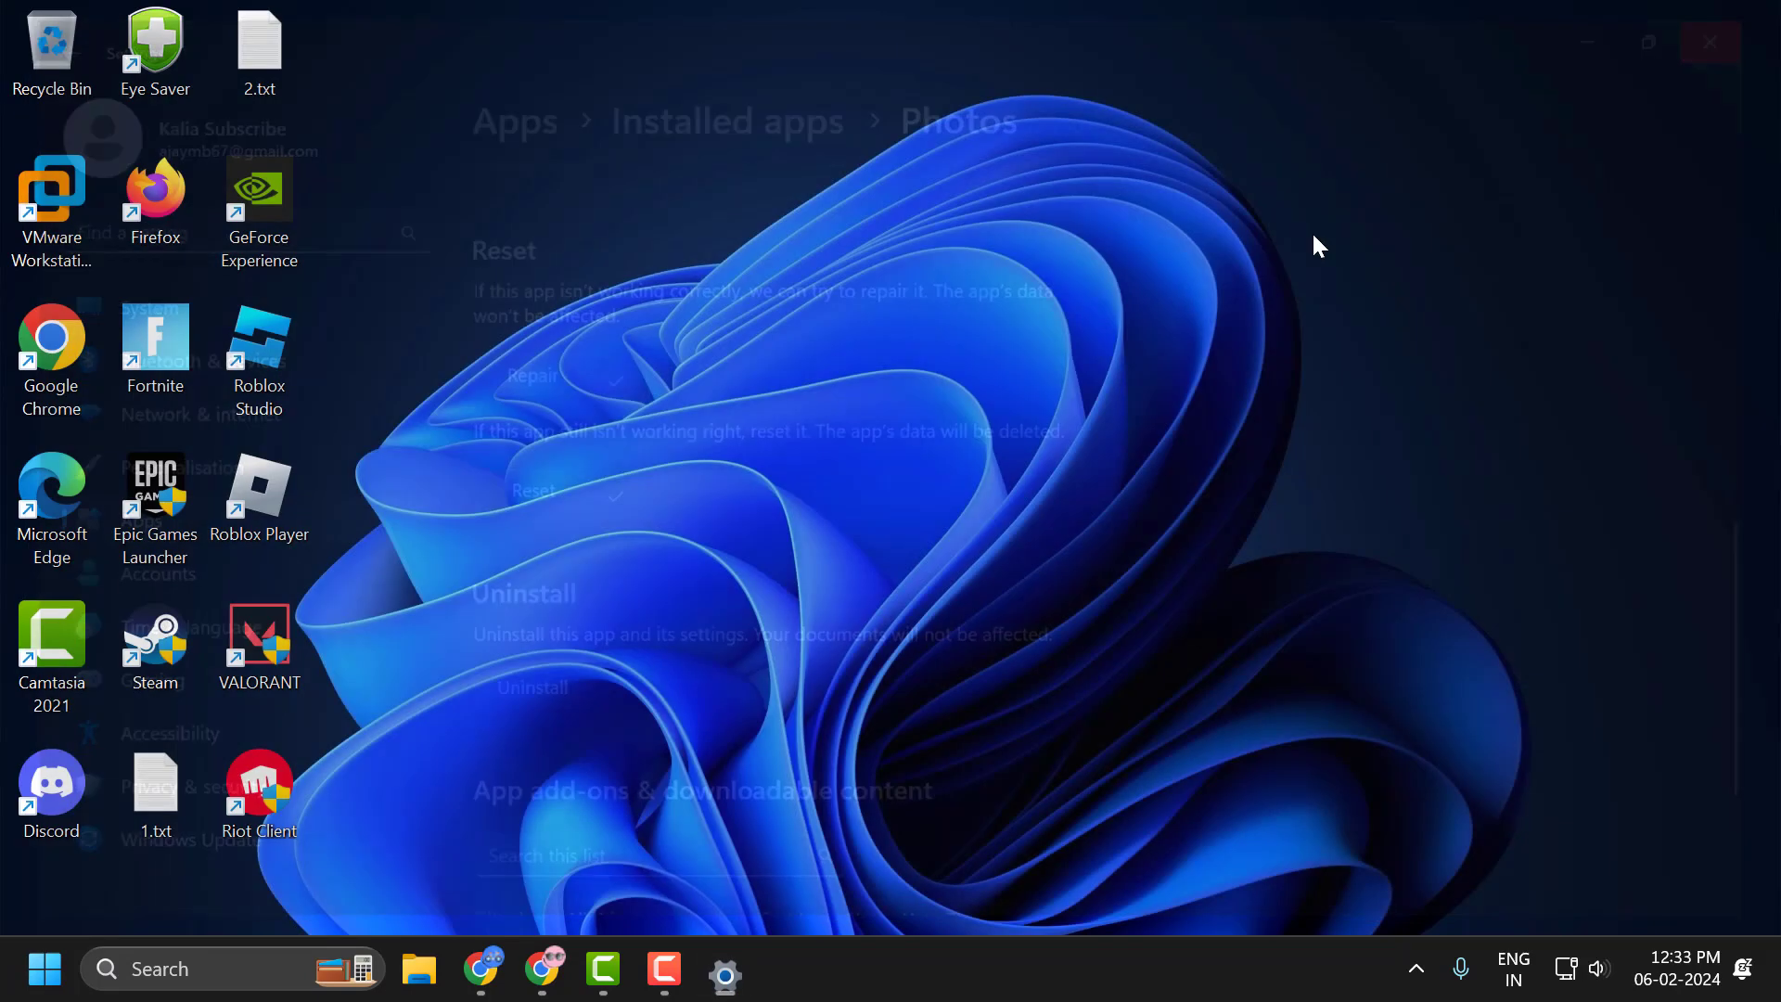
{"action": "left_click", "coordinate": [1709, 42]}
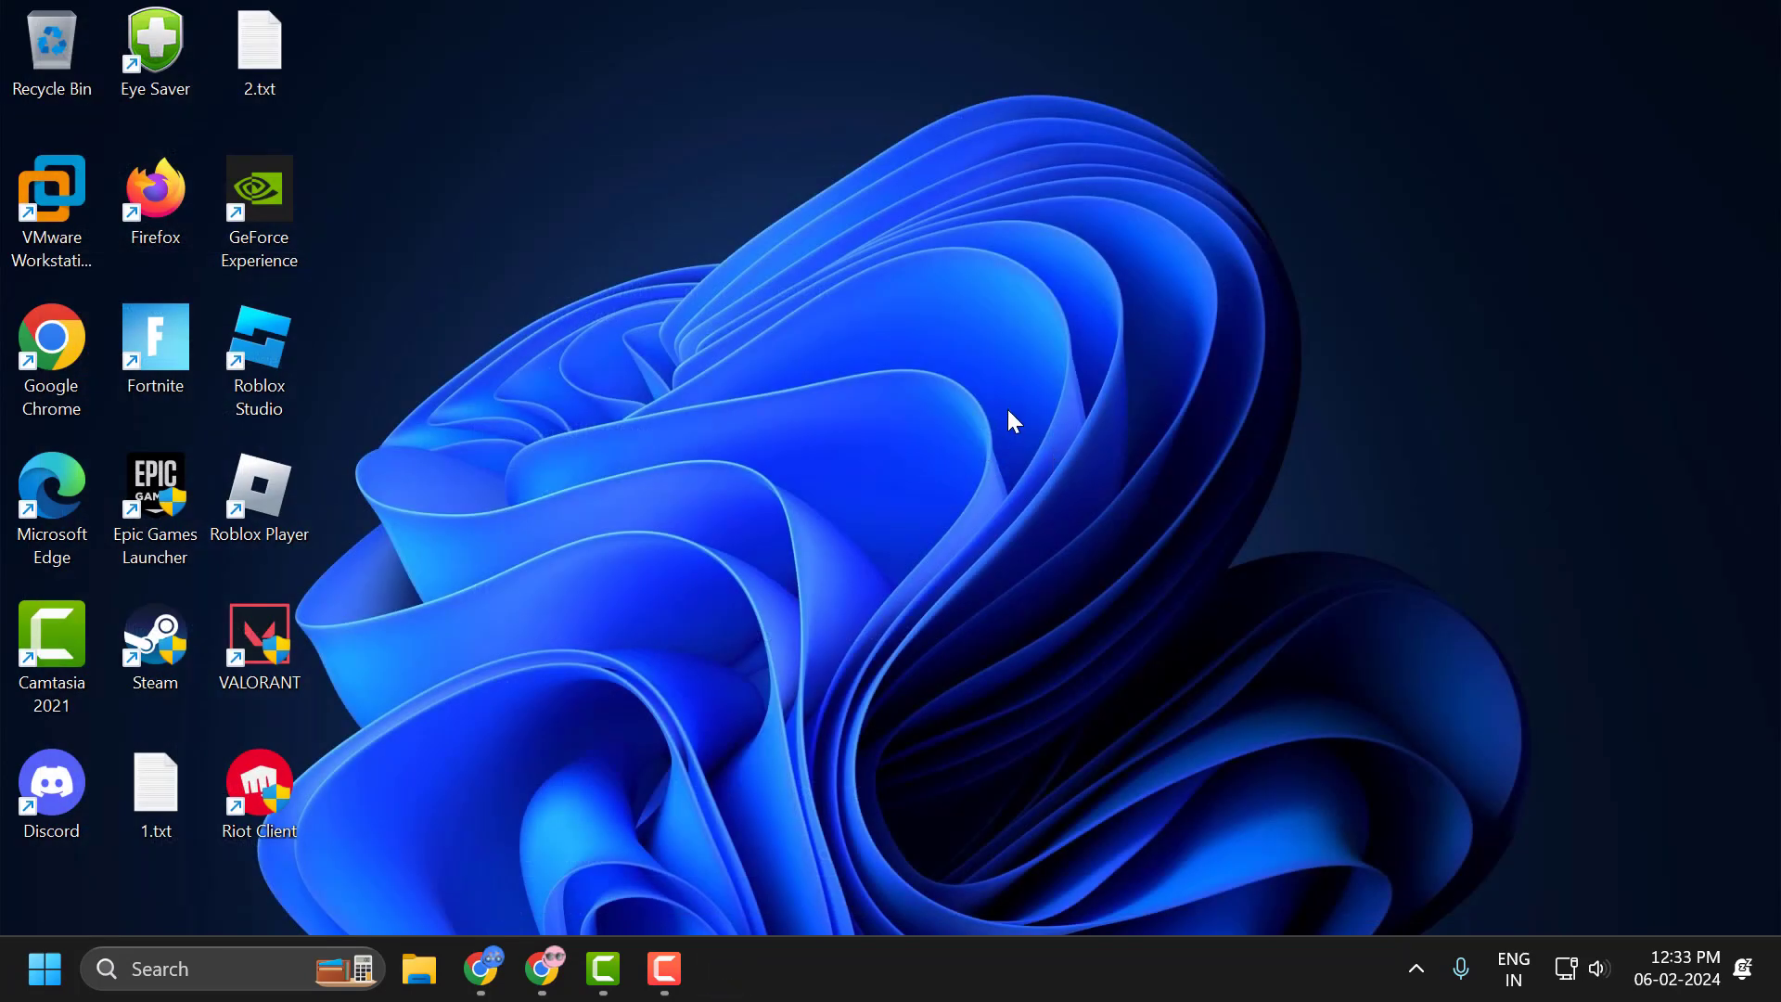
{"action": "mouse_move", "coordinate": [1004, 430]}
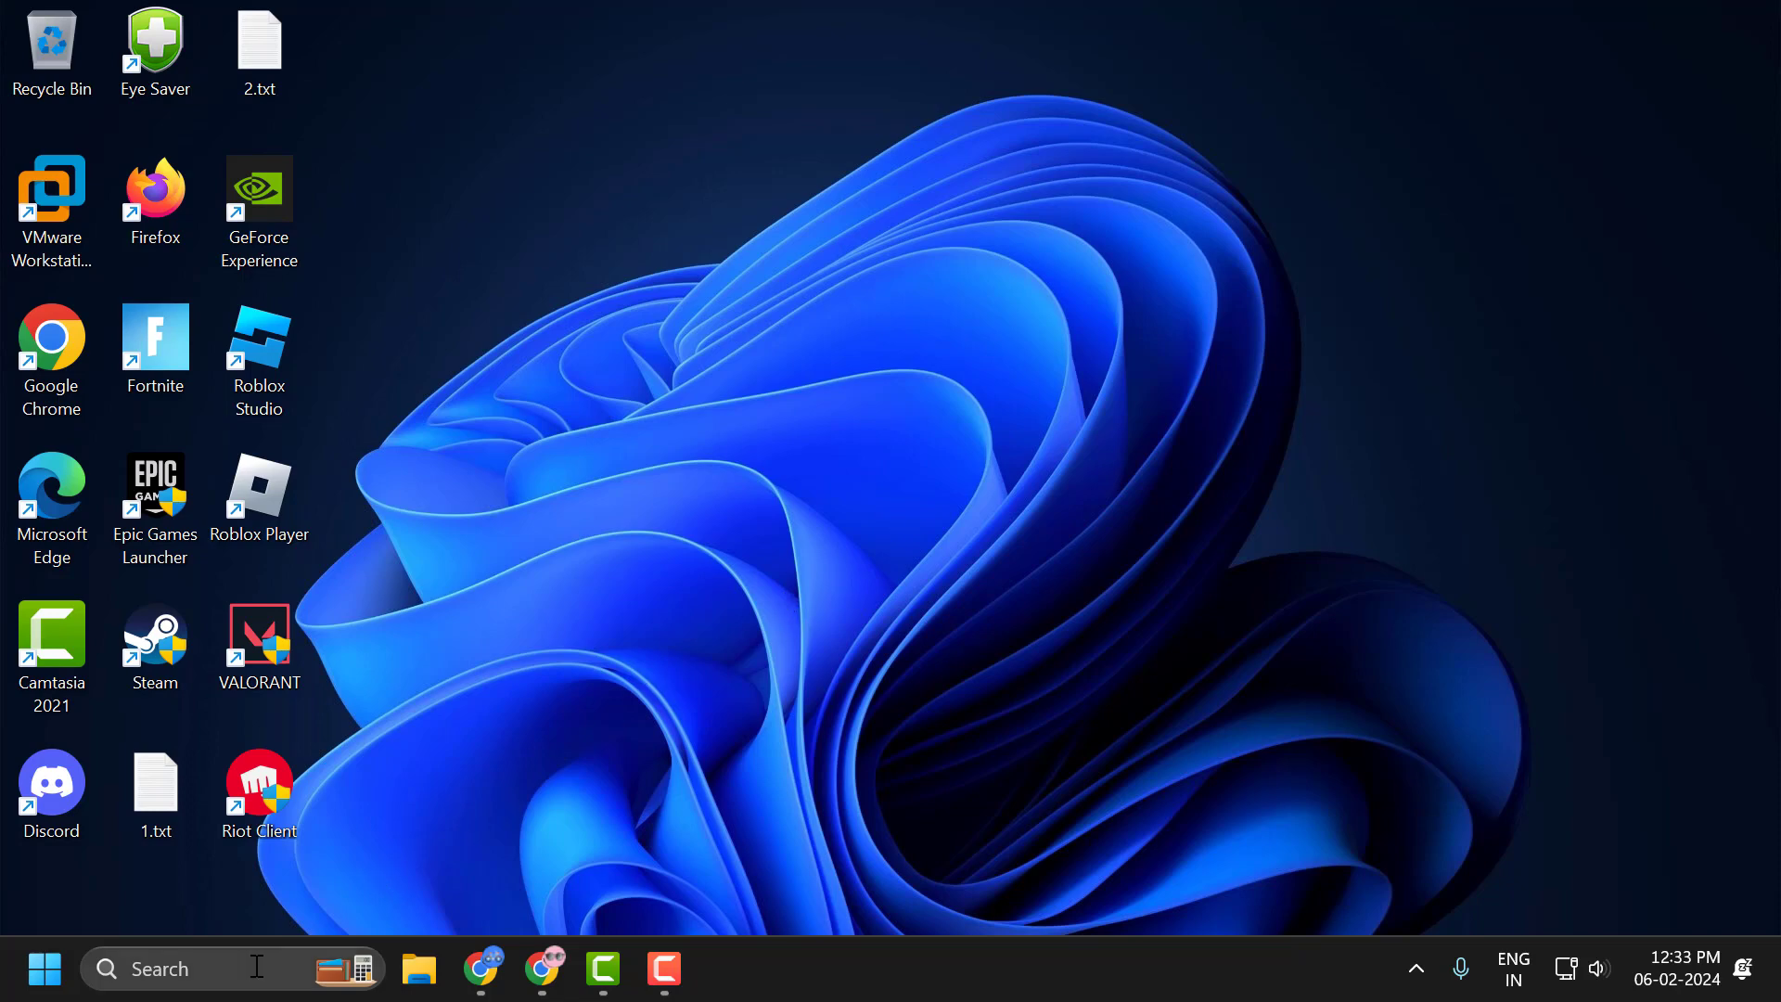
- Search for Photos and confirm uninstalling the Photos app
{"action": "type", "text": "p"}
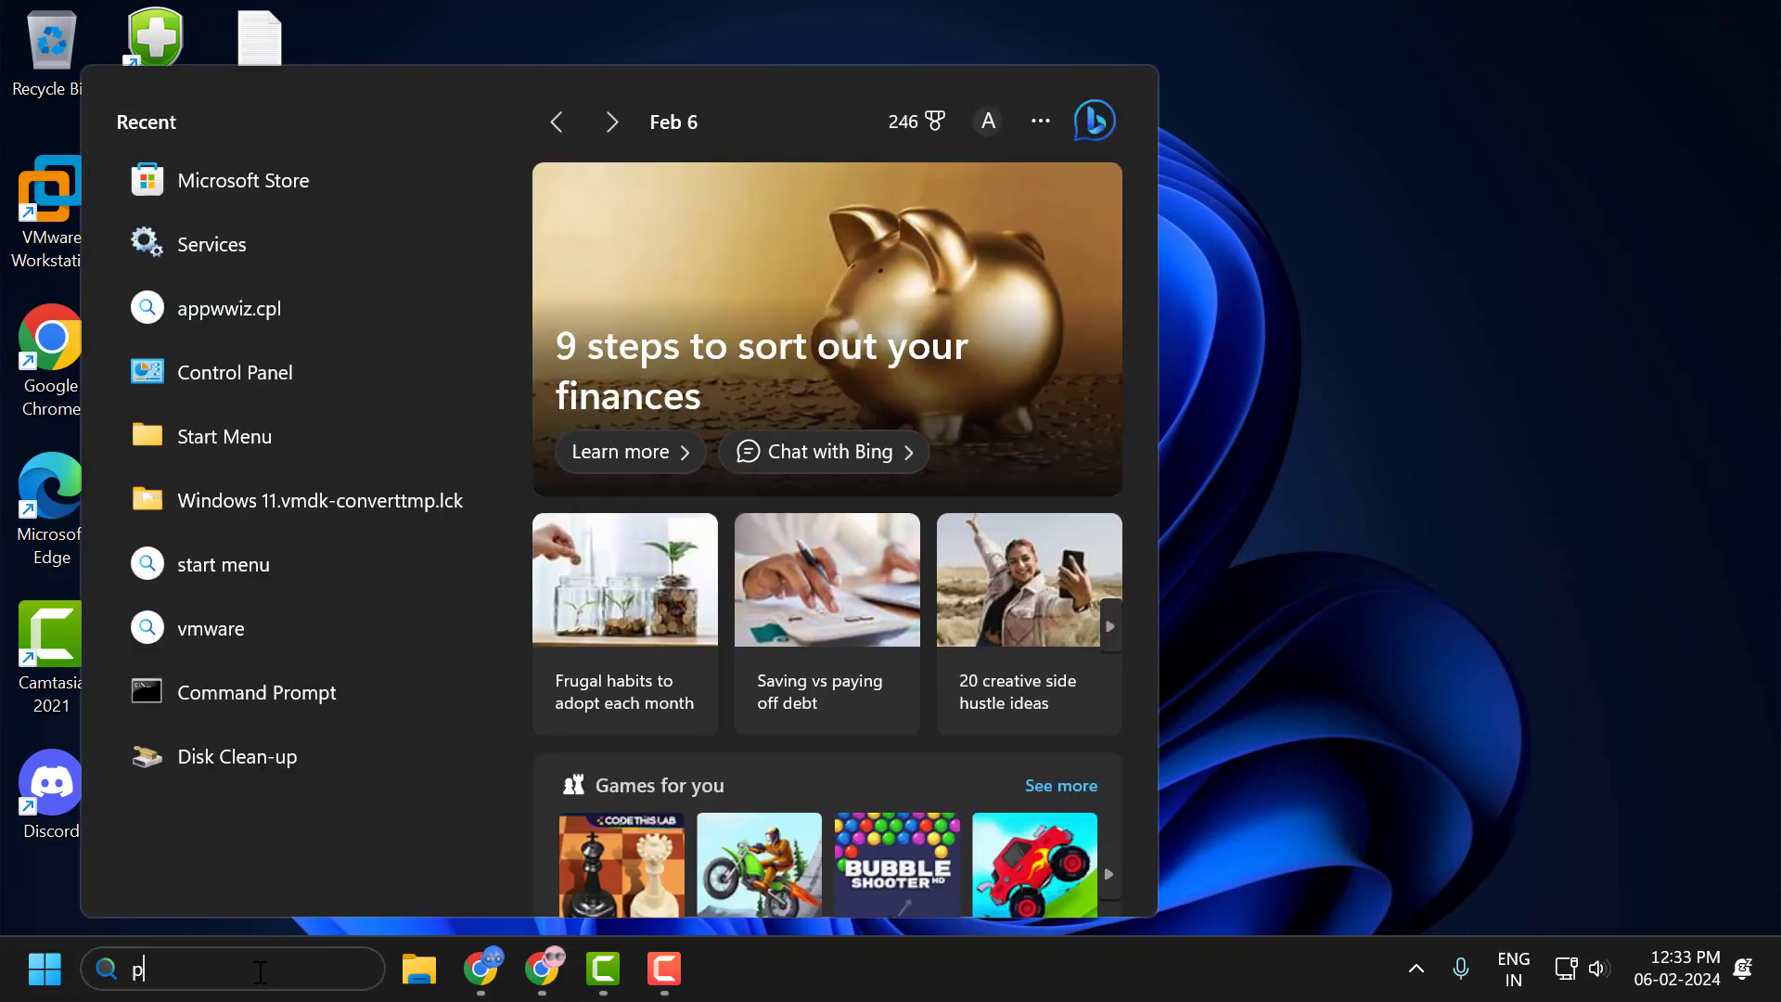
{"action": "type", "text": "ho"}
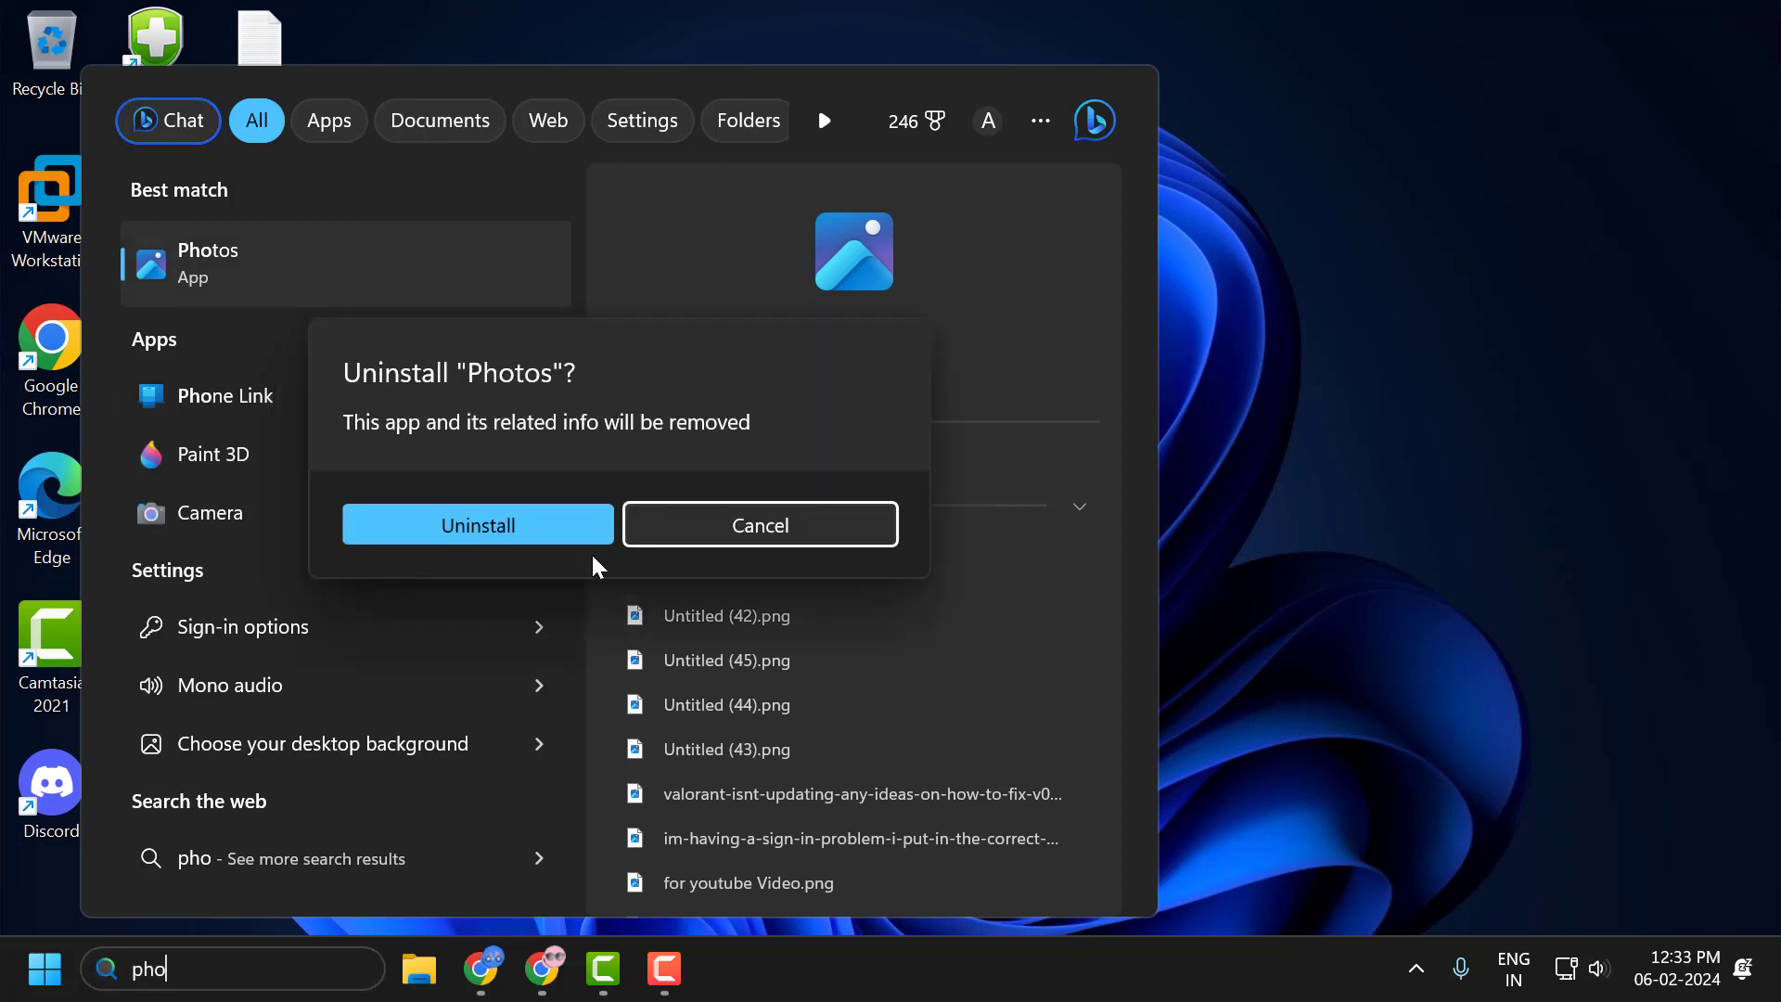
{"action": "left_click", "coordinate": [759, 525]}
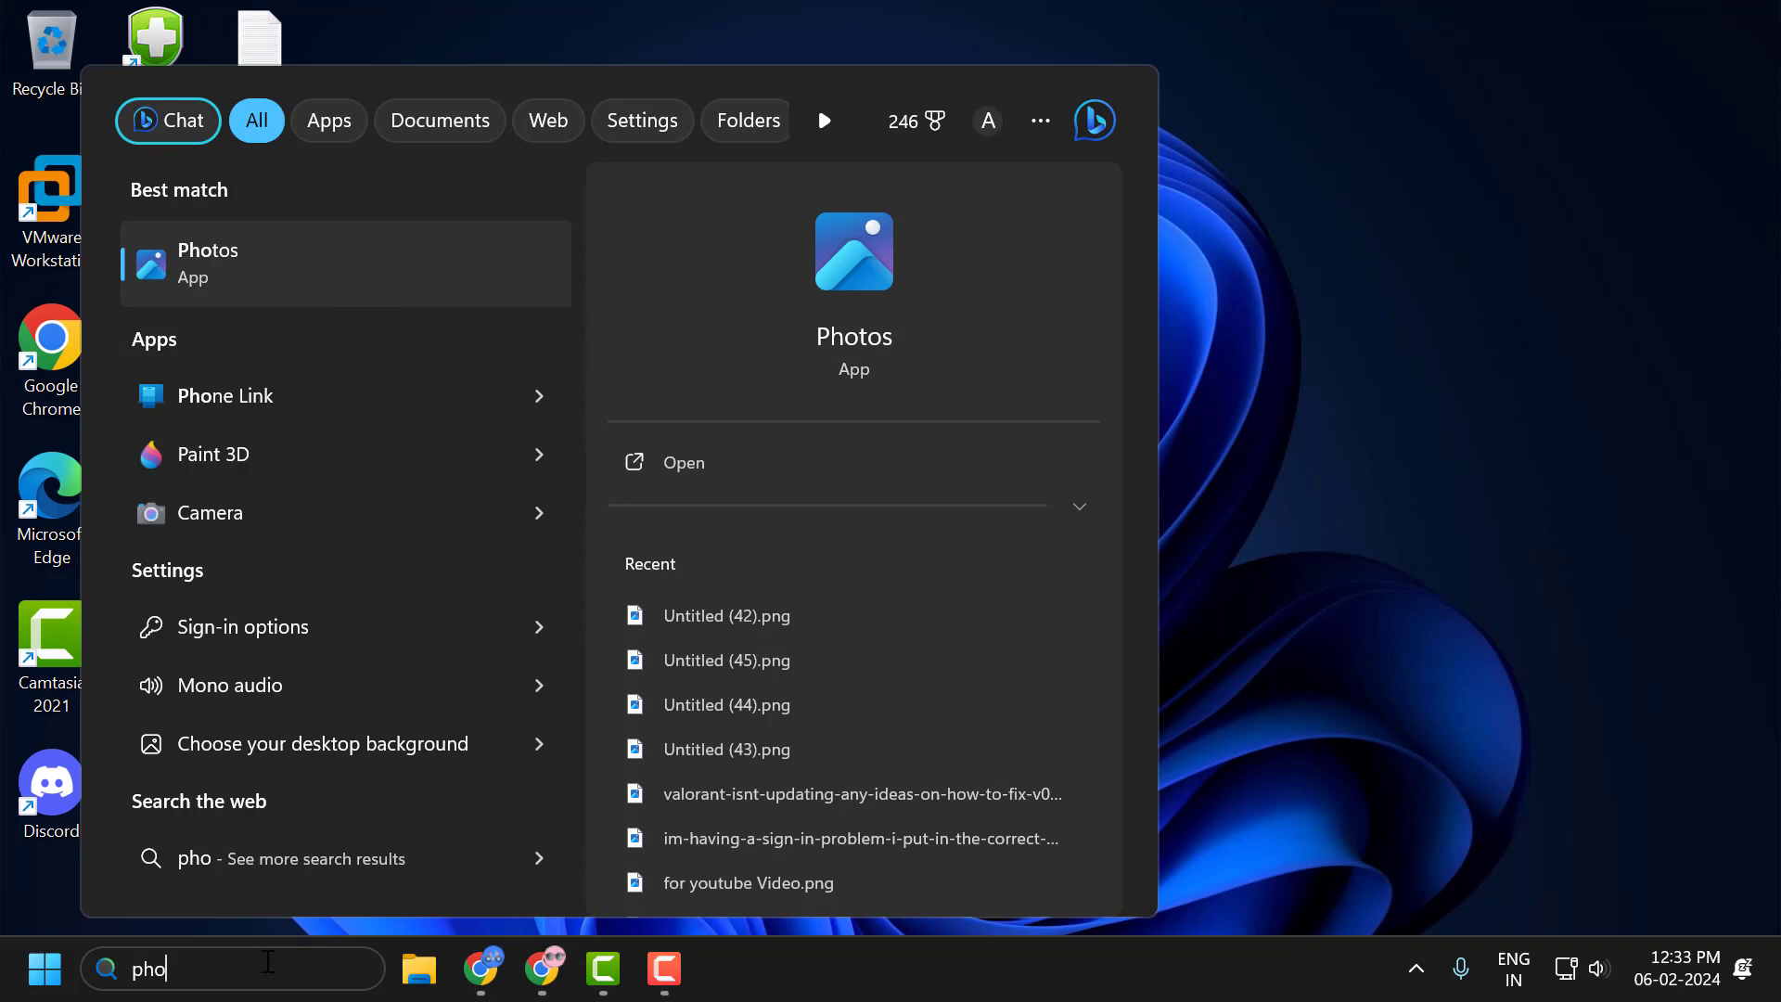
- Search 'store' and launch Microsoft Store
{"action": "type", "text": "services"}
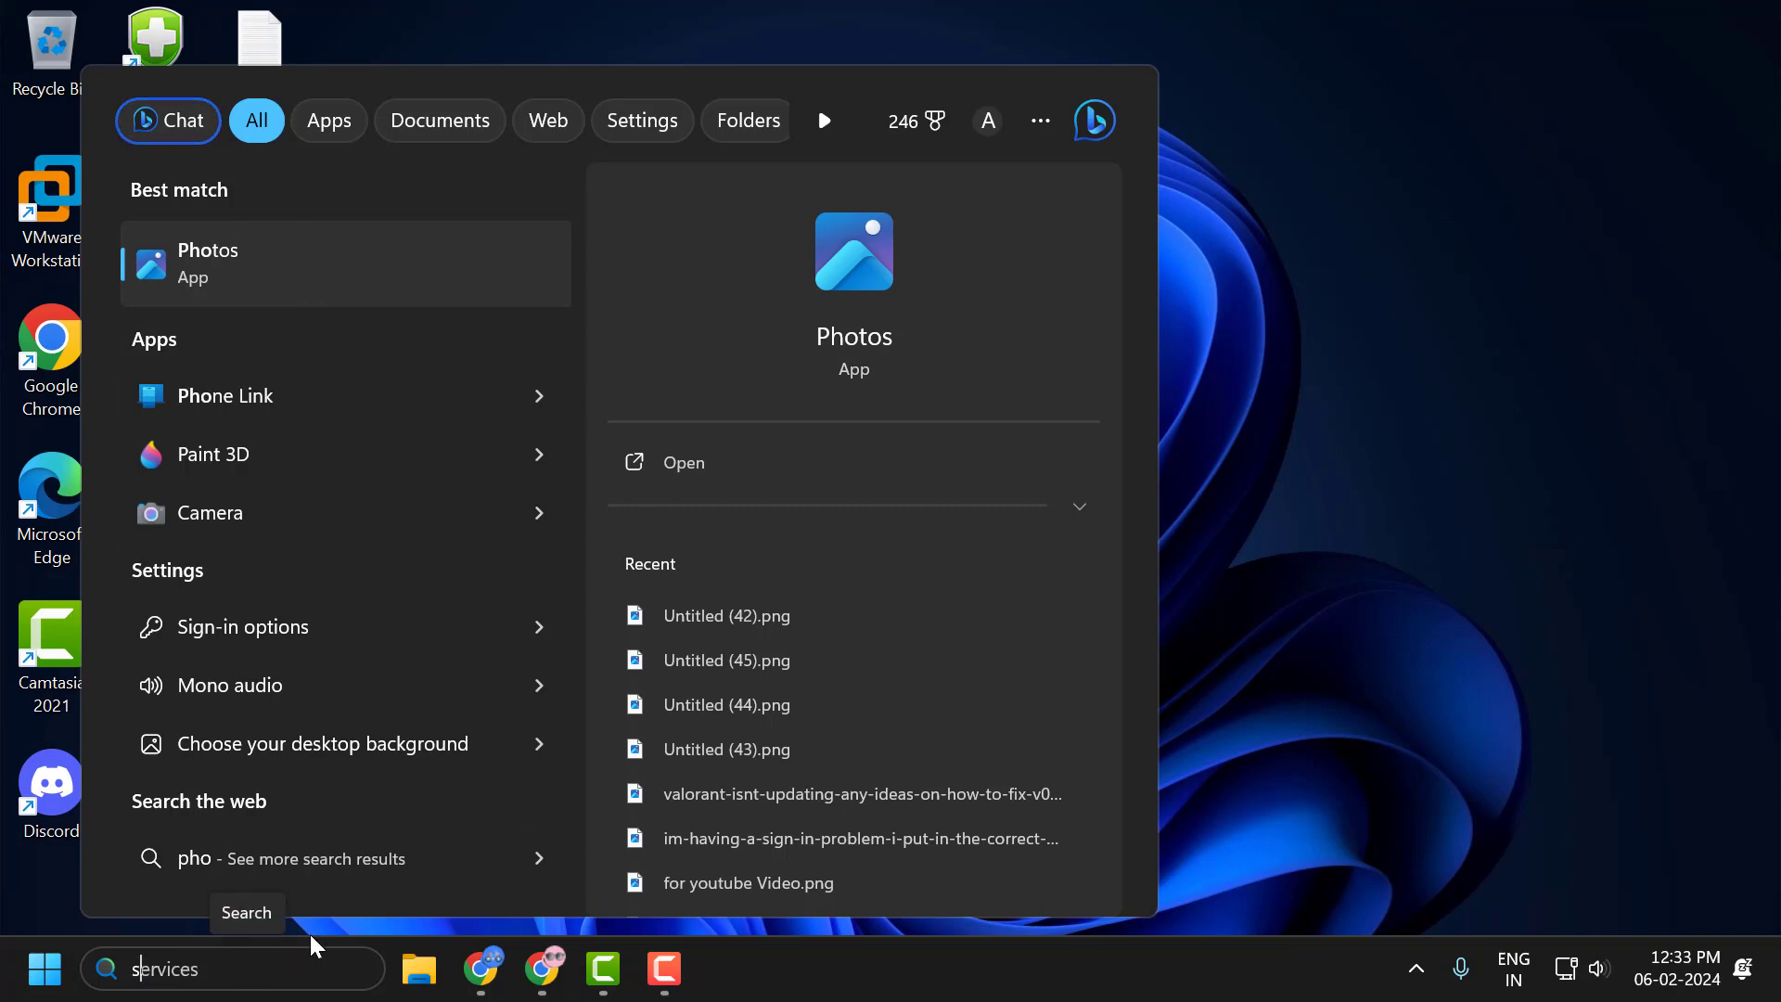
{"action": "type", "text": "store"}
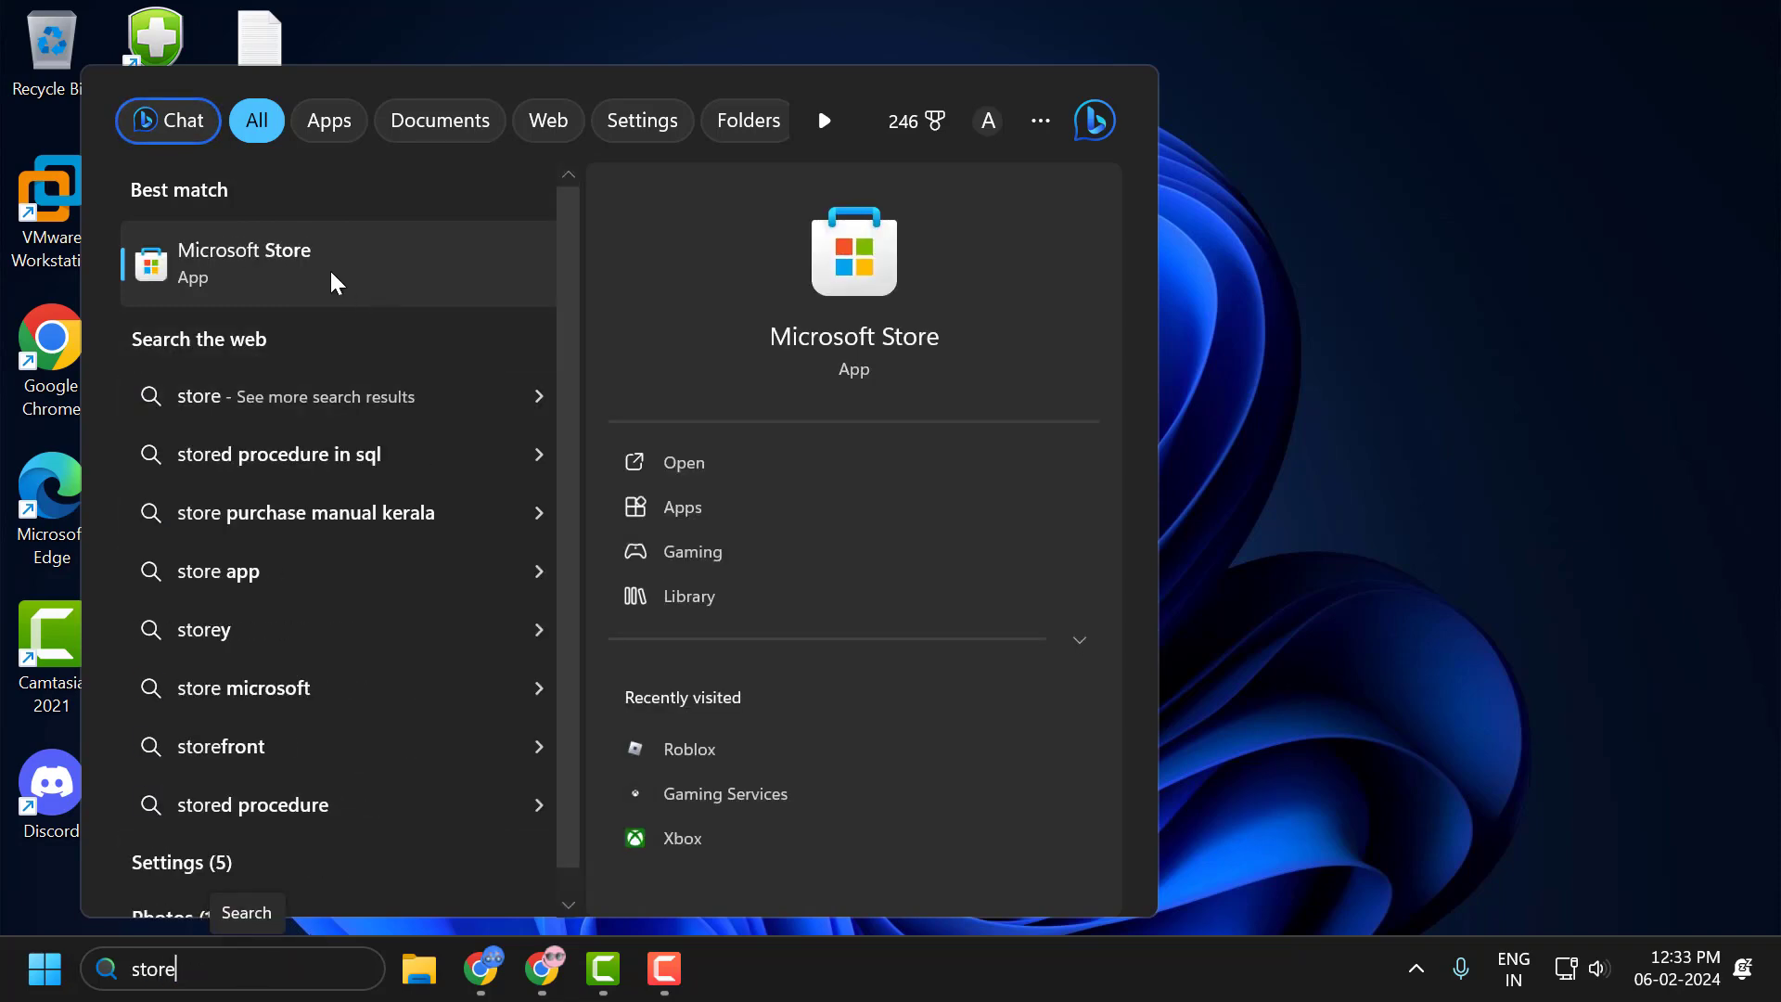
{"action": "left_click", "coordinate": [244, 262]}
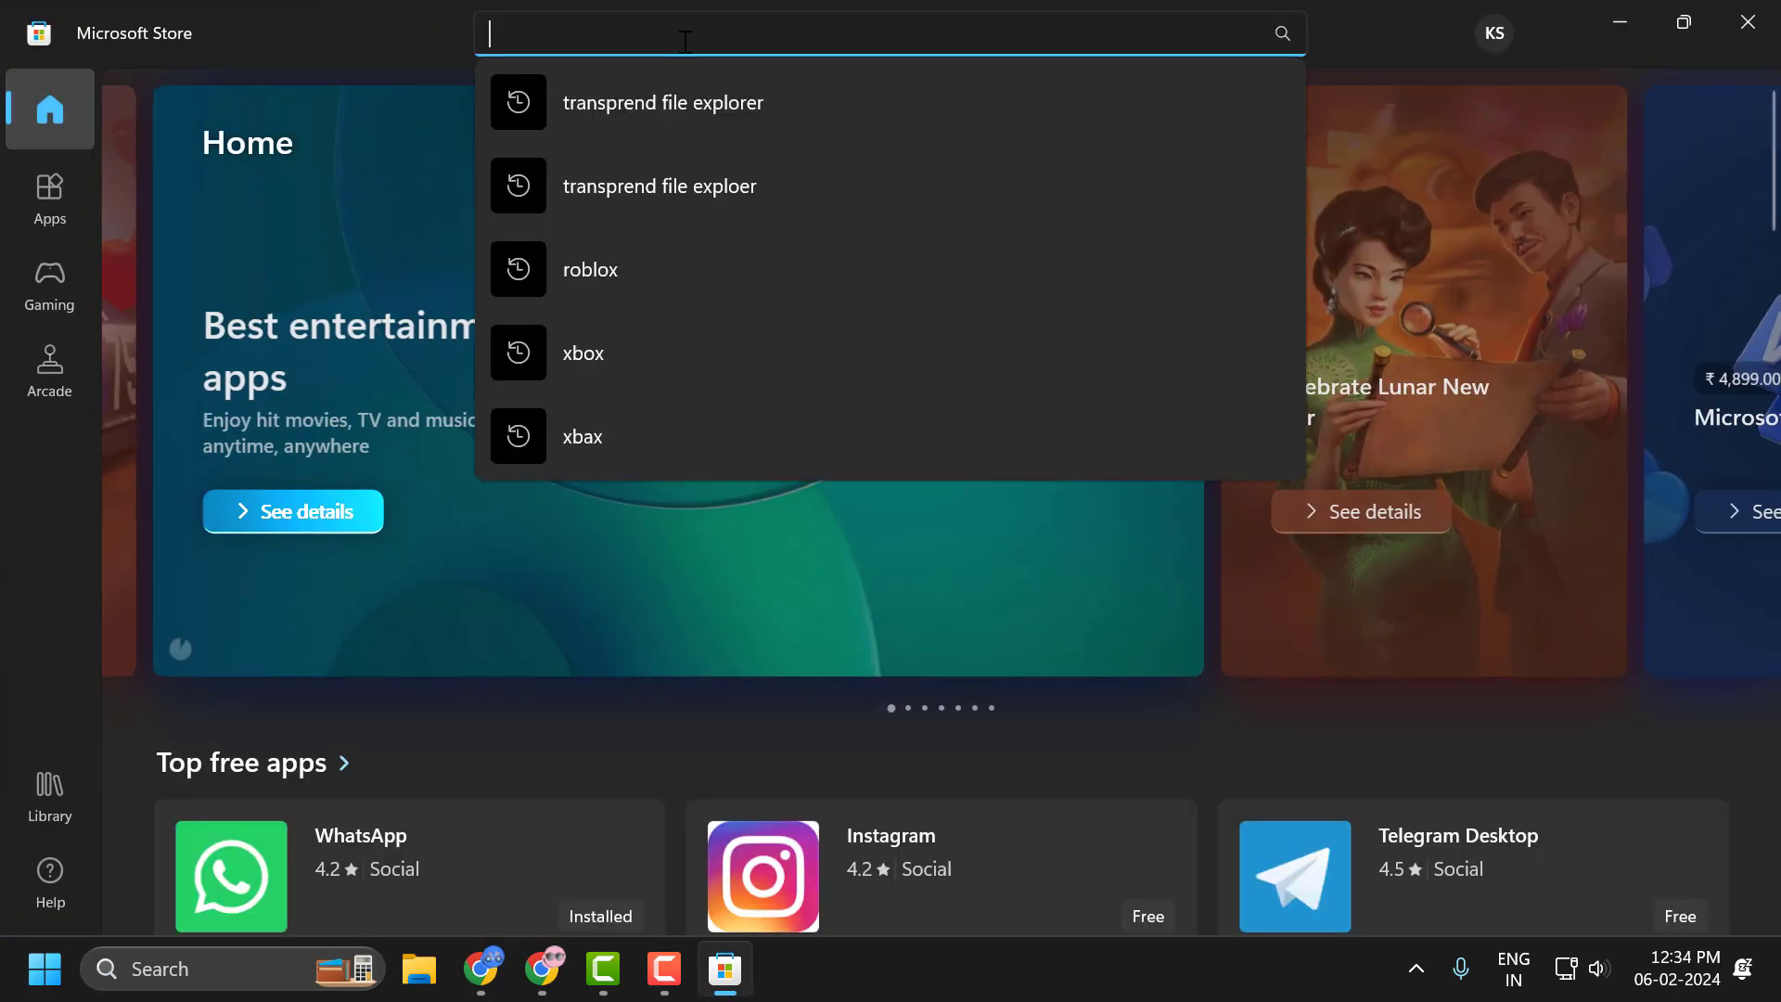
- Find Microsoft Photos in the Store and install it with Get
{"action": "type", "text": "photos"}
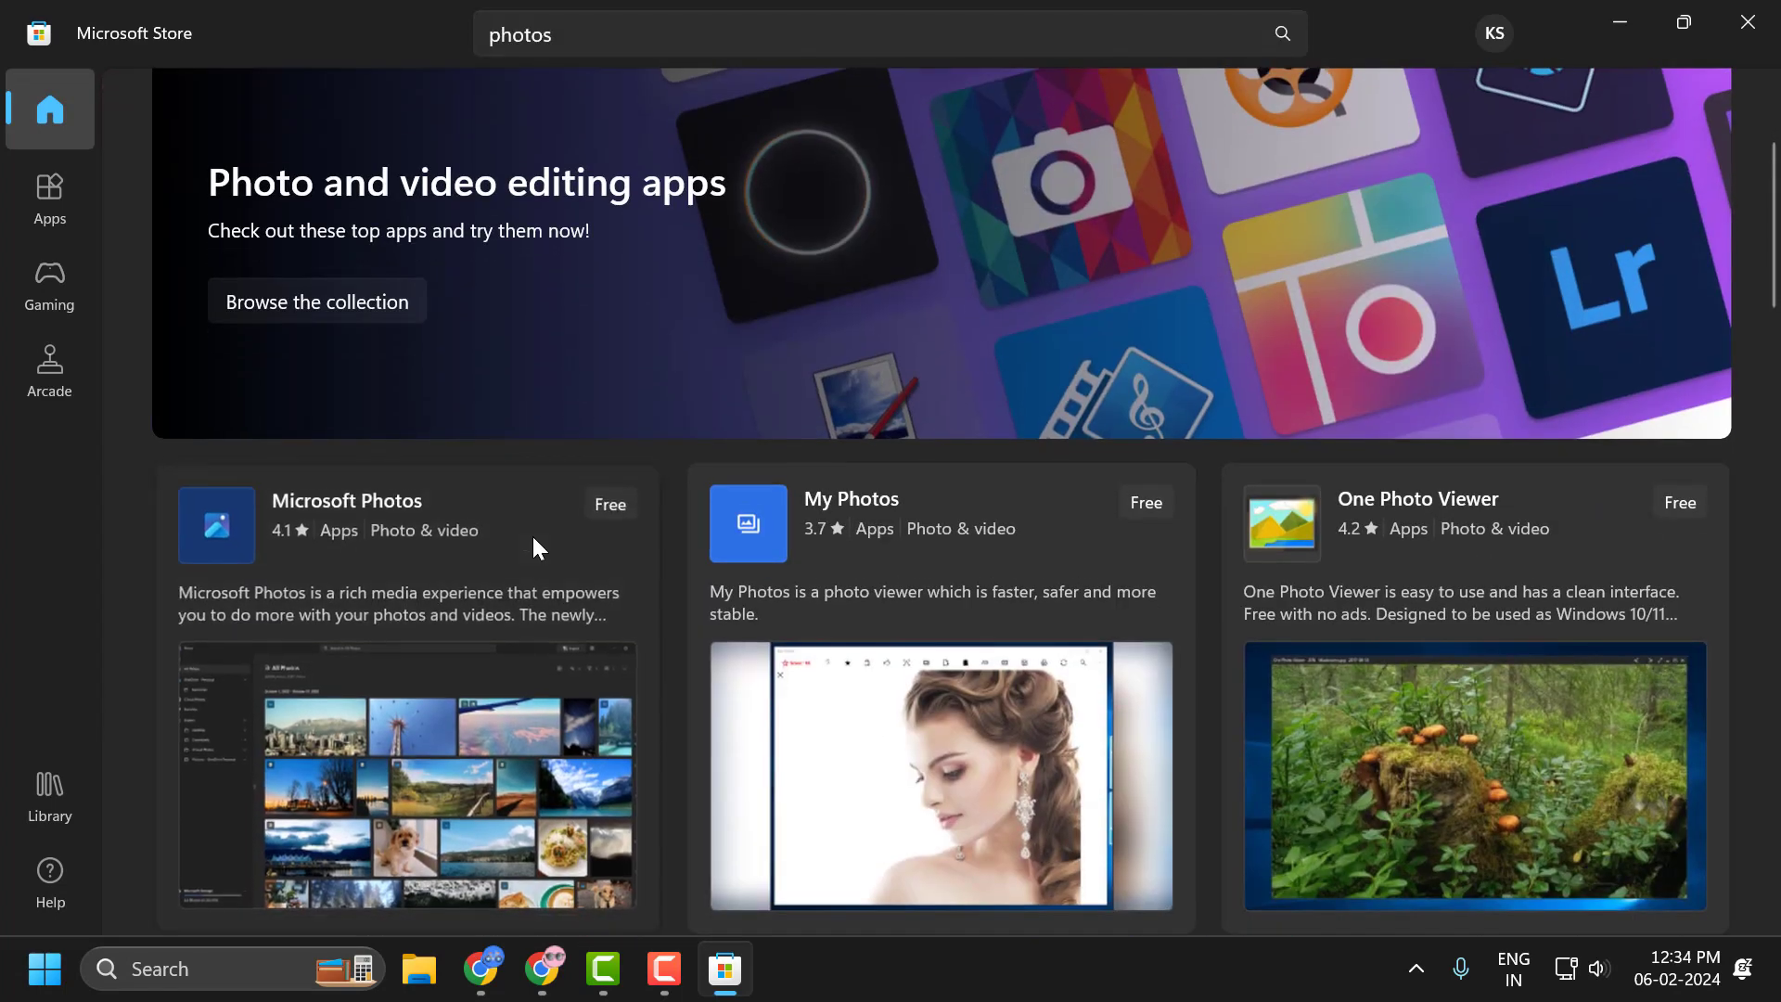
{"action": "left_click", "coordinate": [347, 499]}
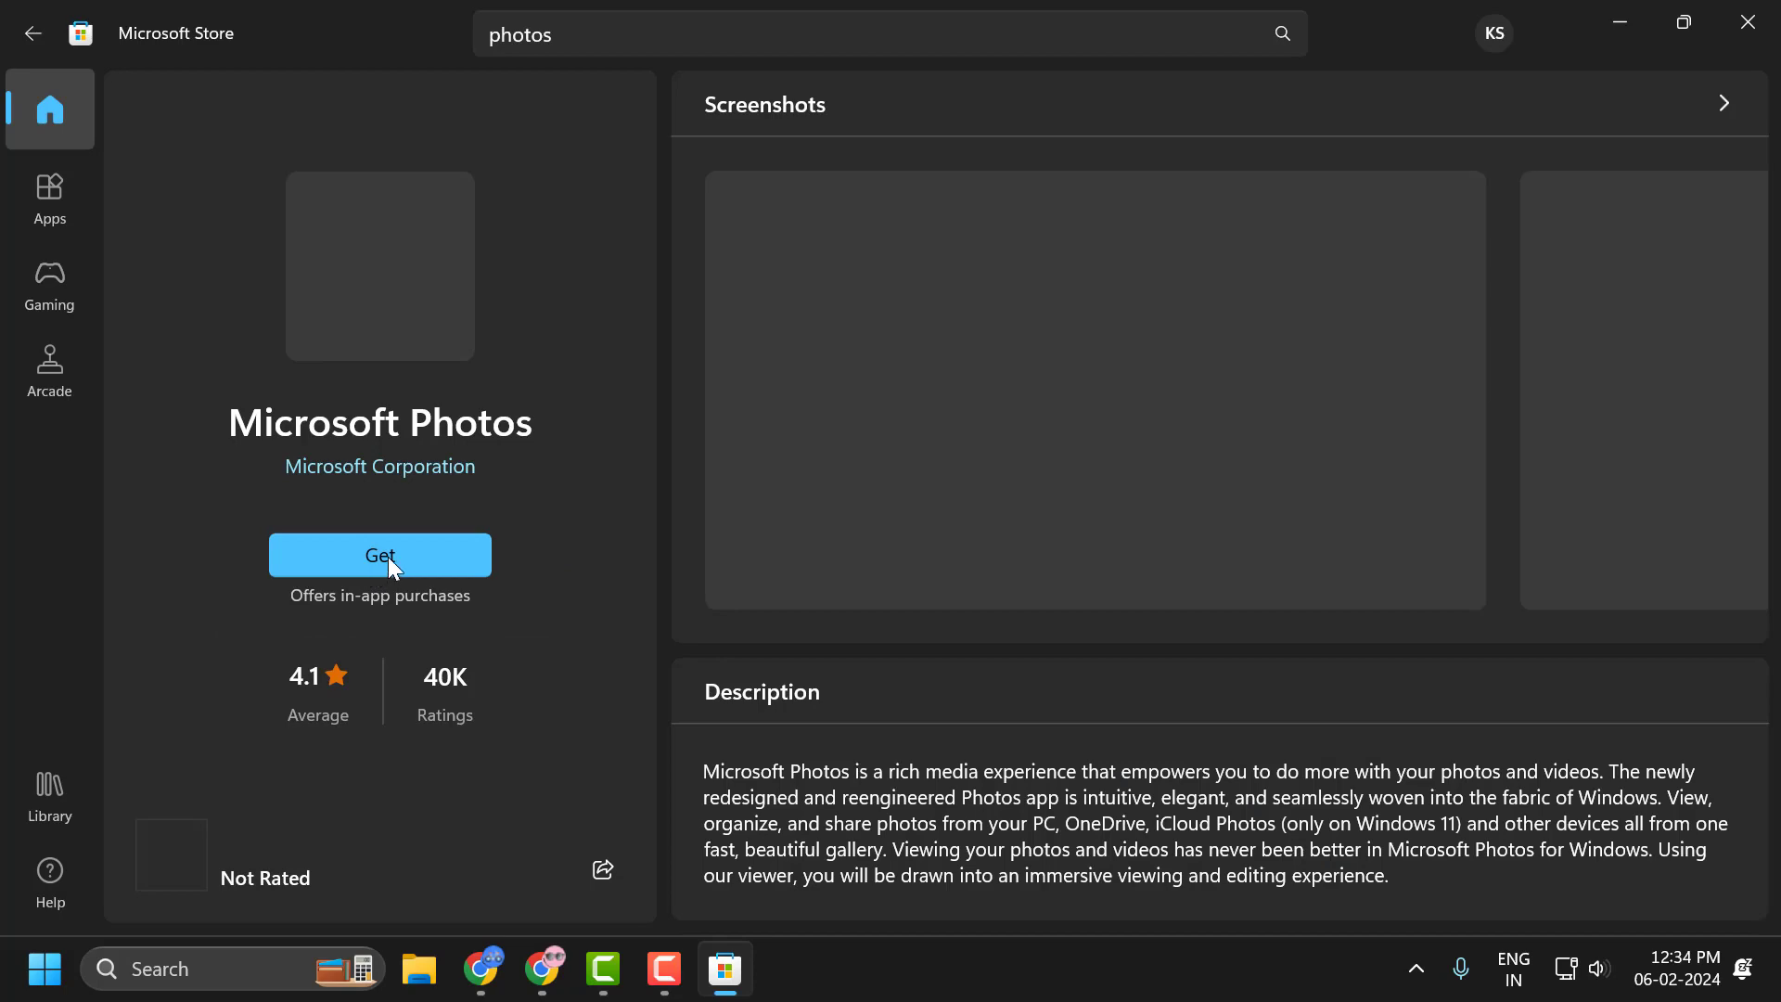
{"action": "left_click", "coordinate": [379, 555]}
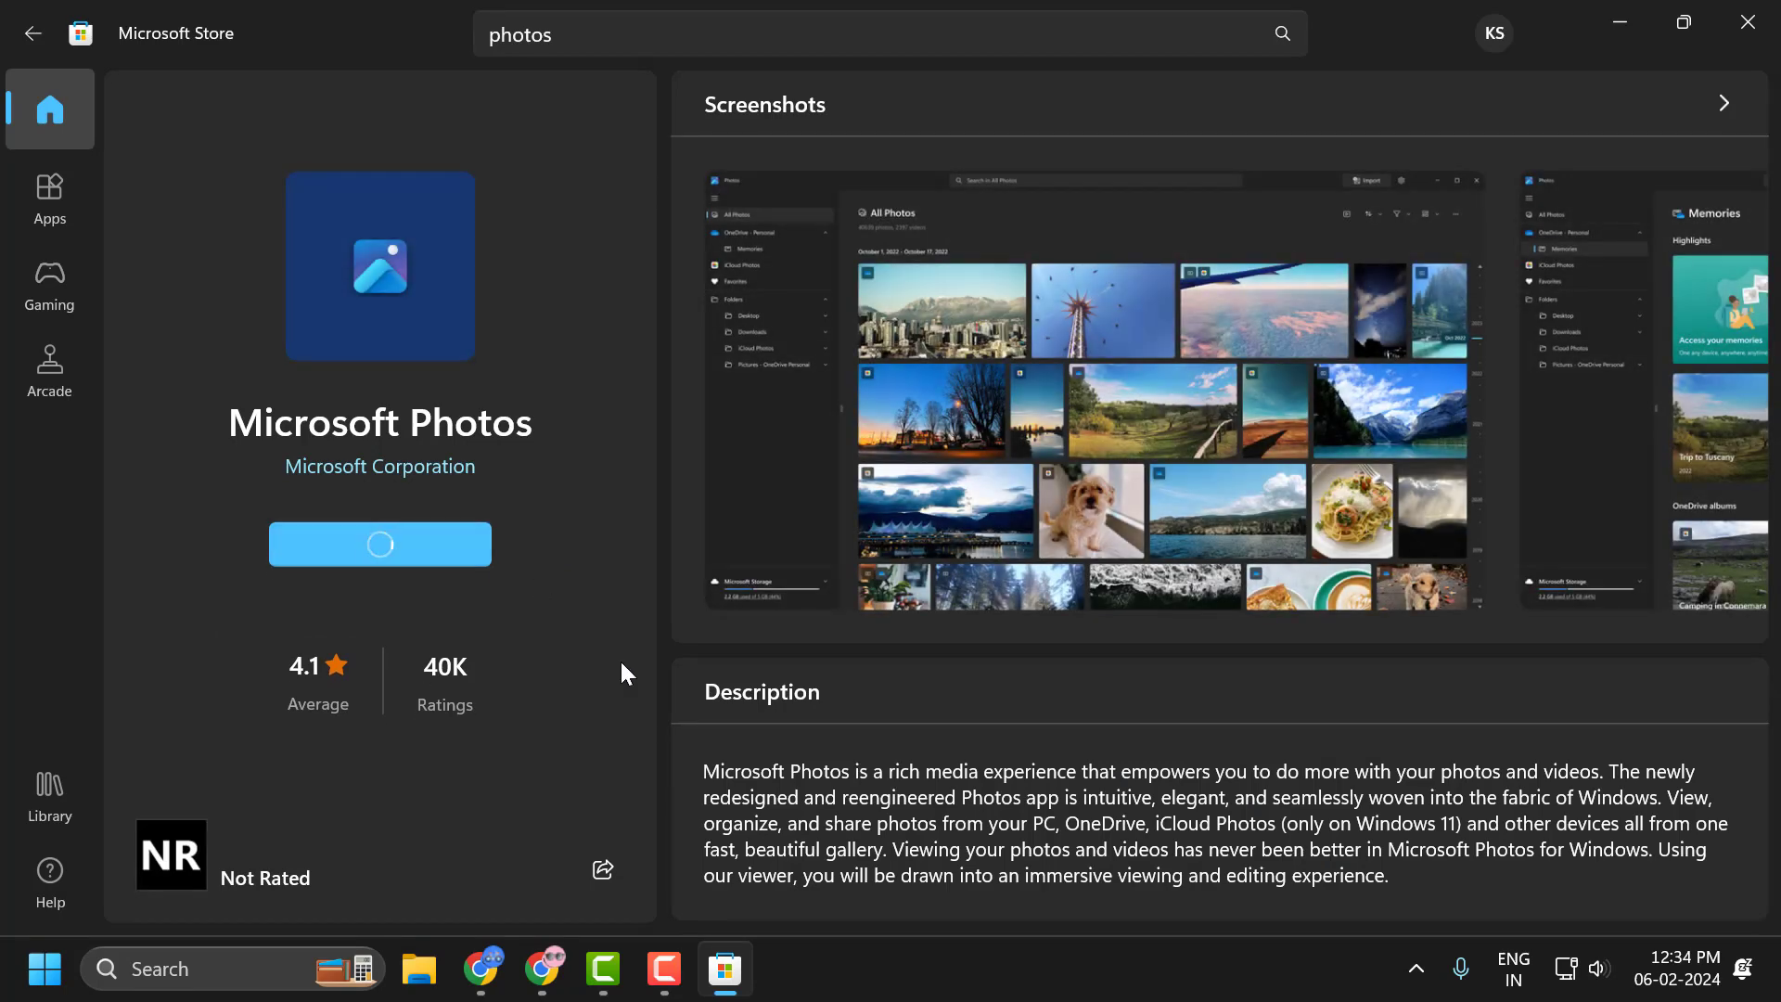
{"action": "left_click", "coordinate": [379, 543]}
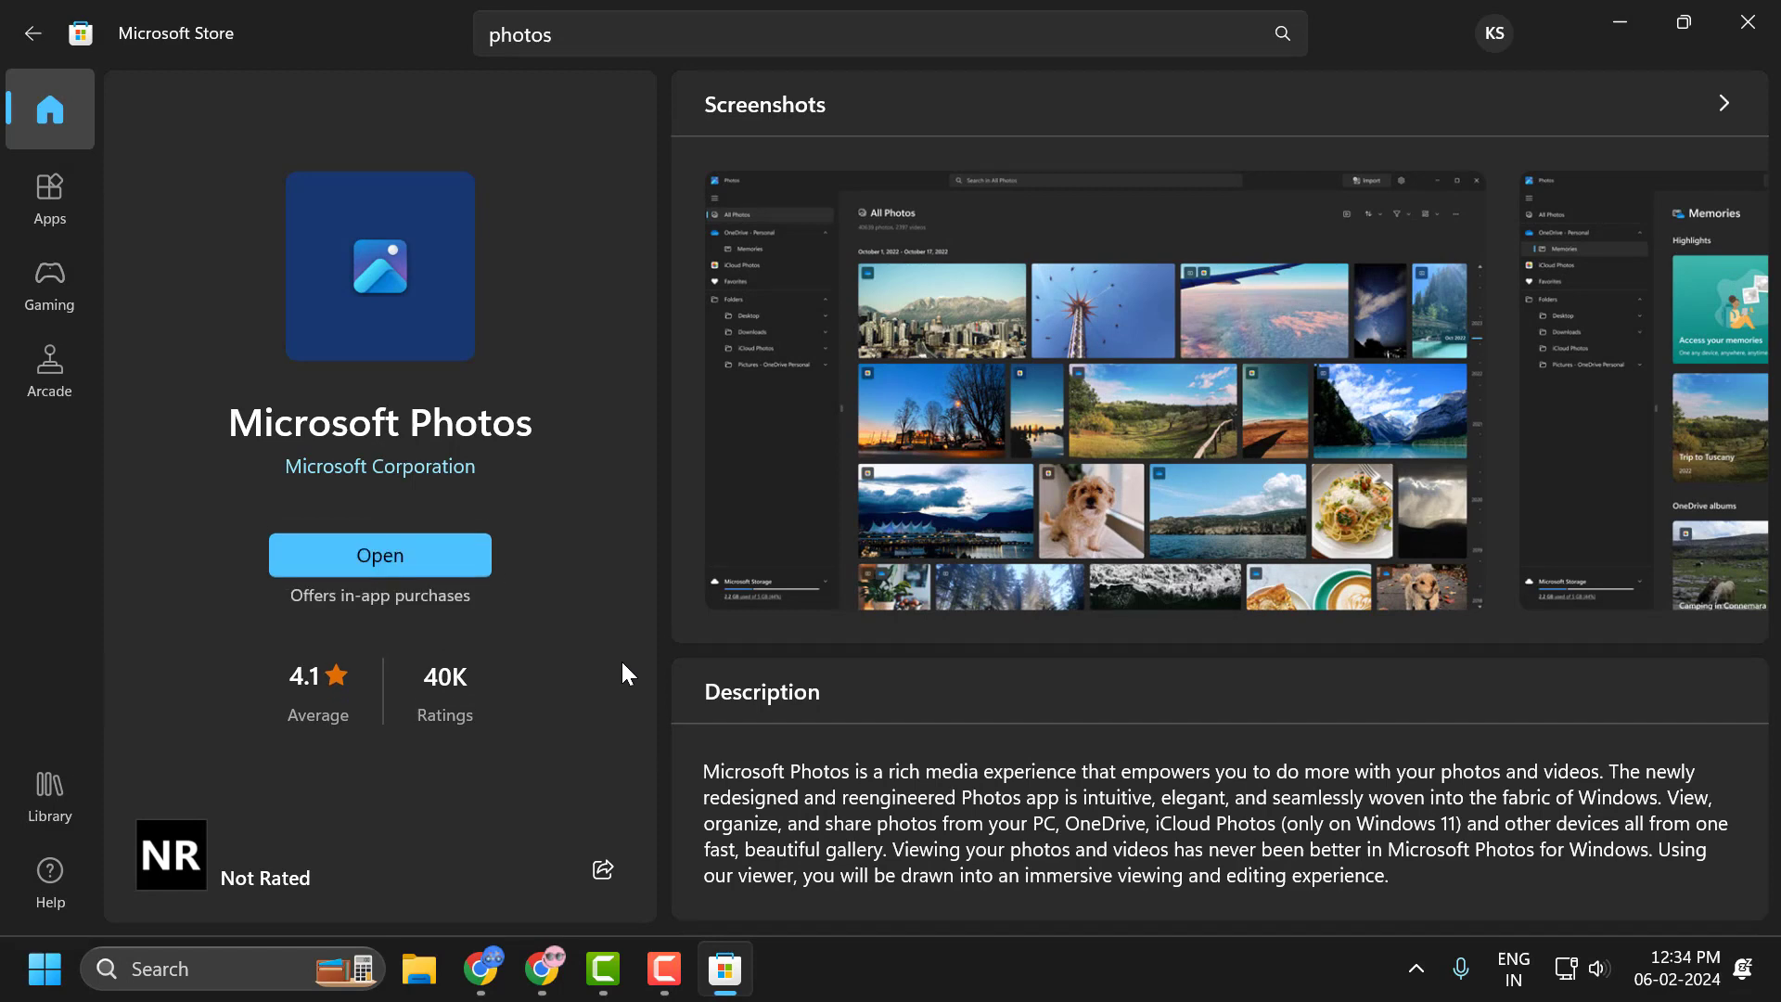
{"action": "mouse_move", "coordinate": [575, 536]}
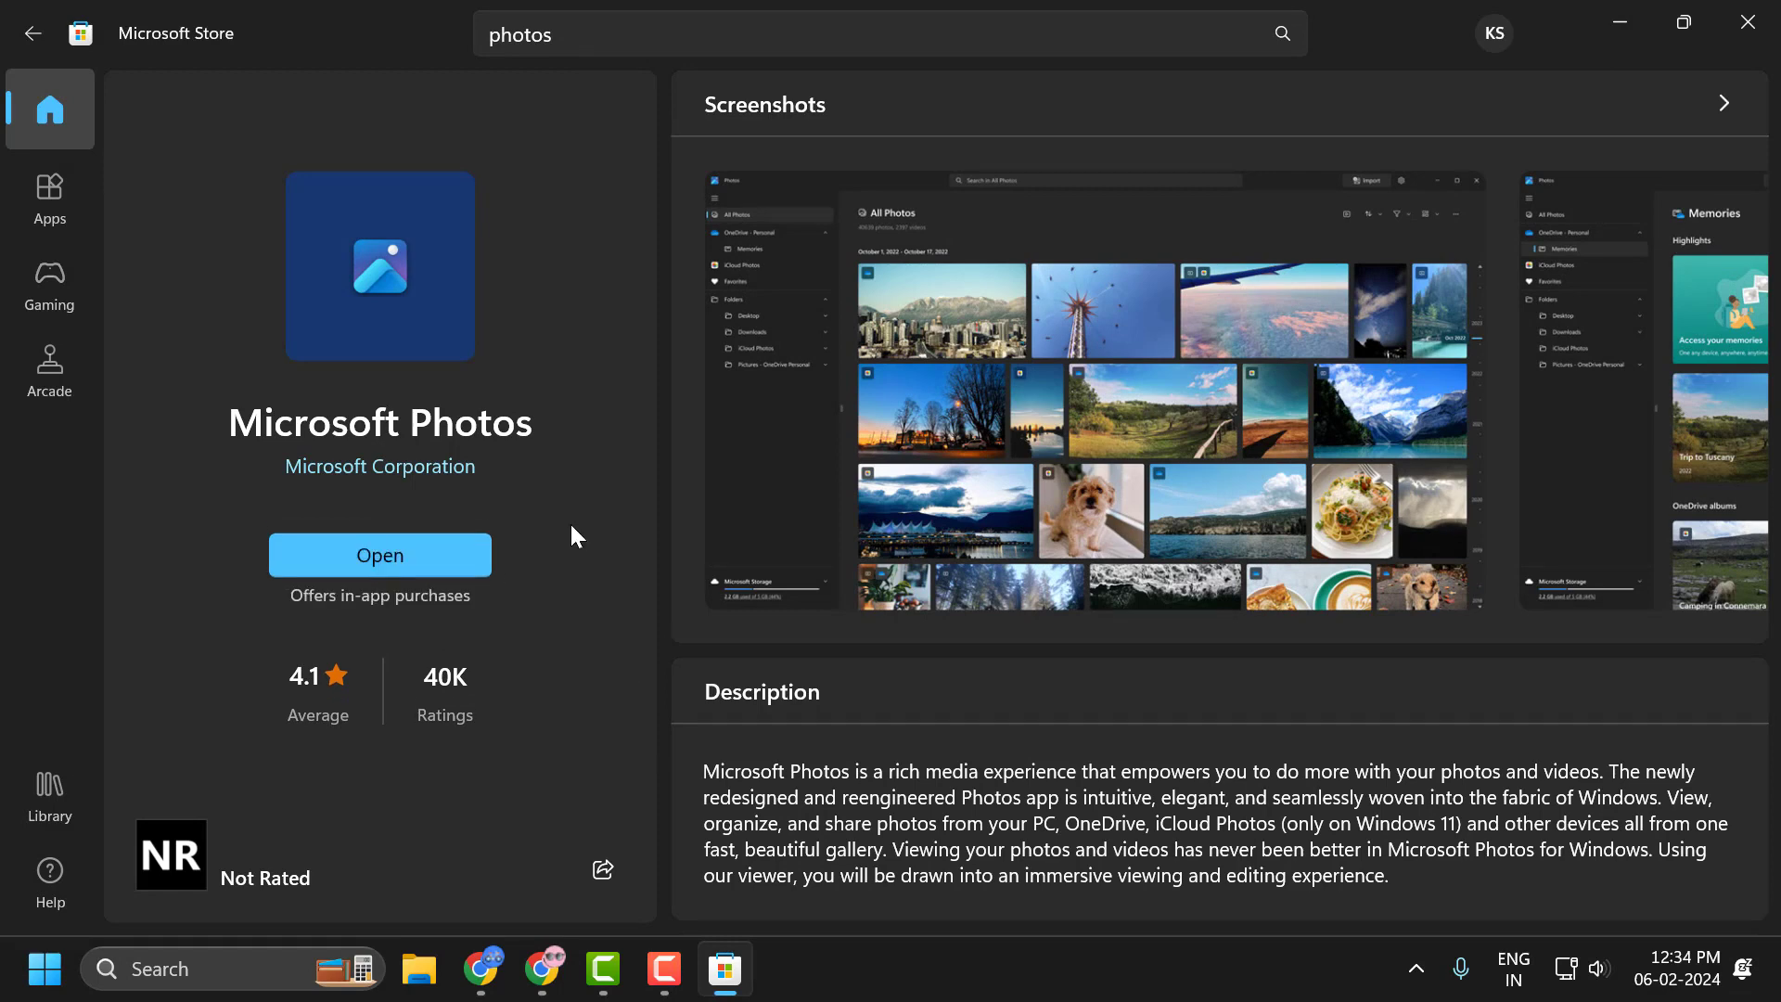
{"action": "mouse_move", "coordinate": [652, 432]}
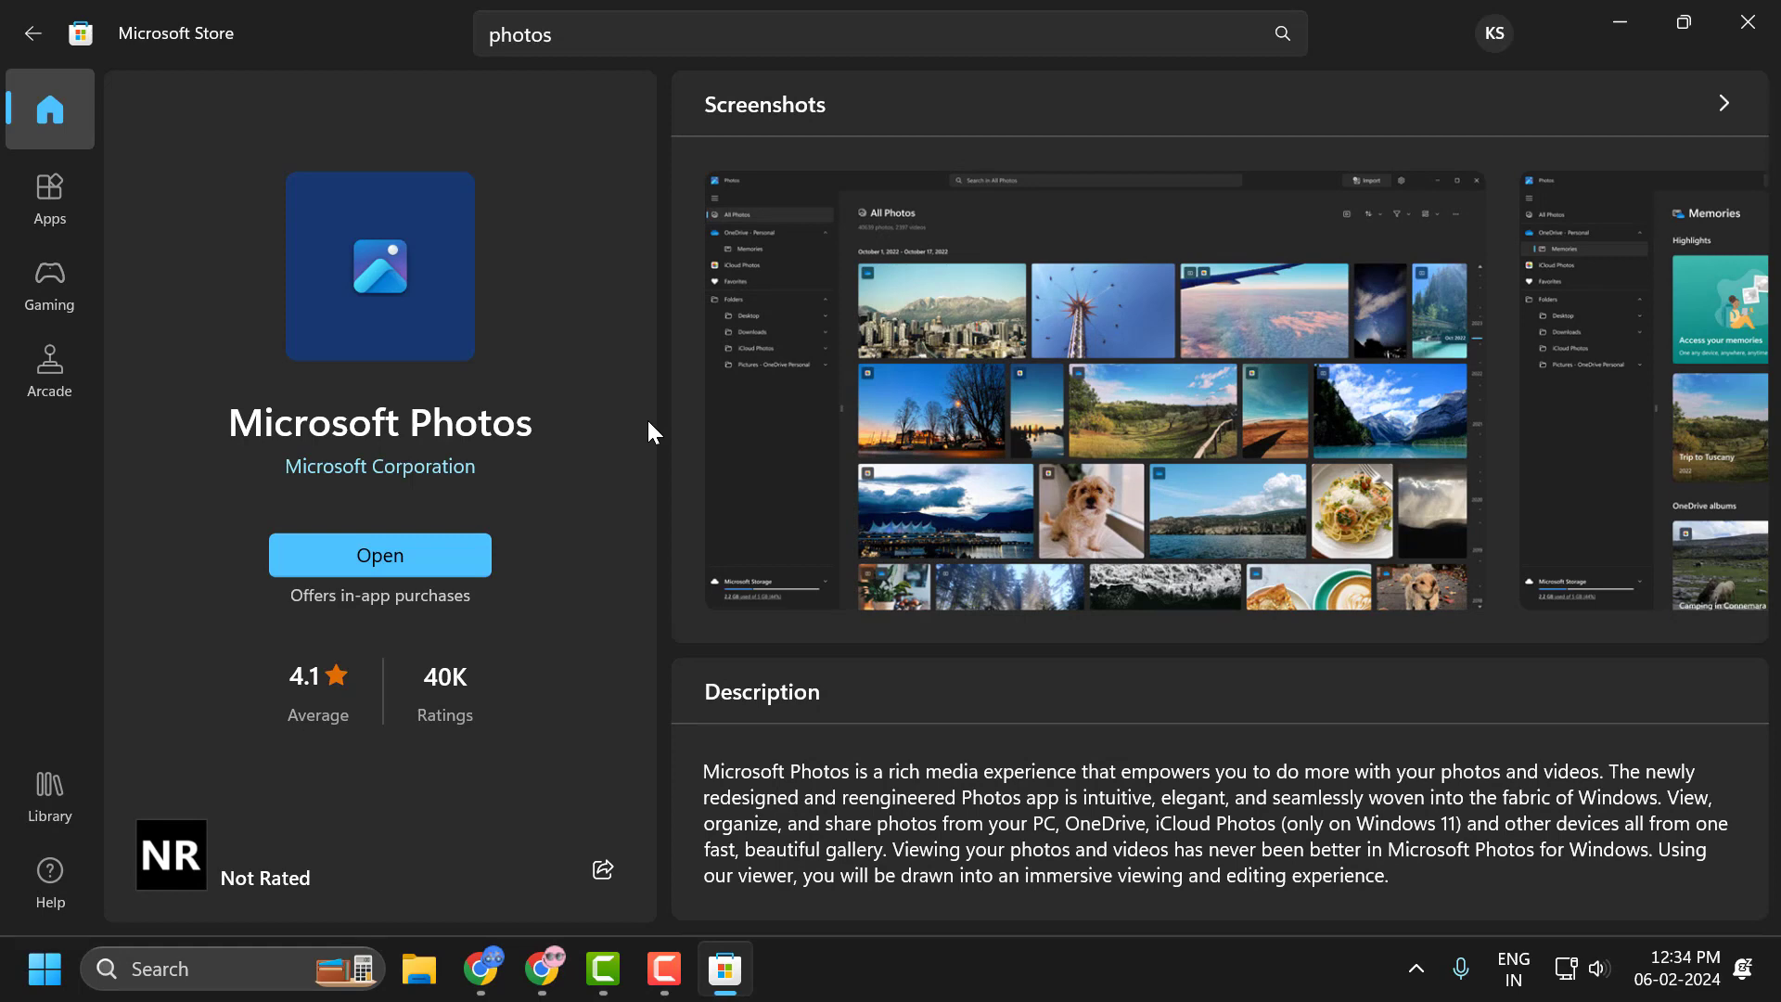
{"action": "mouse_move", "coordinate": [134, 130]}
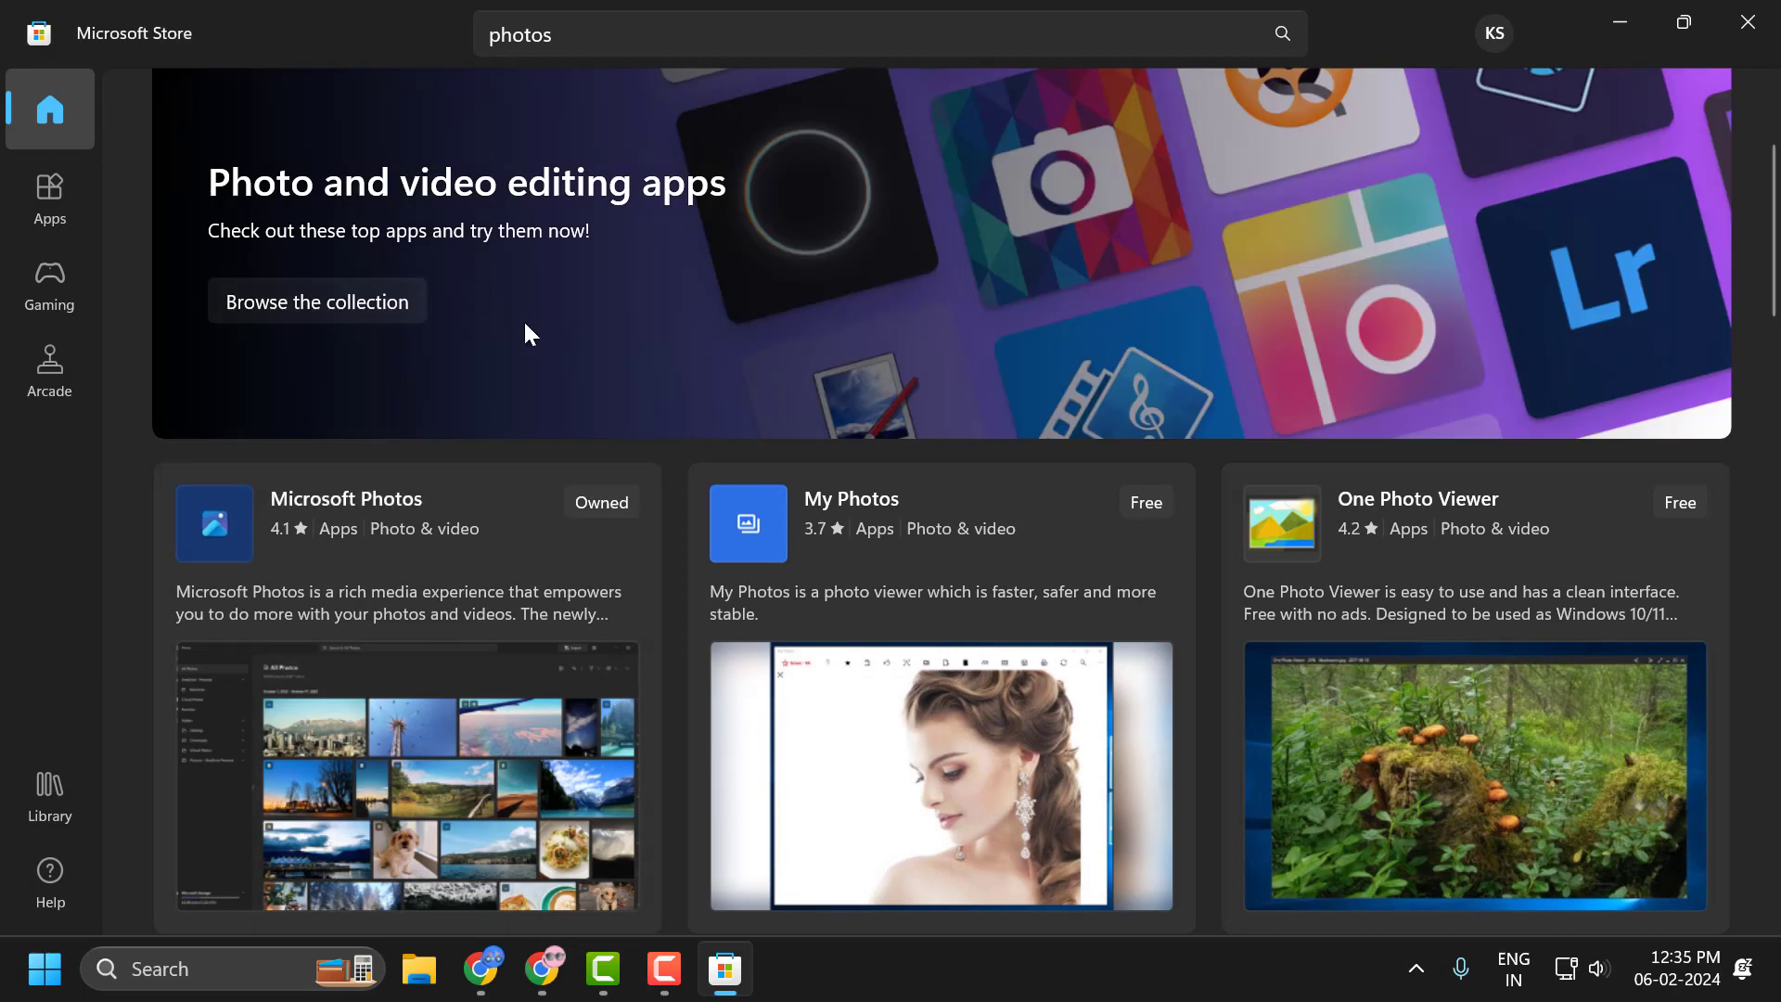
{"action": "mouse_move", "coordinate": [571, 362]}
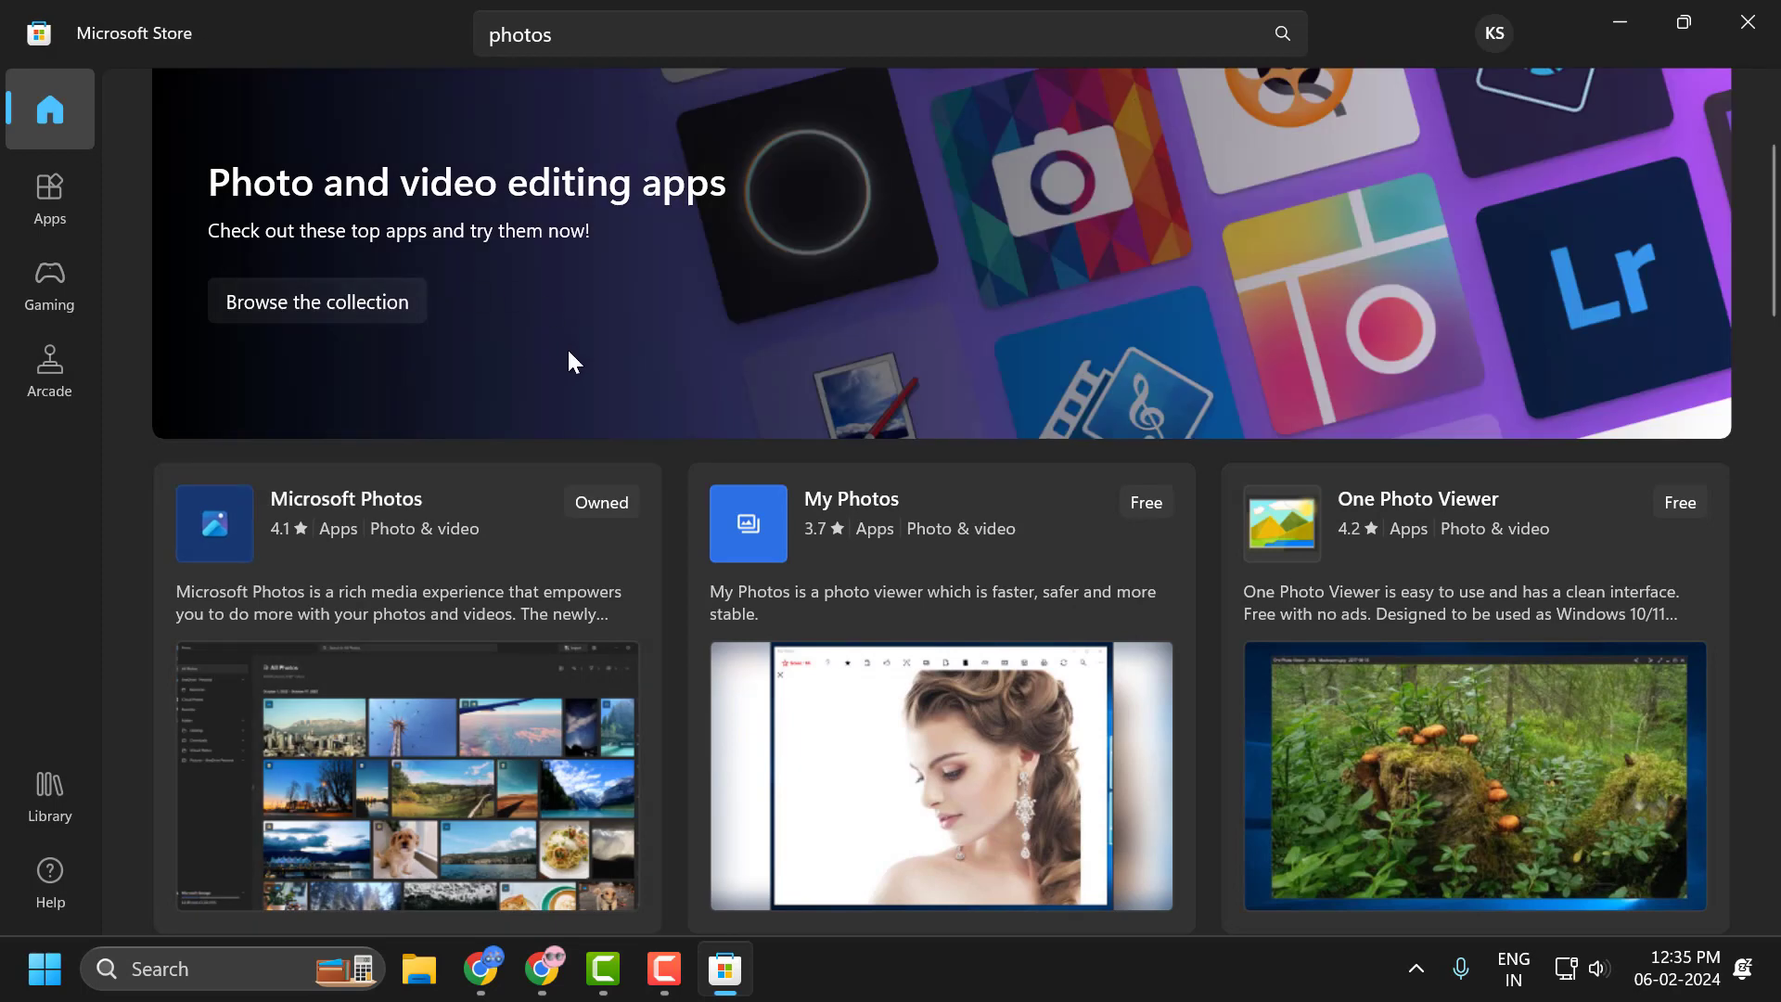
{"action": "mouse_move", "coordinate": [860, 345]}
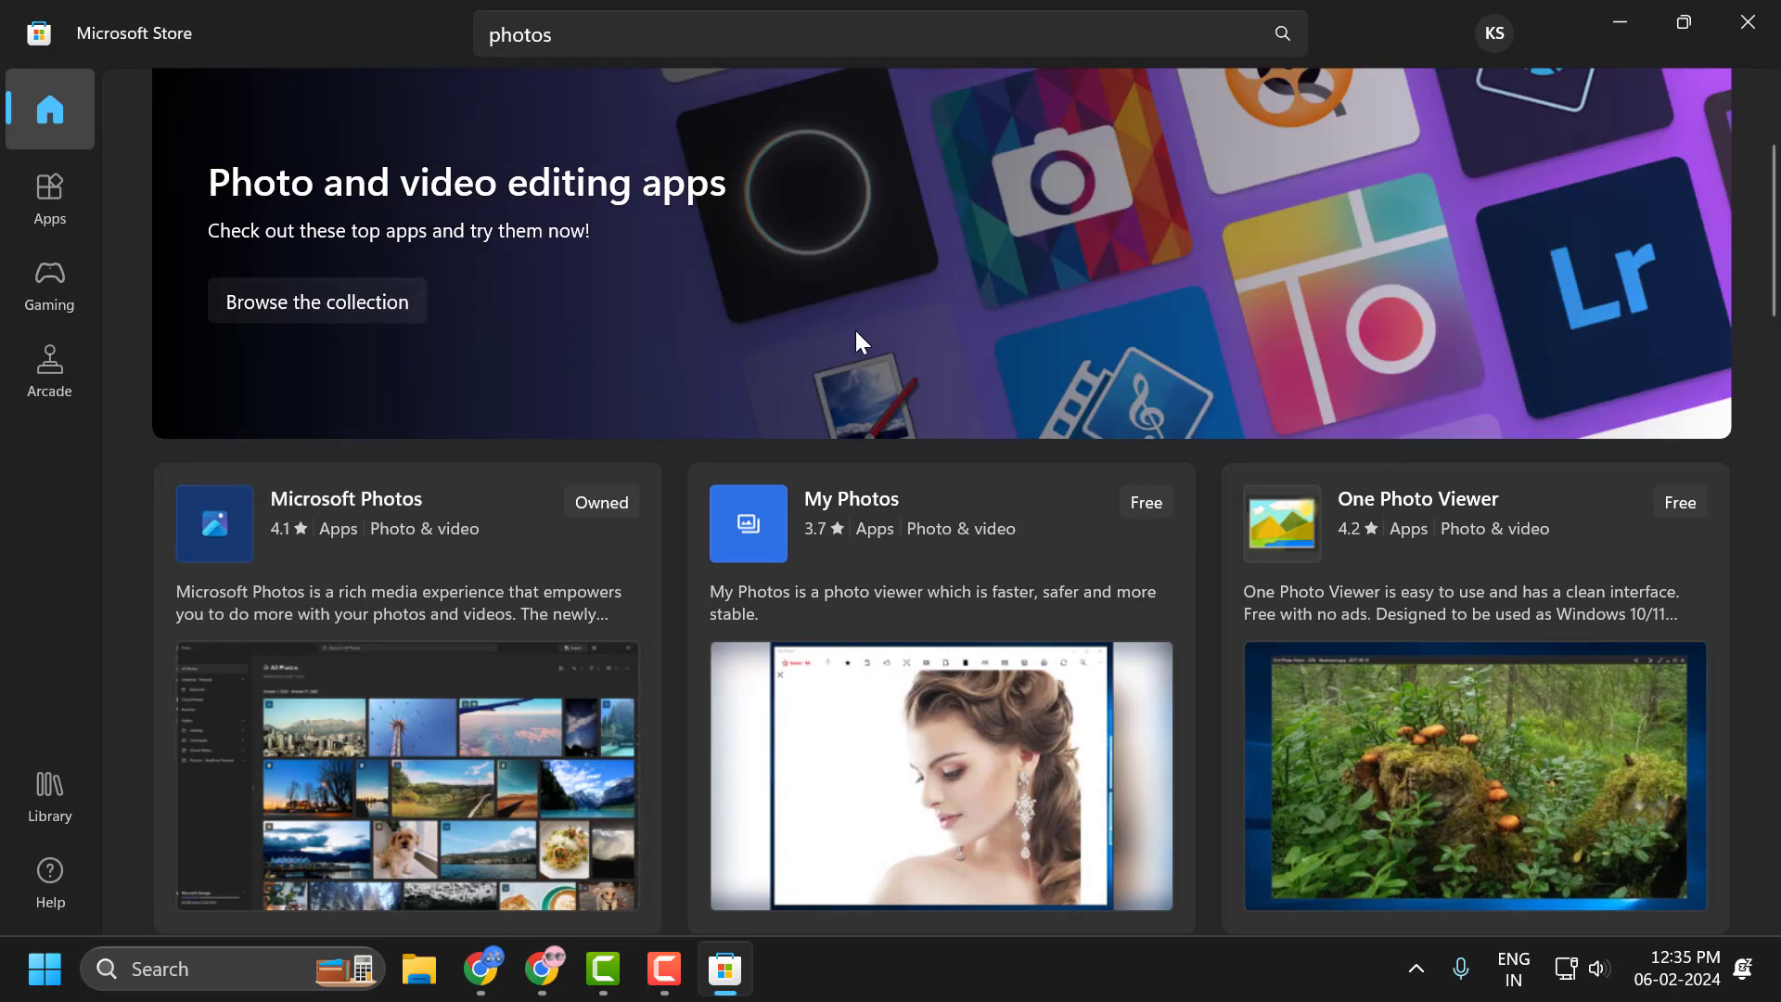
{"action": "mouse_move", "coordinate": [851, 299]}
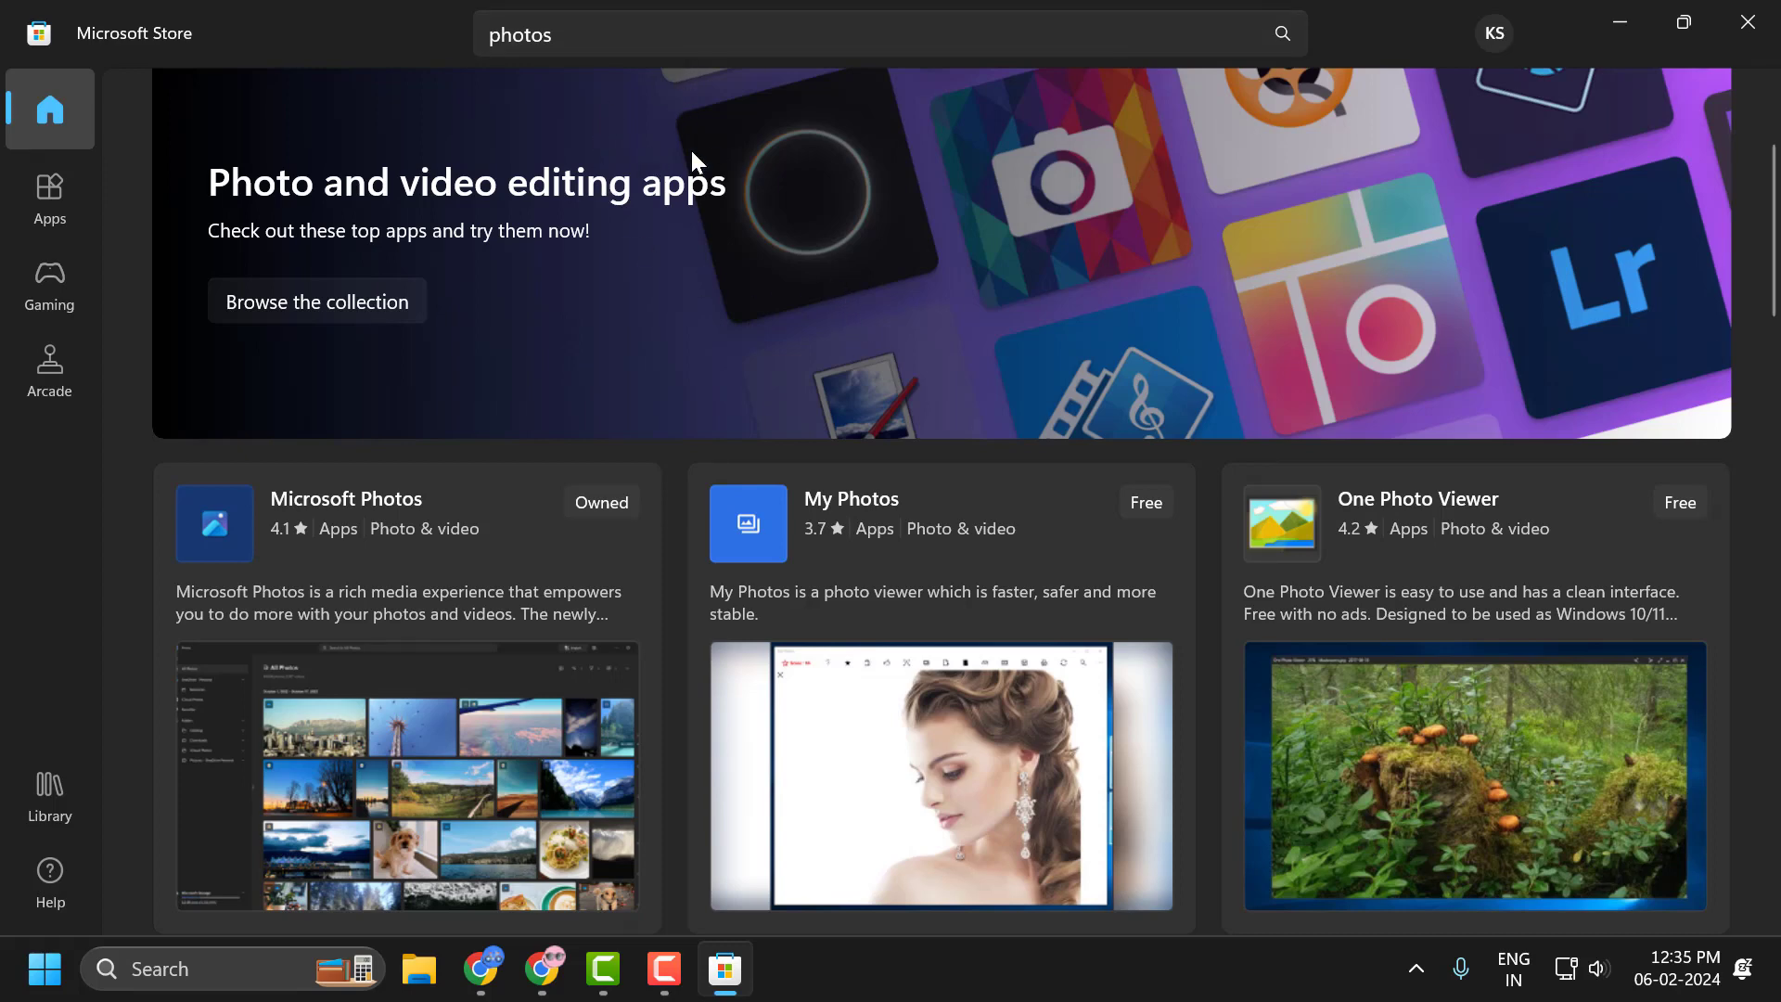
{"action": "mouse_move", "coordinate": [713, 167]}
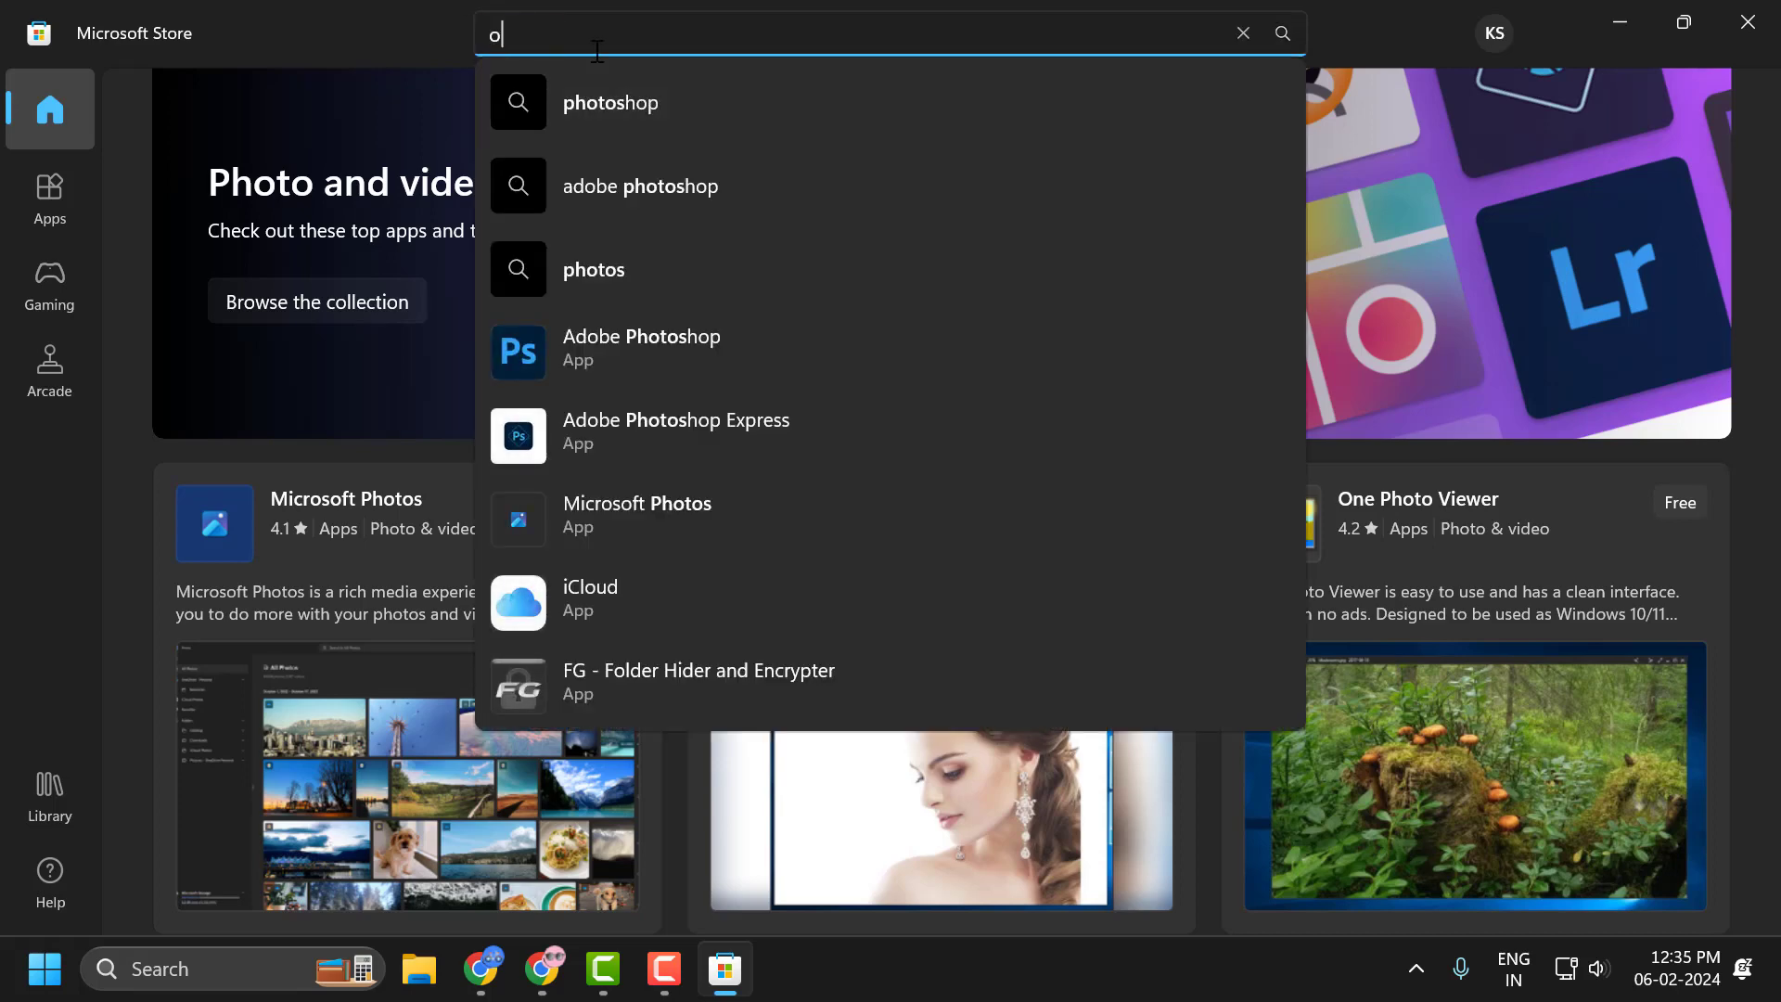
- Find One Photo Viewer by Elliptic Phenomena in the Store and install it with Get
{"action": "type", "text": "one photo viewer"}
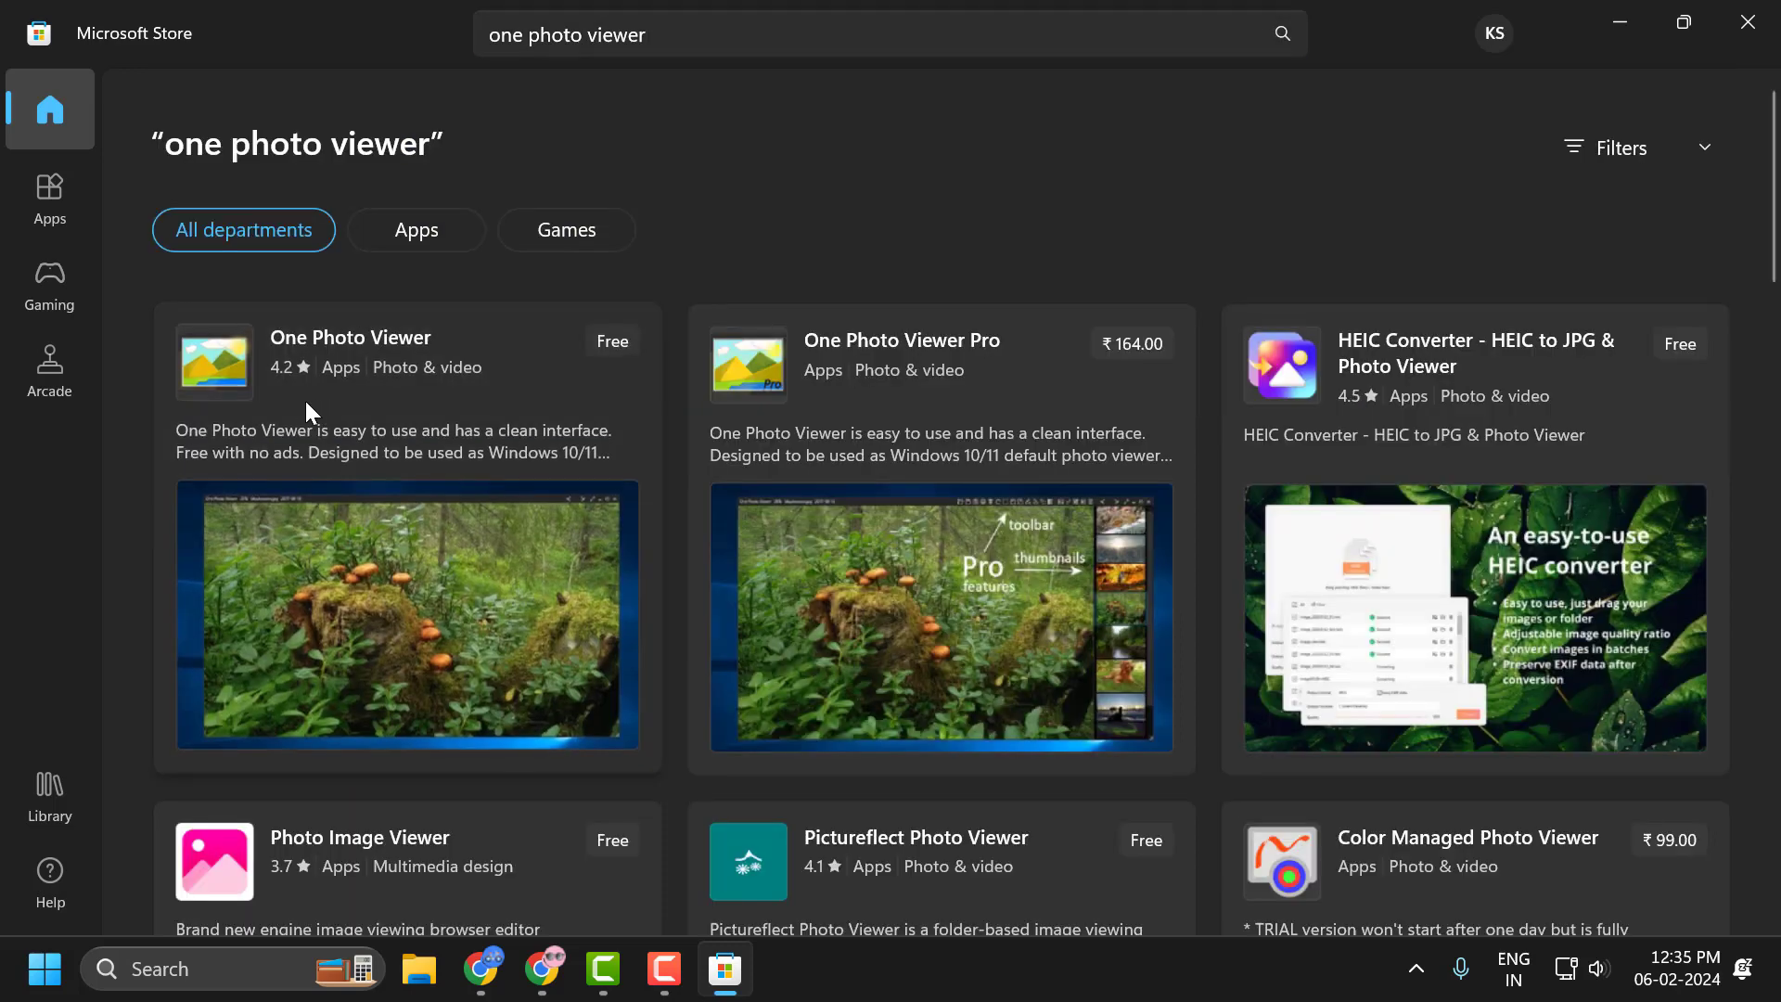
{"action": "left_click", "coordinate": [351, 337]}
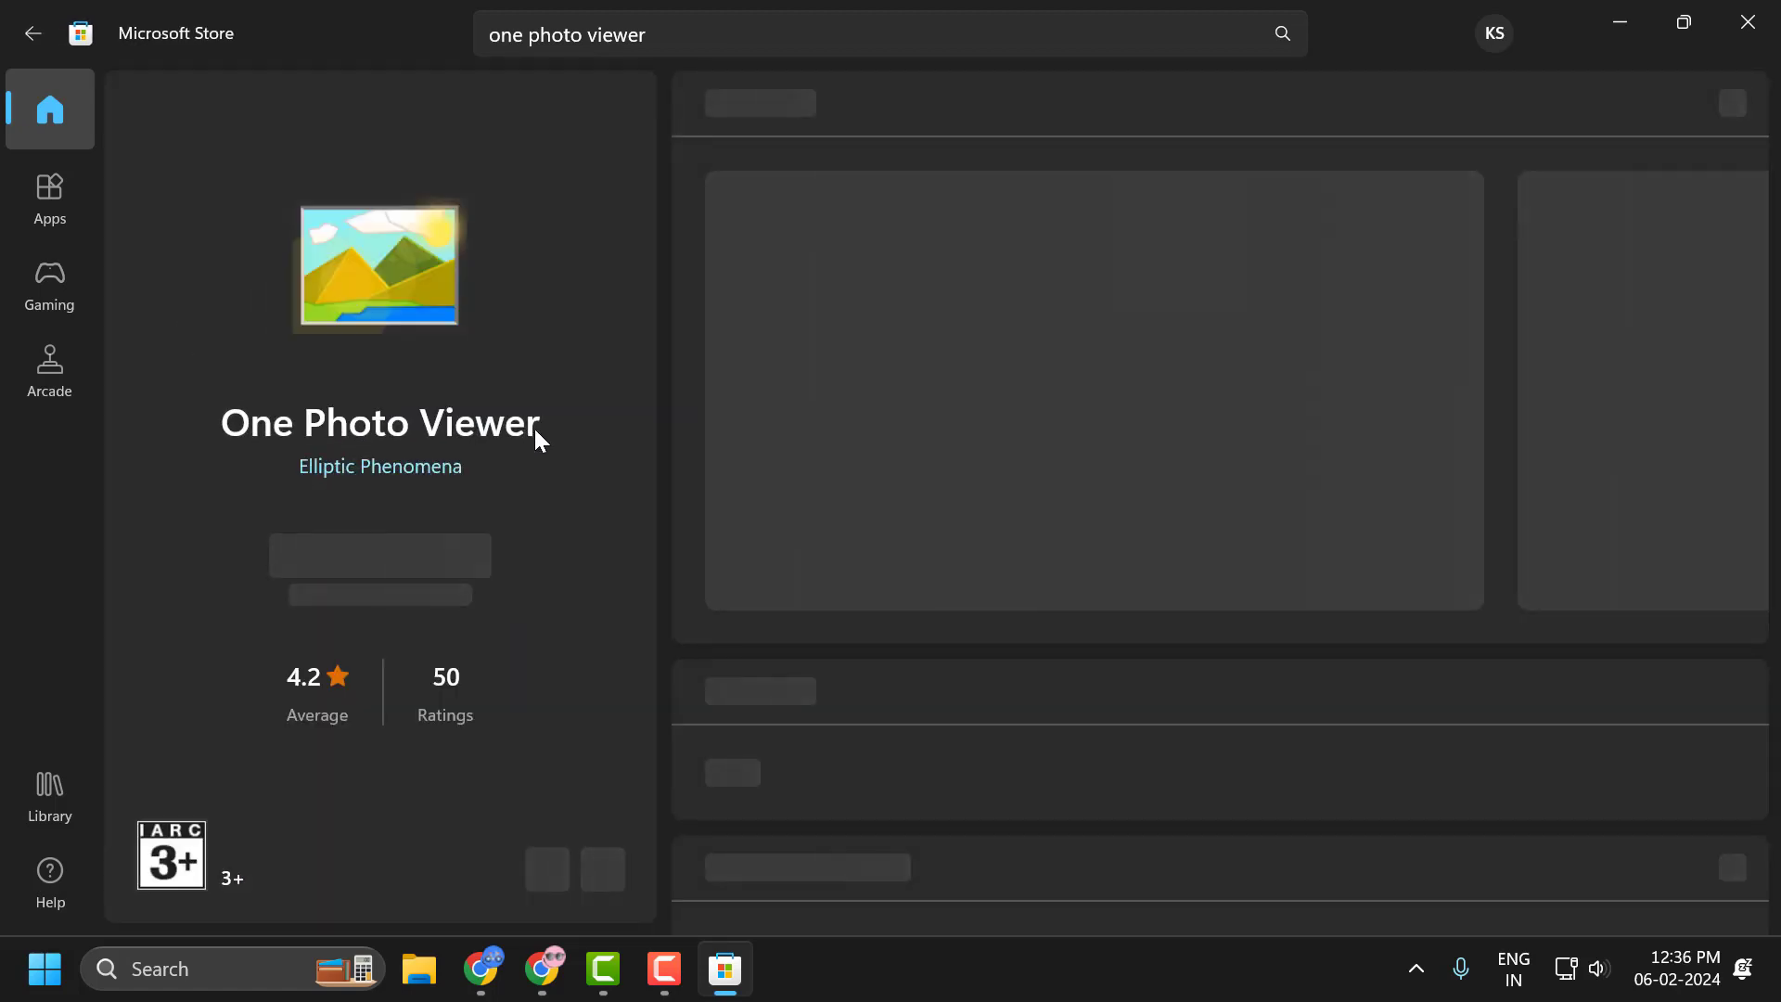
{"action": "left_click", "coordinate": [378, 544]}
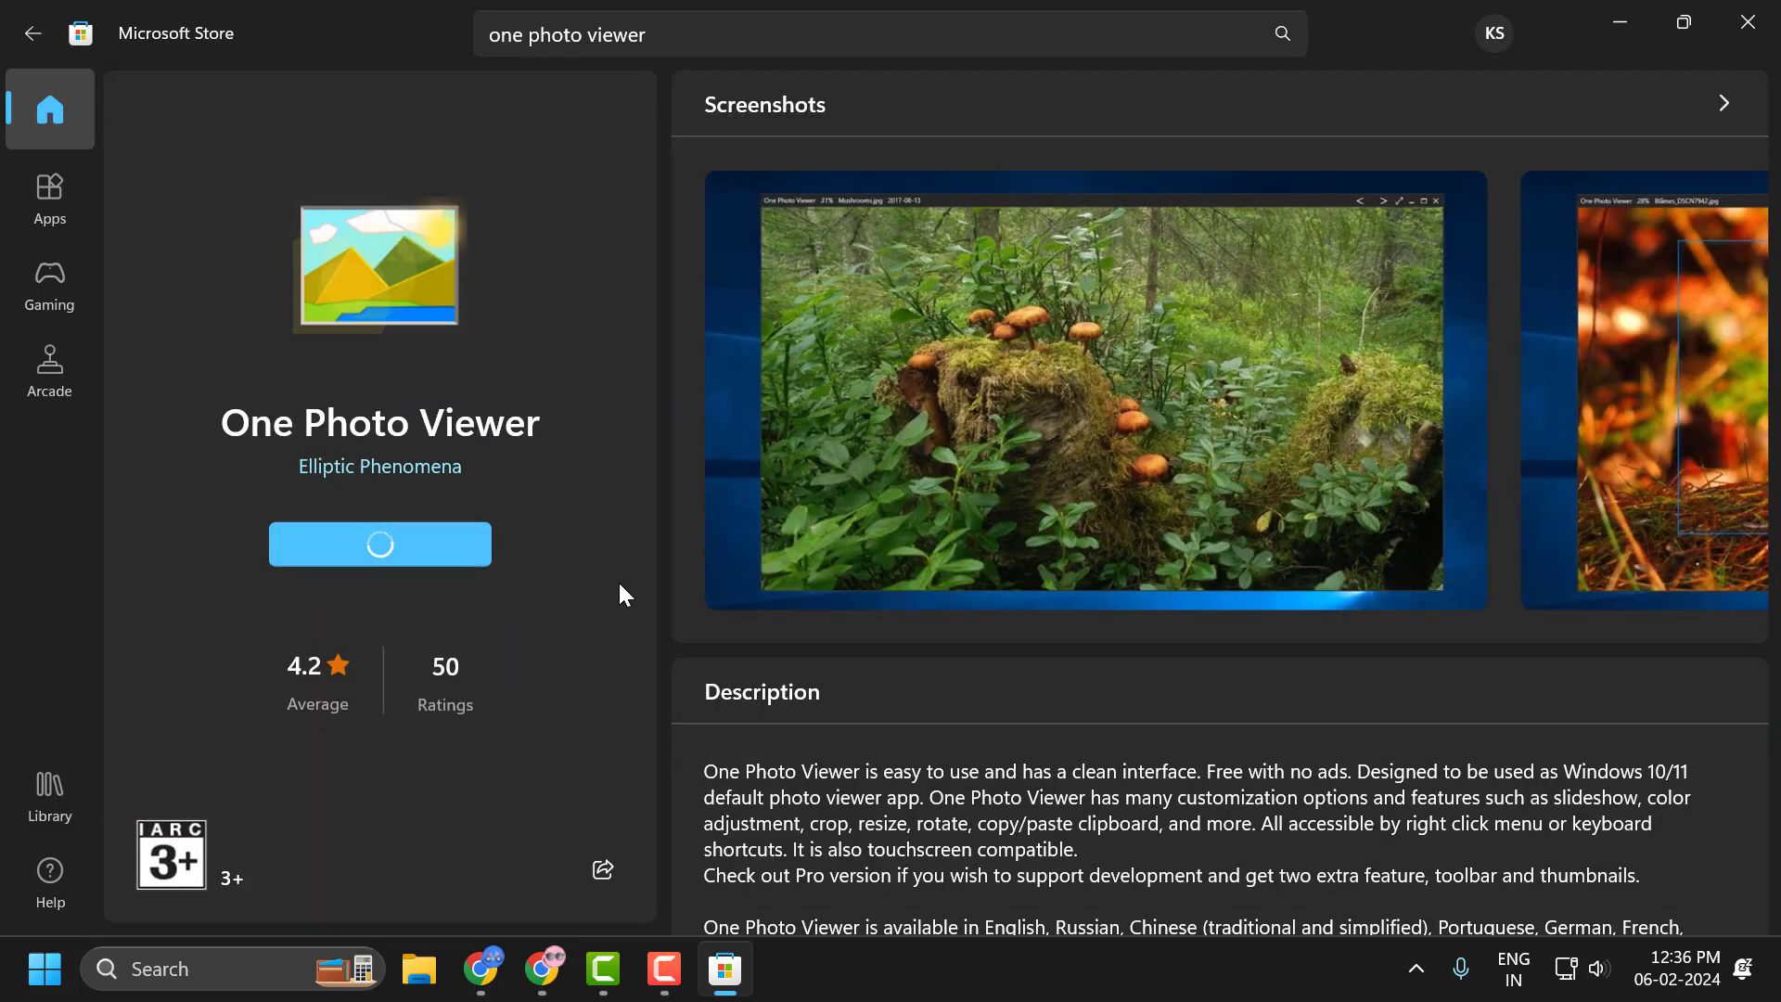
{"action": "mouse_move", "coordinate": [605, 640]}
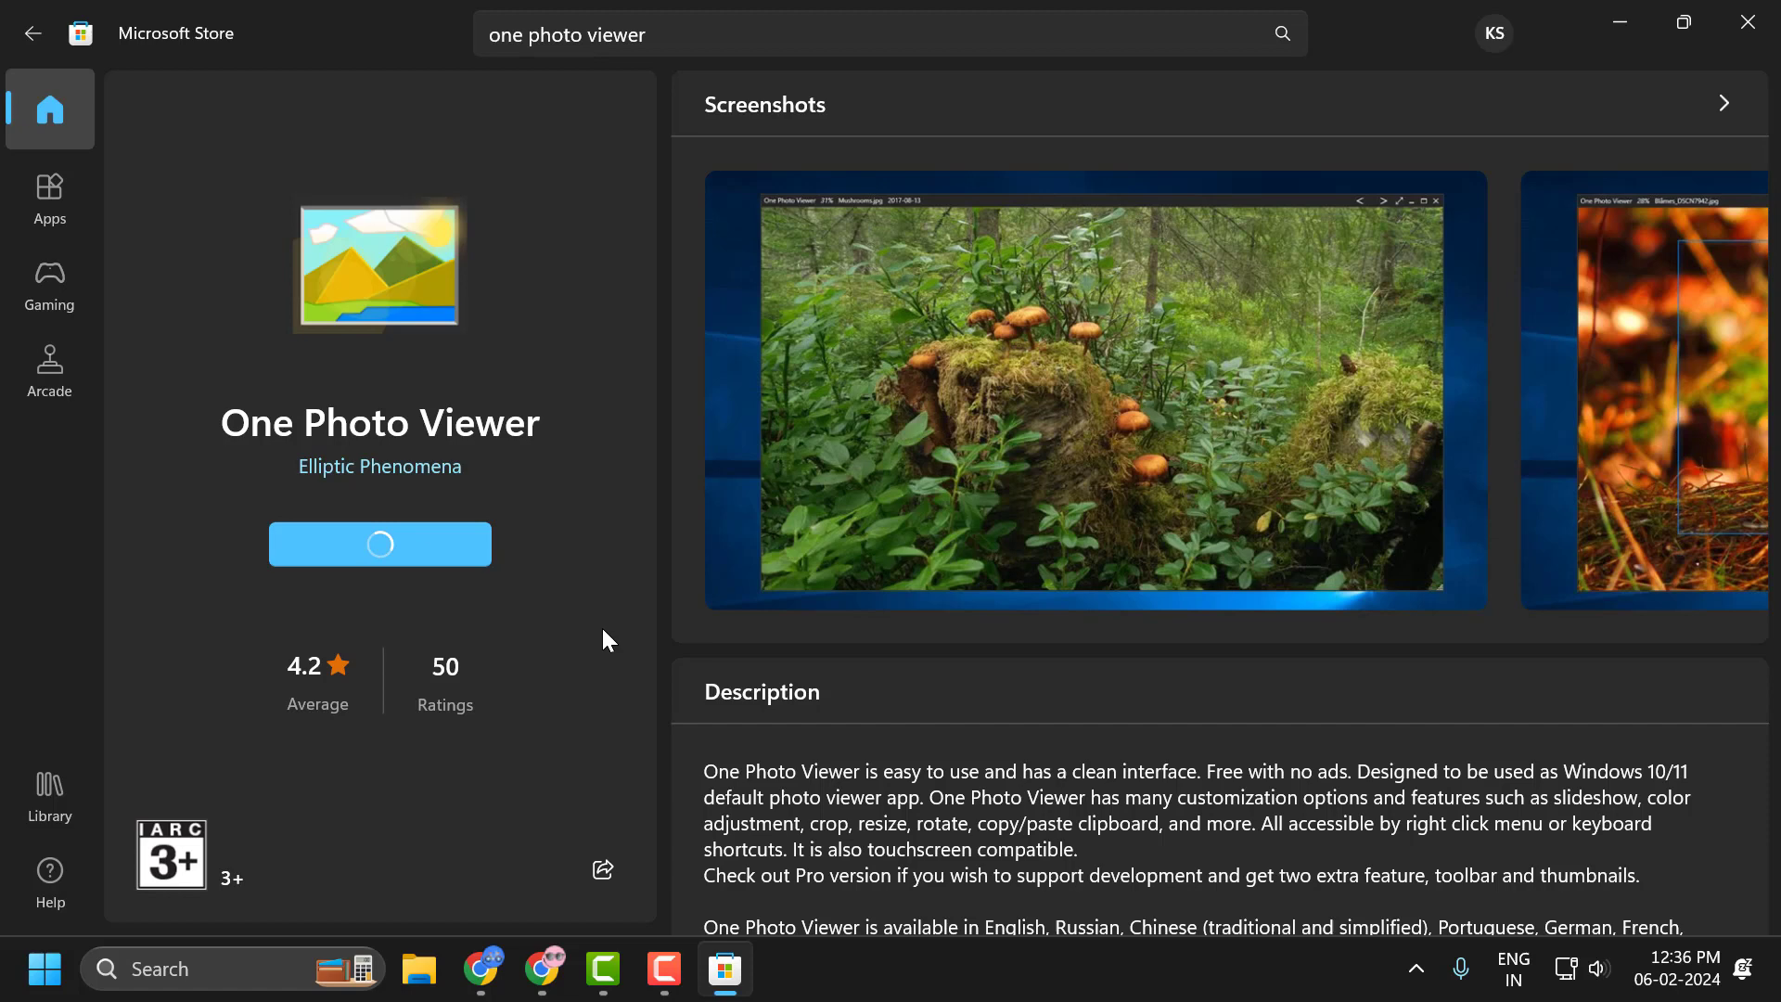
{"action": "left_click", "coordinate": [378, 544]}
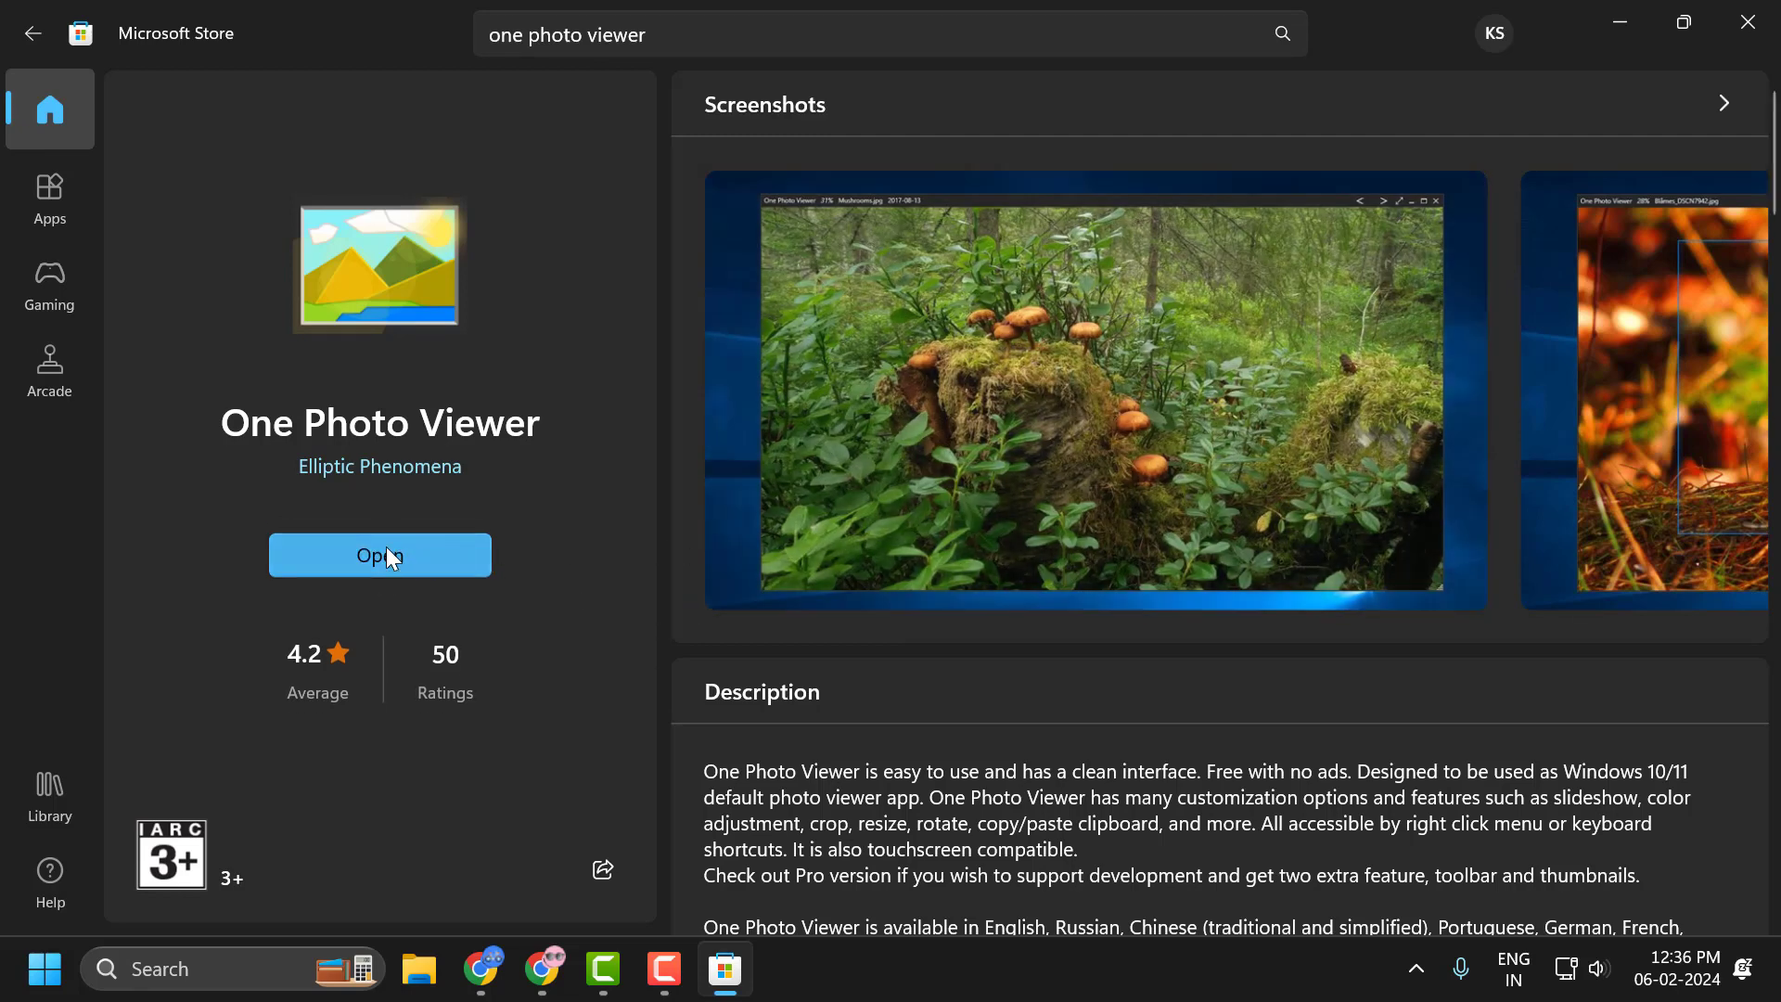
{"action": "mouse_move", "coordinate": [525, 508]}
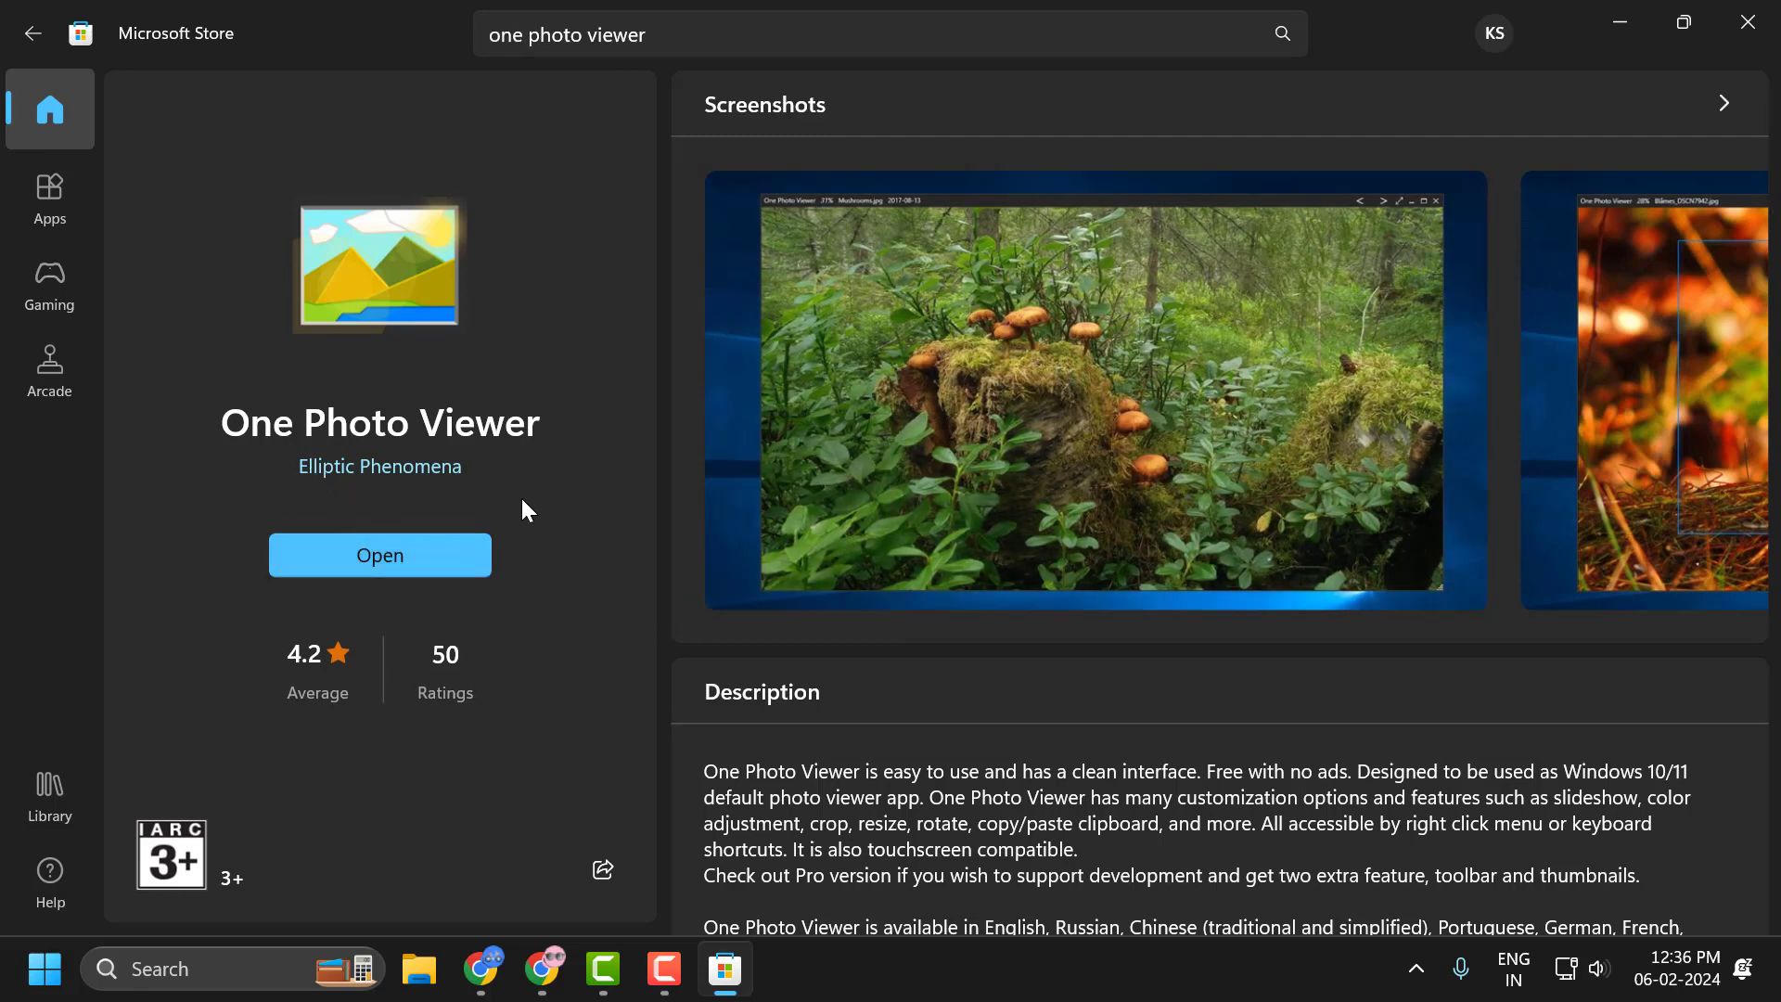
{"action": "mouse_move", "coordinate": [525, 550]}
{"action": "type", "text": "default"}
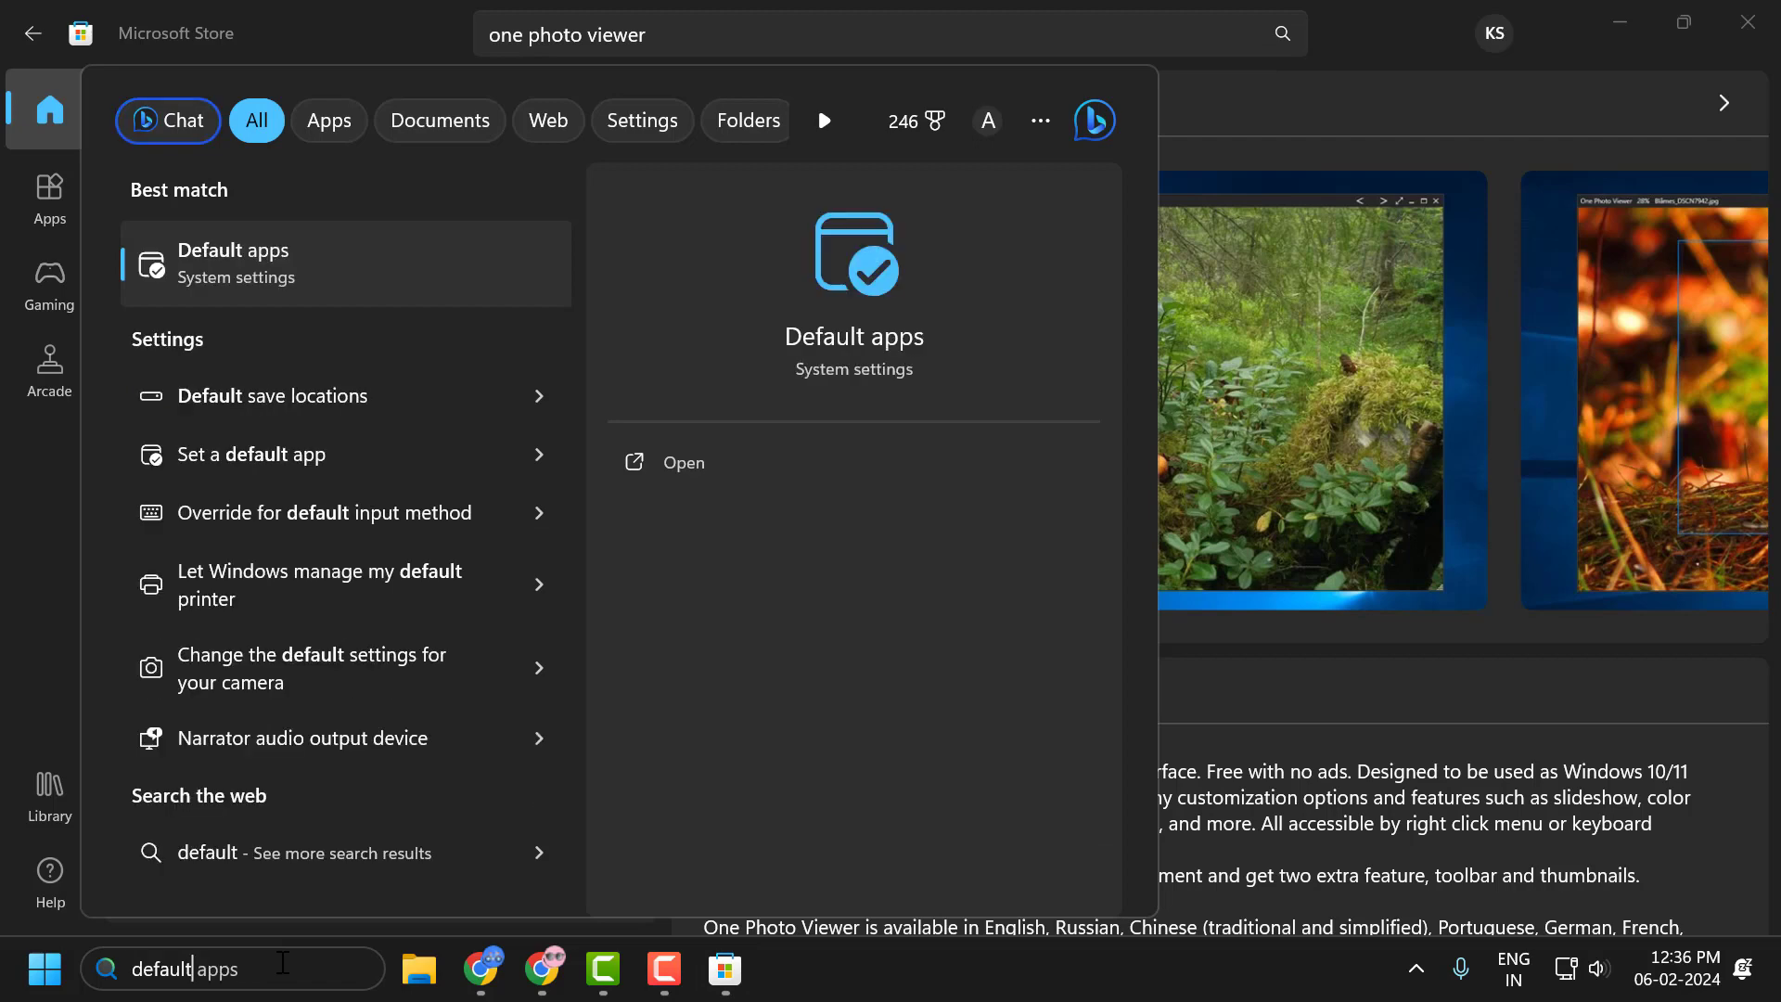
{"action": "mouse_move", "coordinate": [316, 295]}
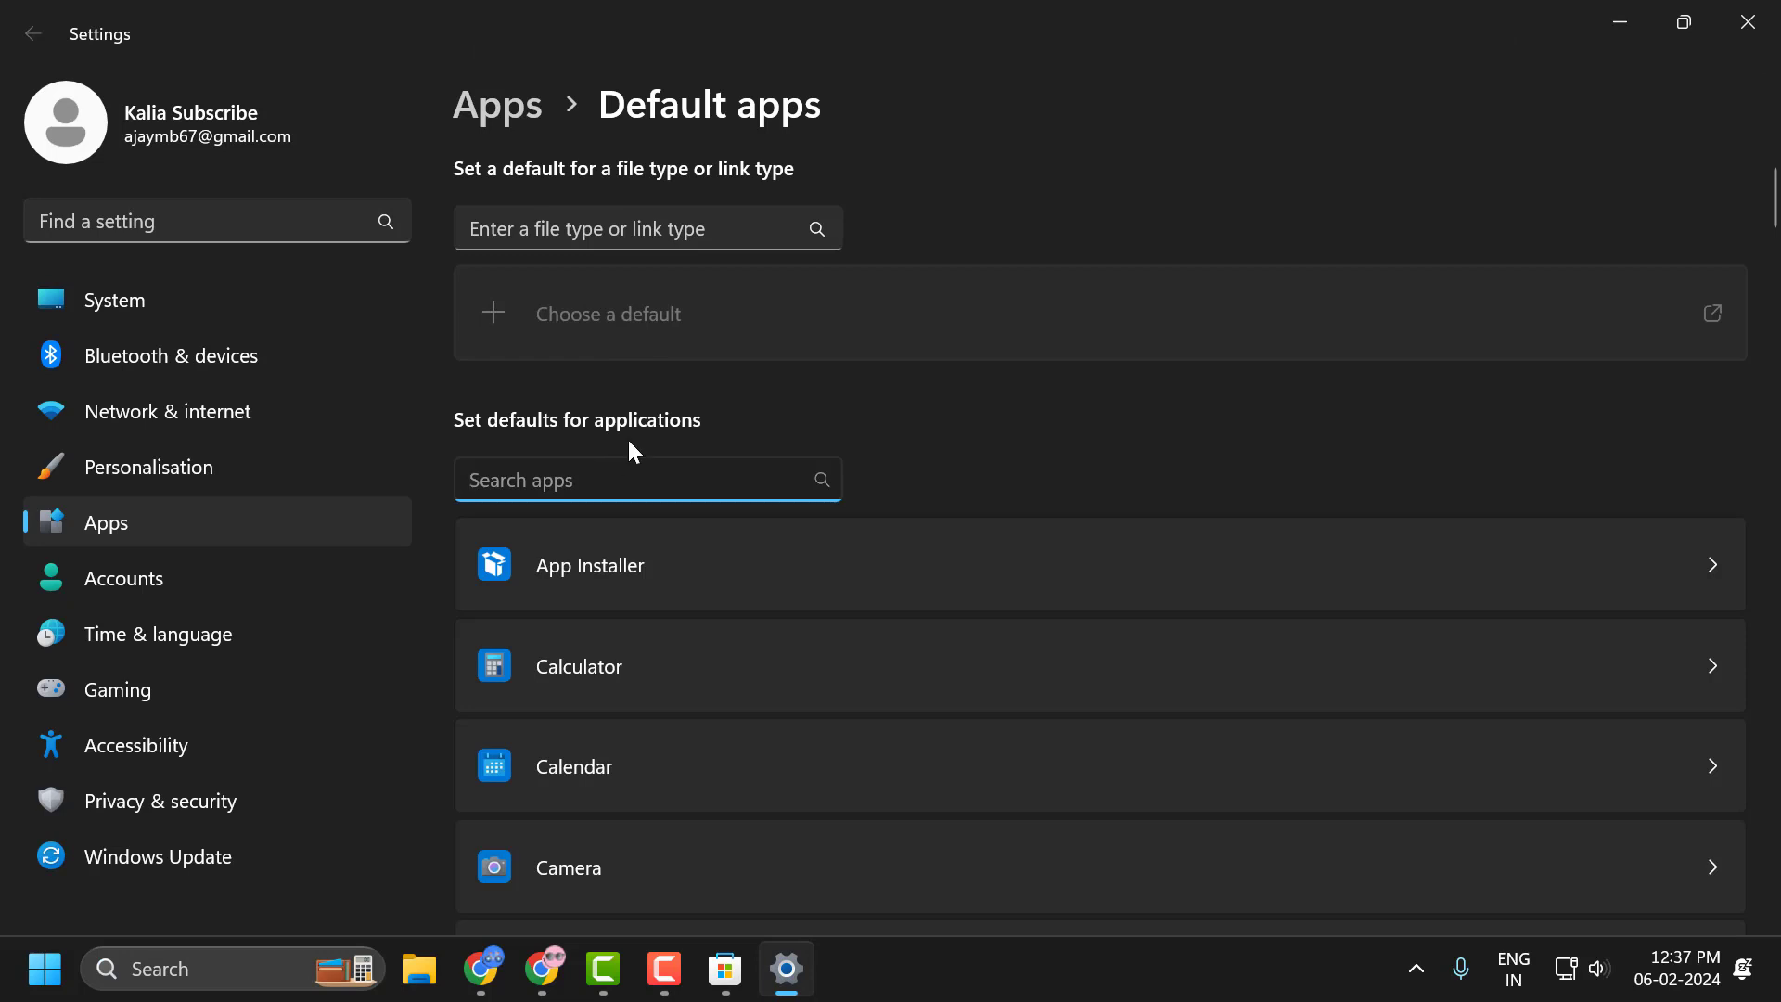
- Search 'one' in Default apps and open One Photo Viewer's defaults page
{"action": "type", "text": "one"}
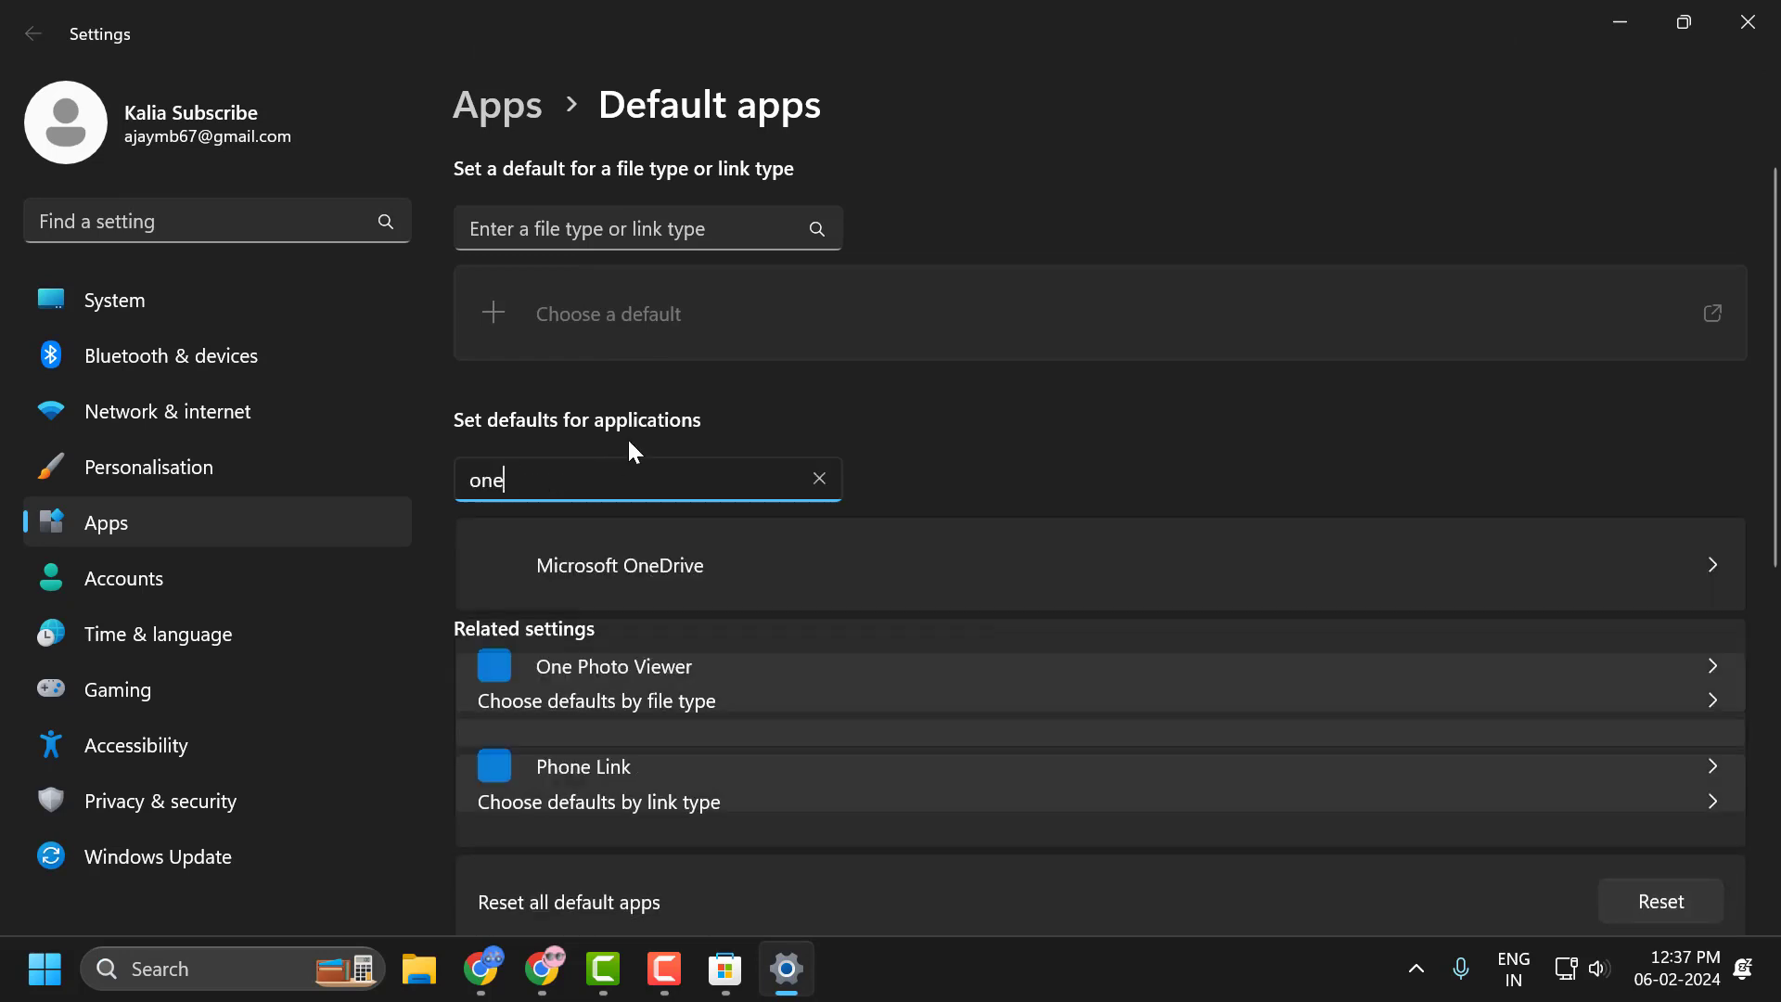
{"action": "left_click", "coordinate": [614, 666]}
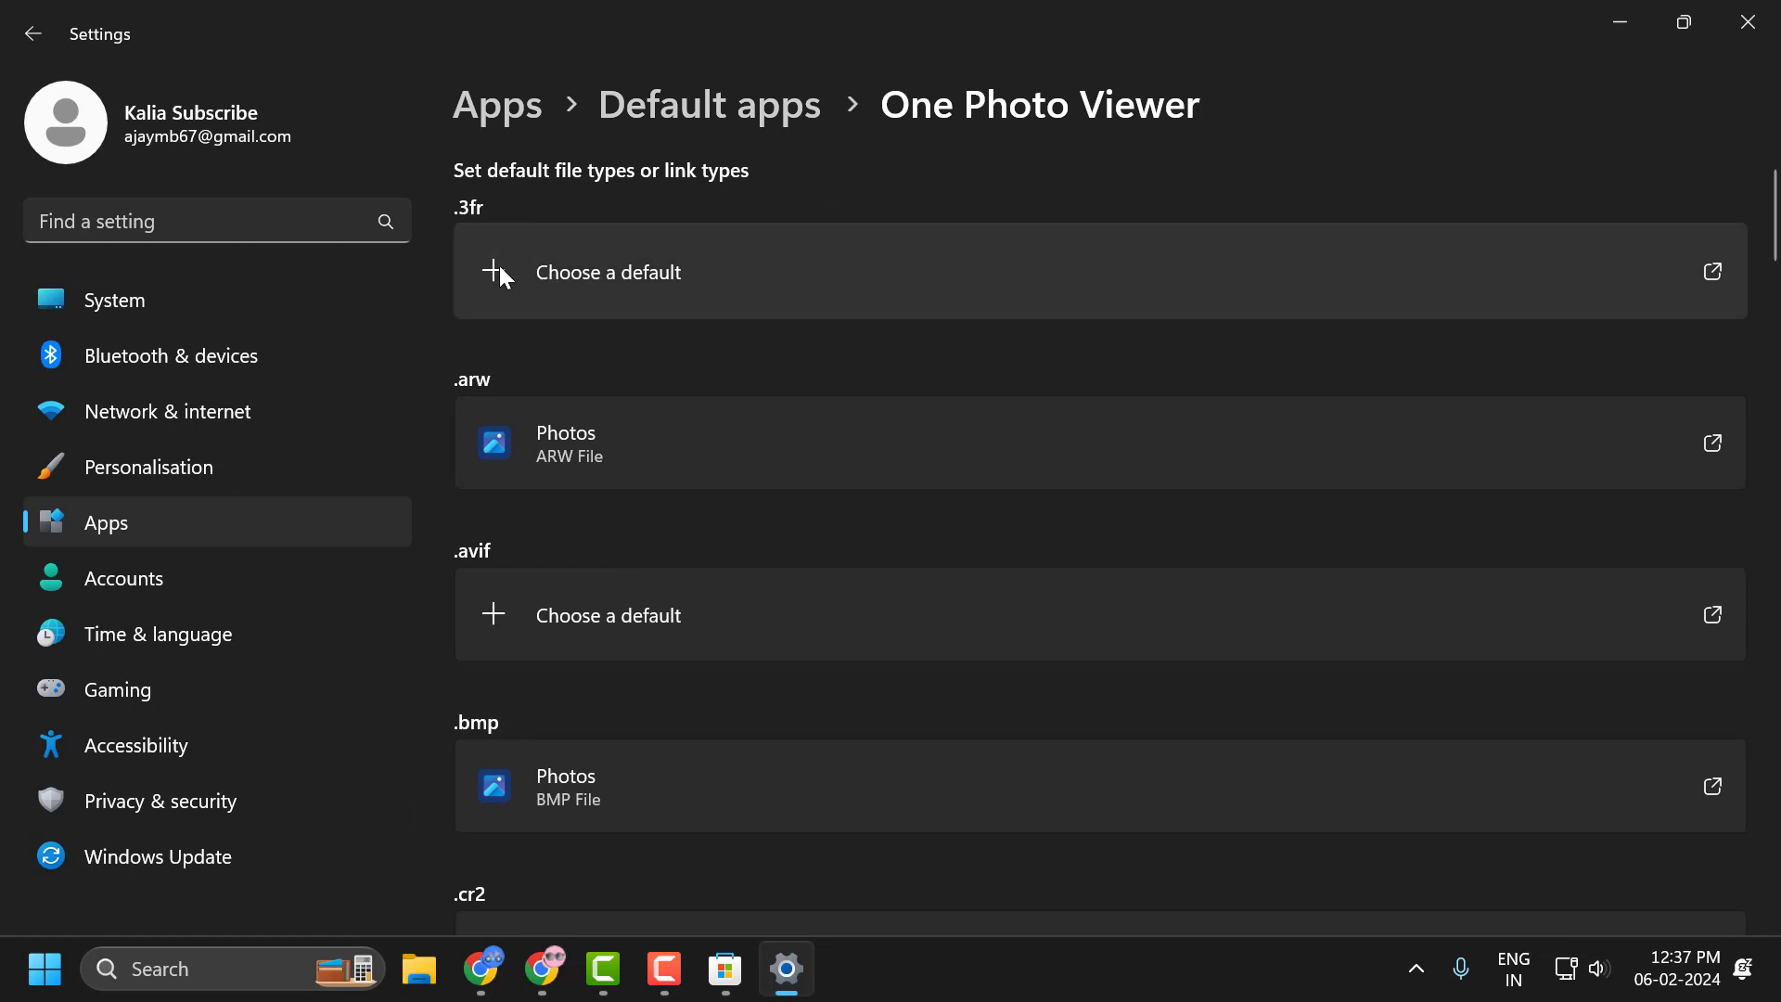
{"action": "mouse_move", "coordinate": [712, 327]}
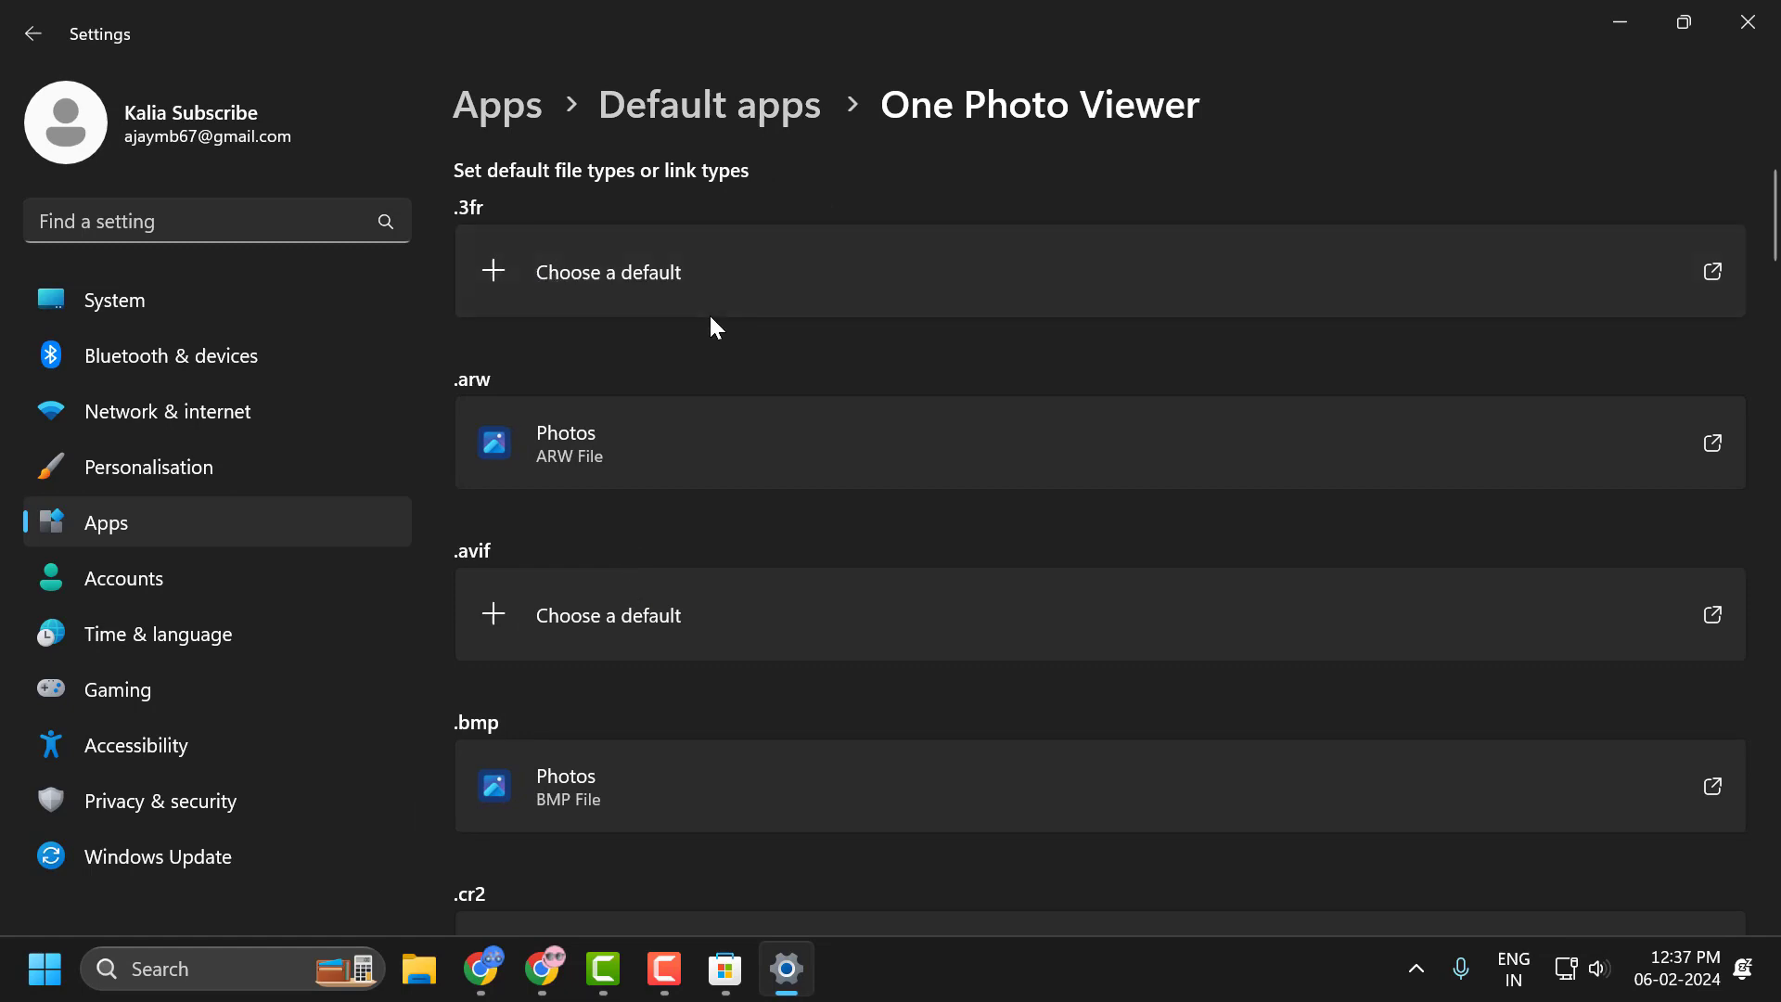
- Set One Photo Viewer as the default app for .3fr files
{"action": "left_click", "coordinate": [608, 271]}
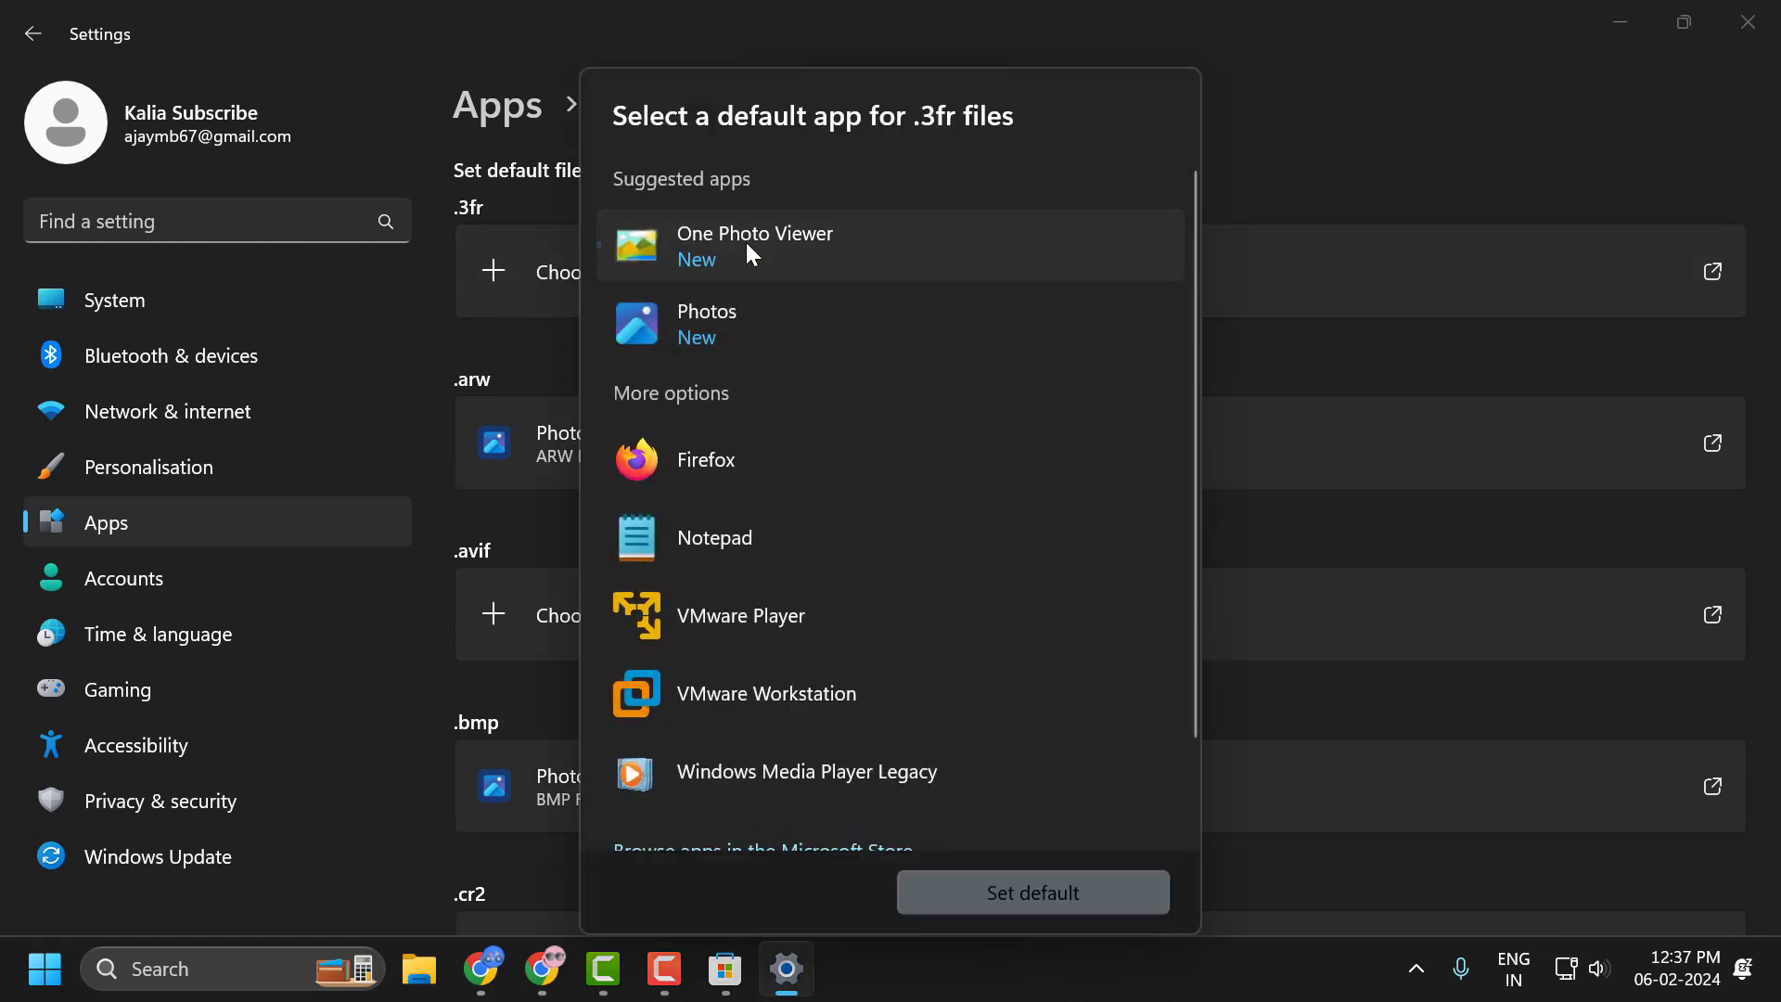
{"action": "left_click", "coordinate": [1032, 892]}
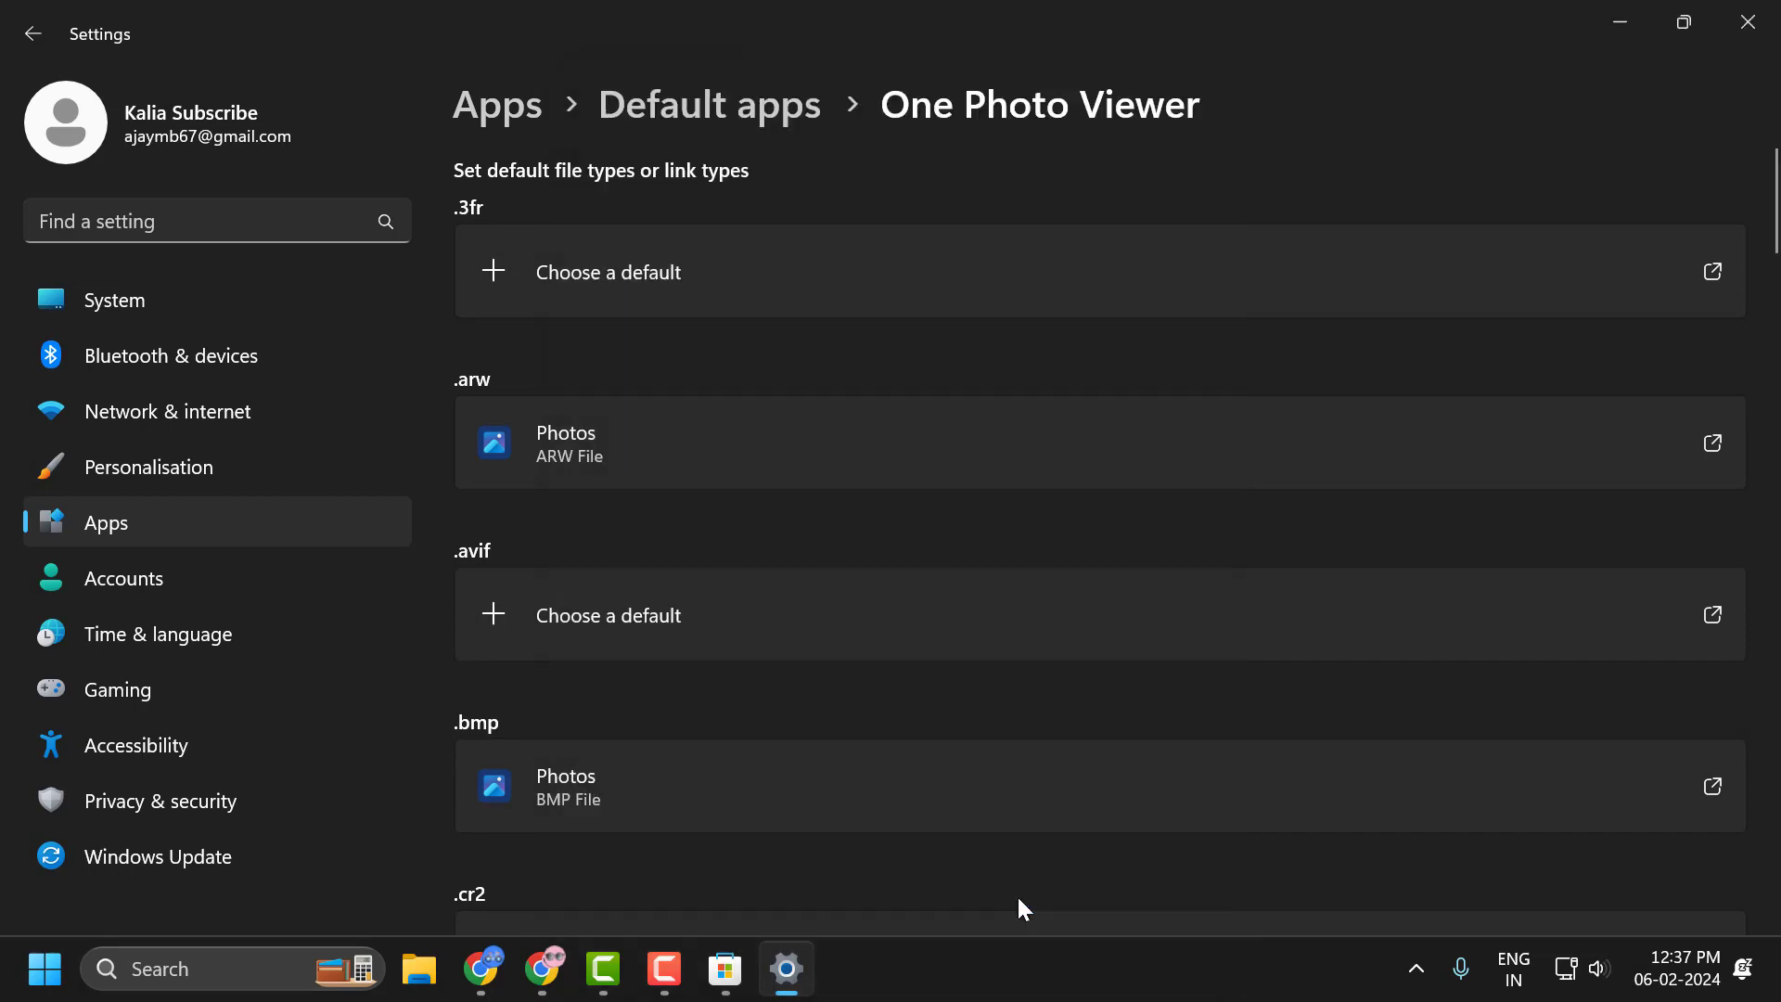
{"action": "left_click", "coordinate": [725, 969]}
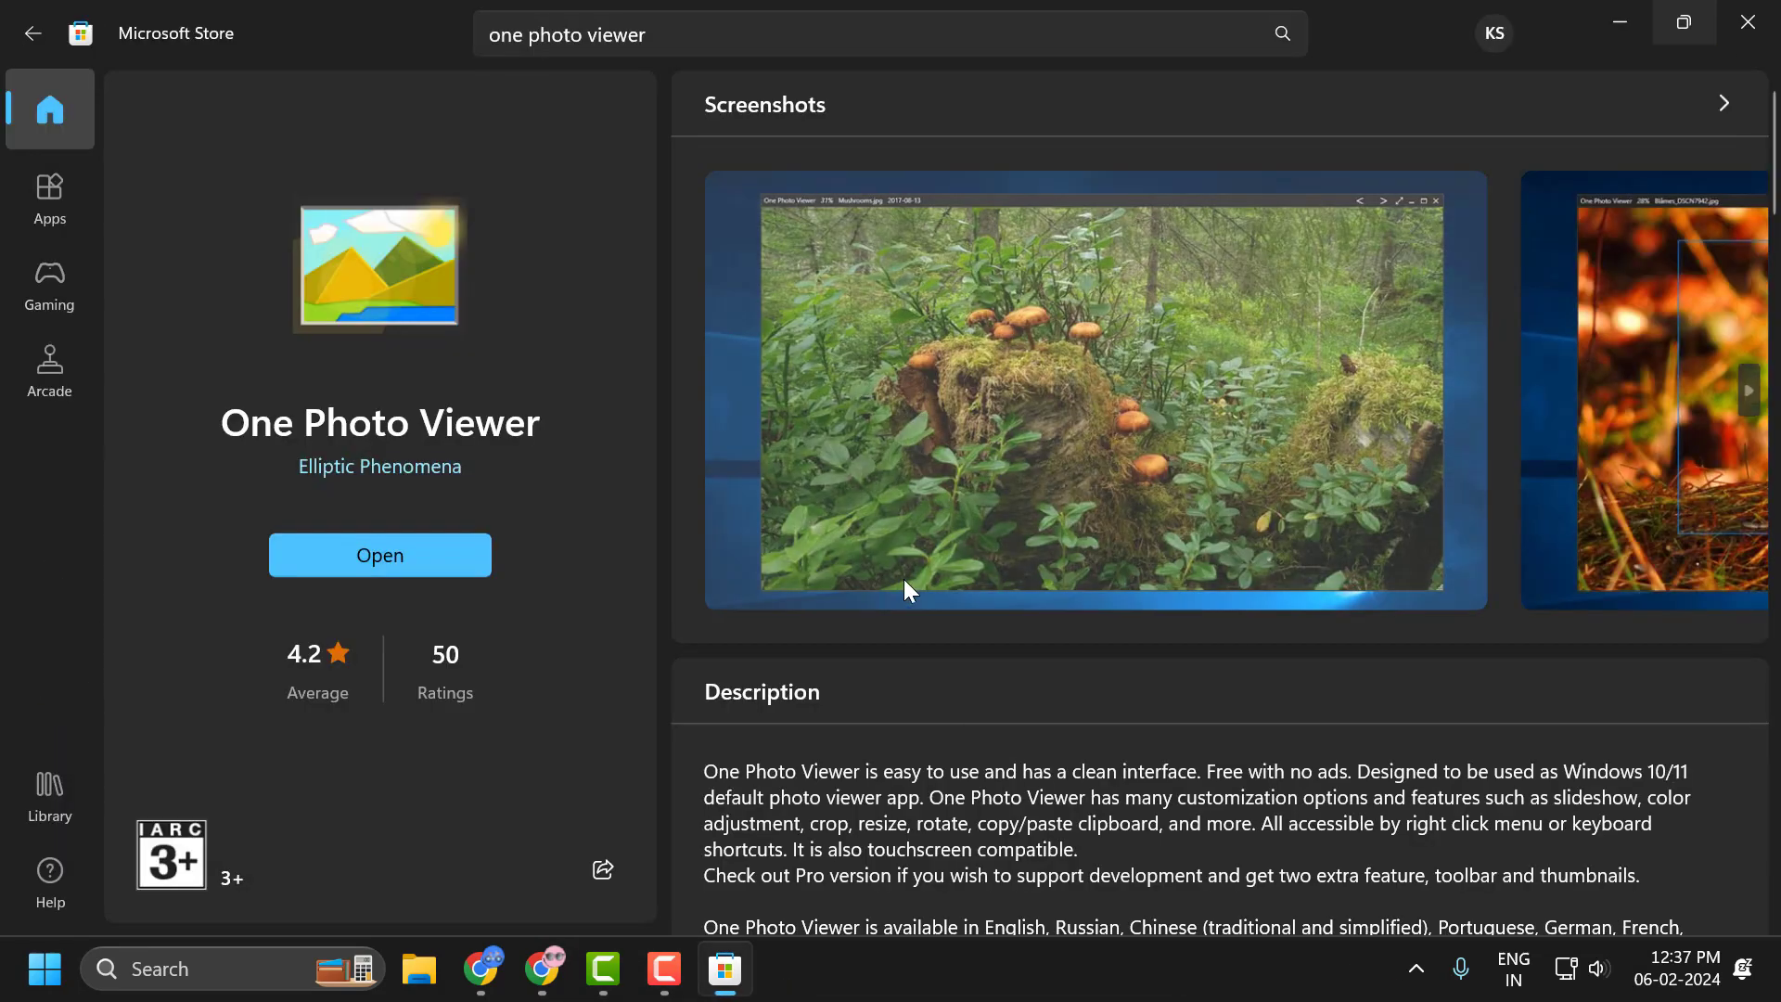